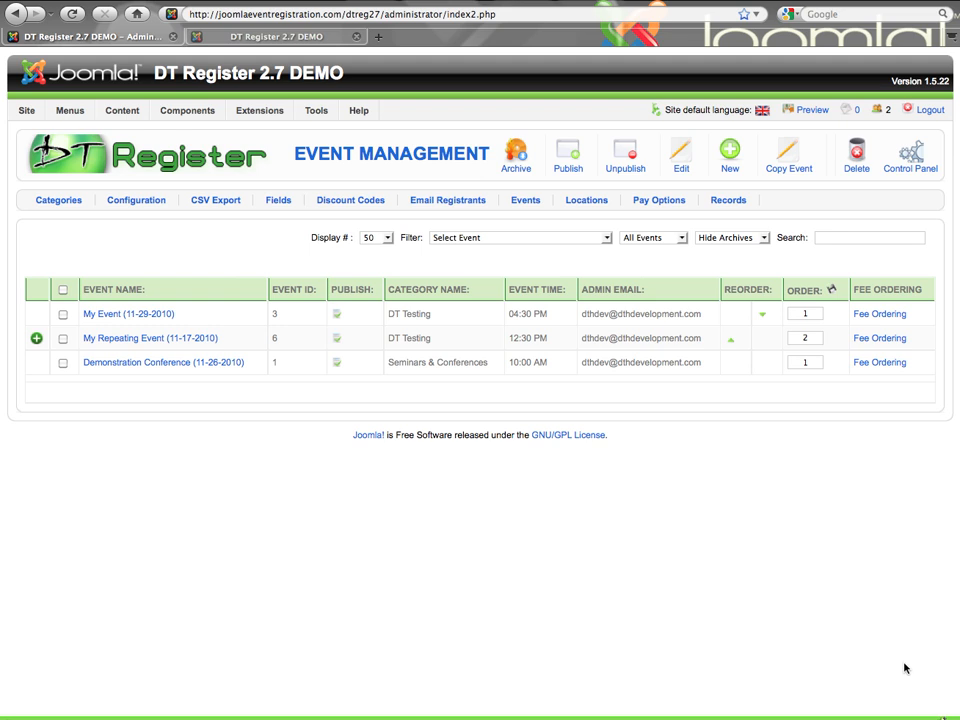
mouse_move(322, 489)
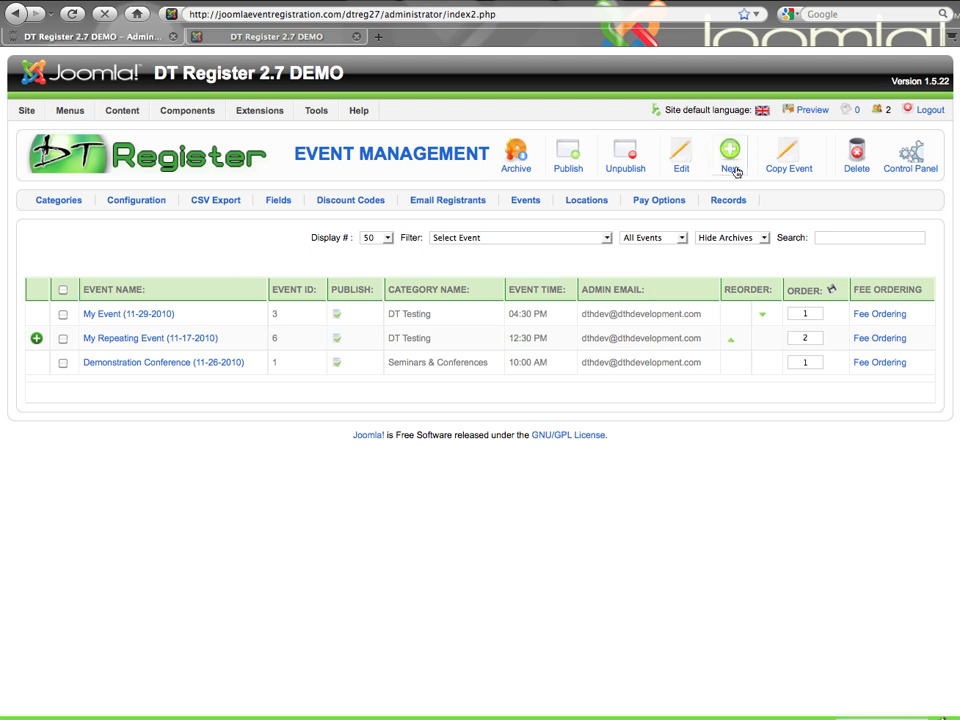
- Create a blank new event with the admin user chosen as Event Owner
left_click(738, 150)
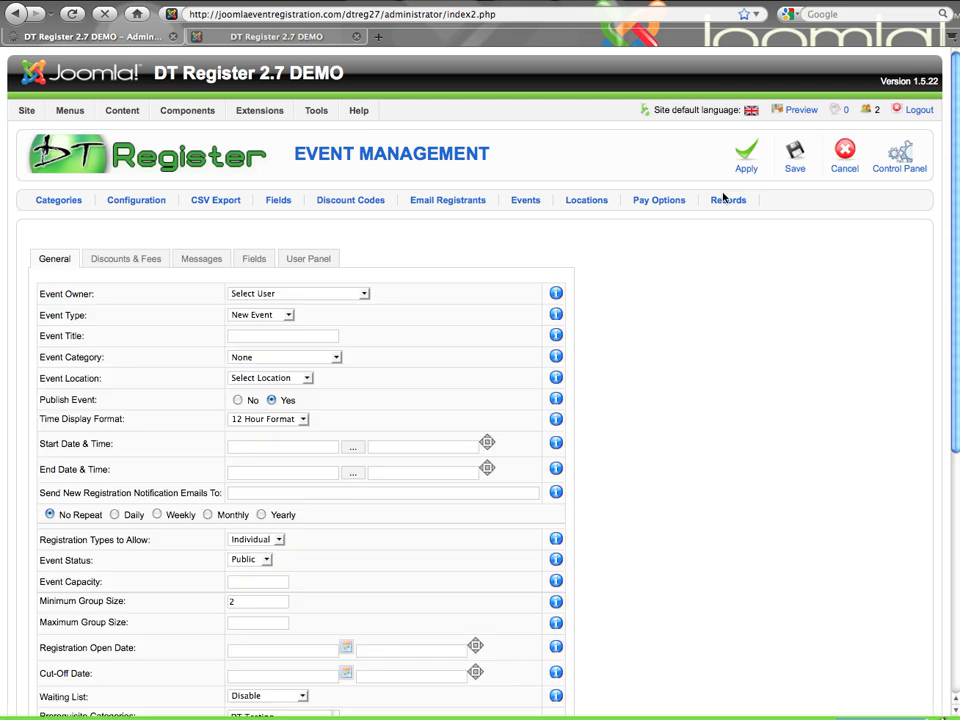
scroll("down", 3)
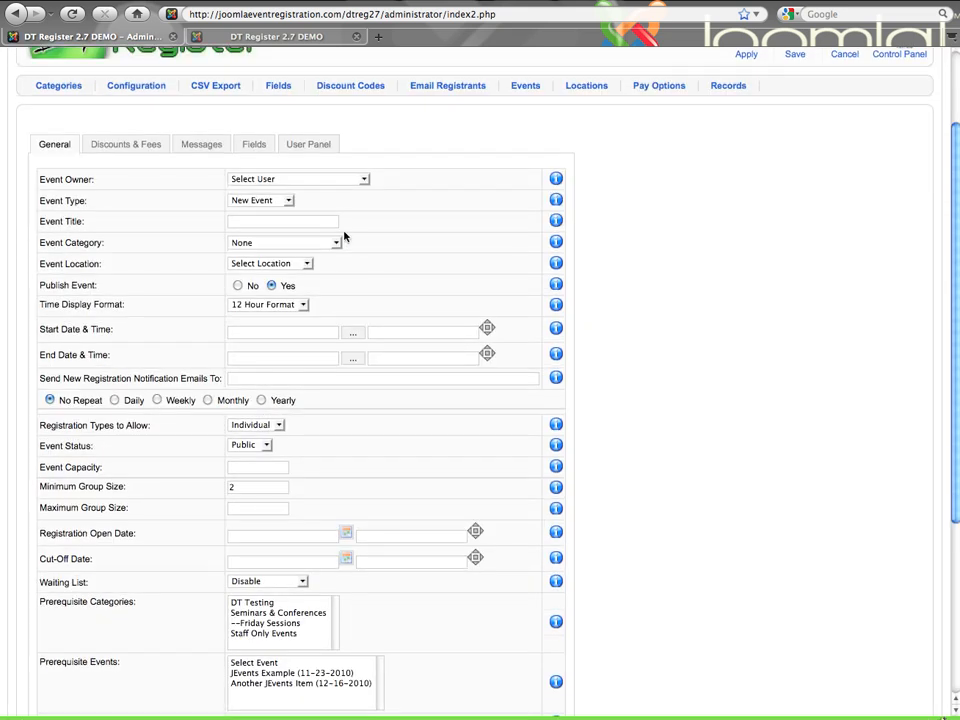
mouse_move(49, 203)
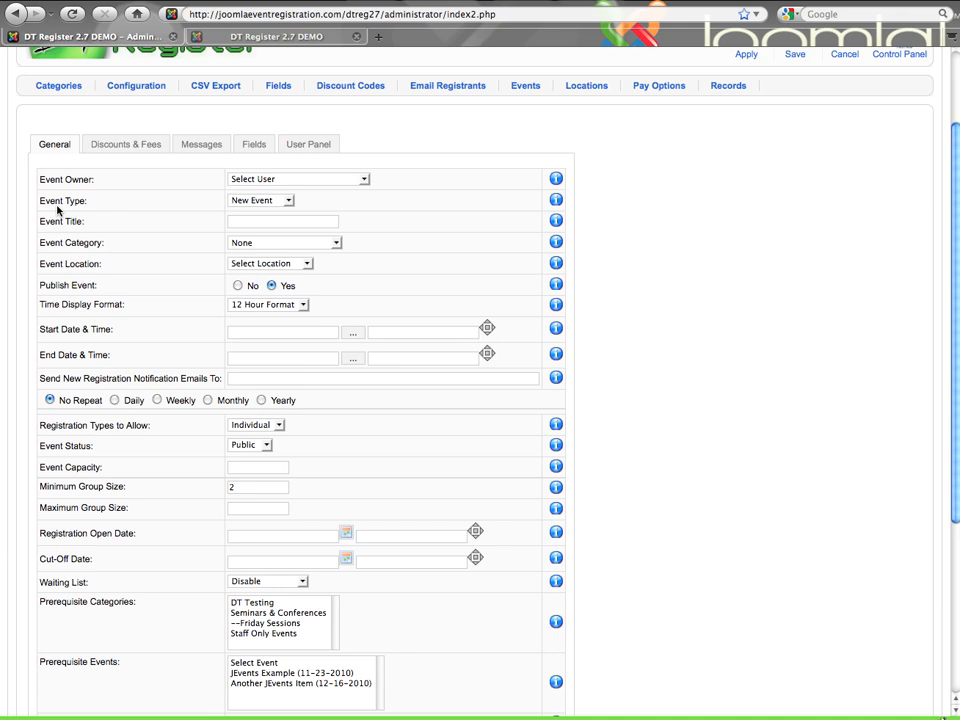
mouse_move(82, 188)
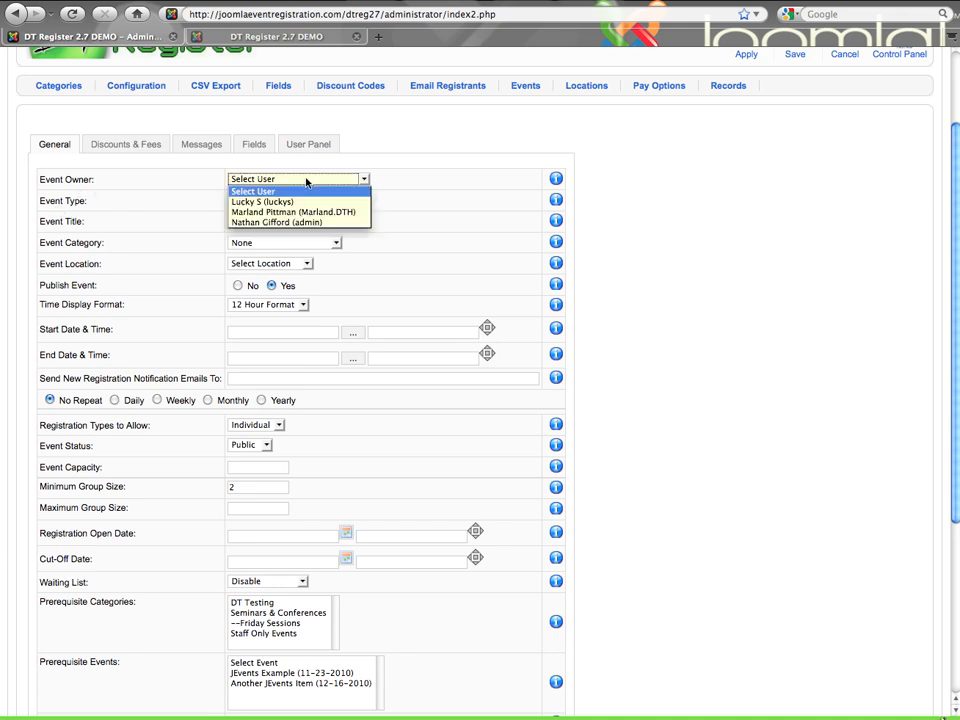
mouse_move(283, 202)
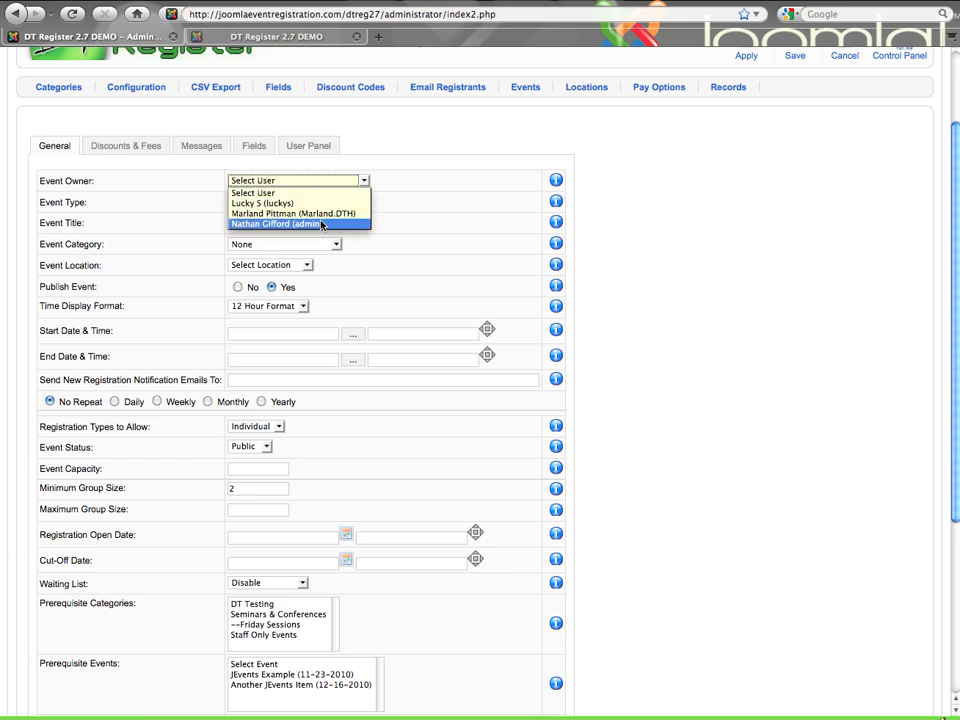
left_click(284, 224)
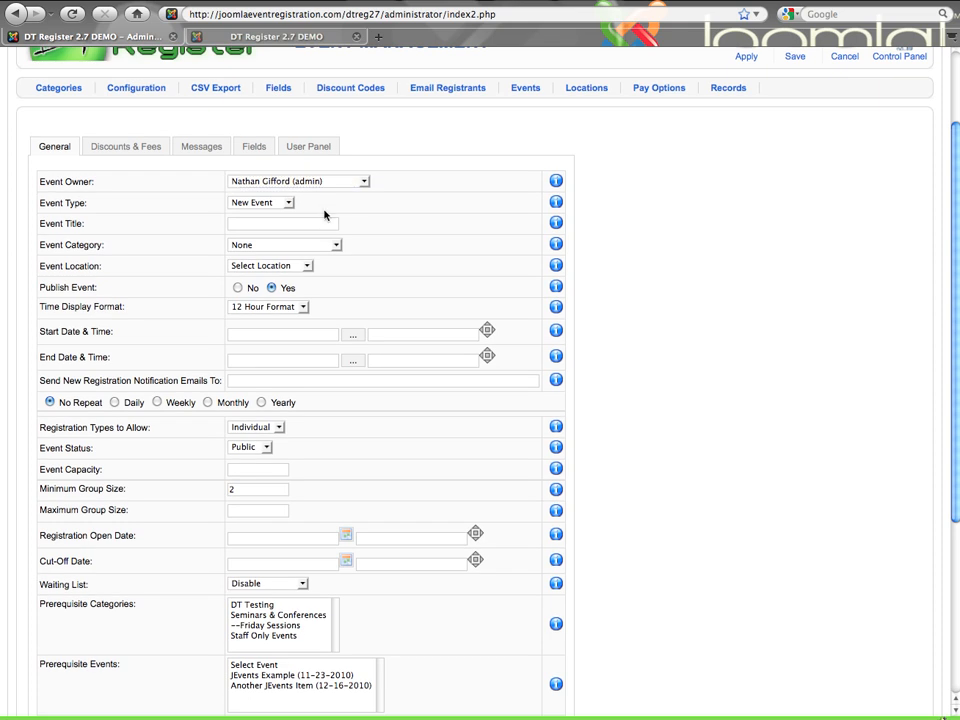
left_click(280, 37)
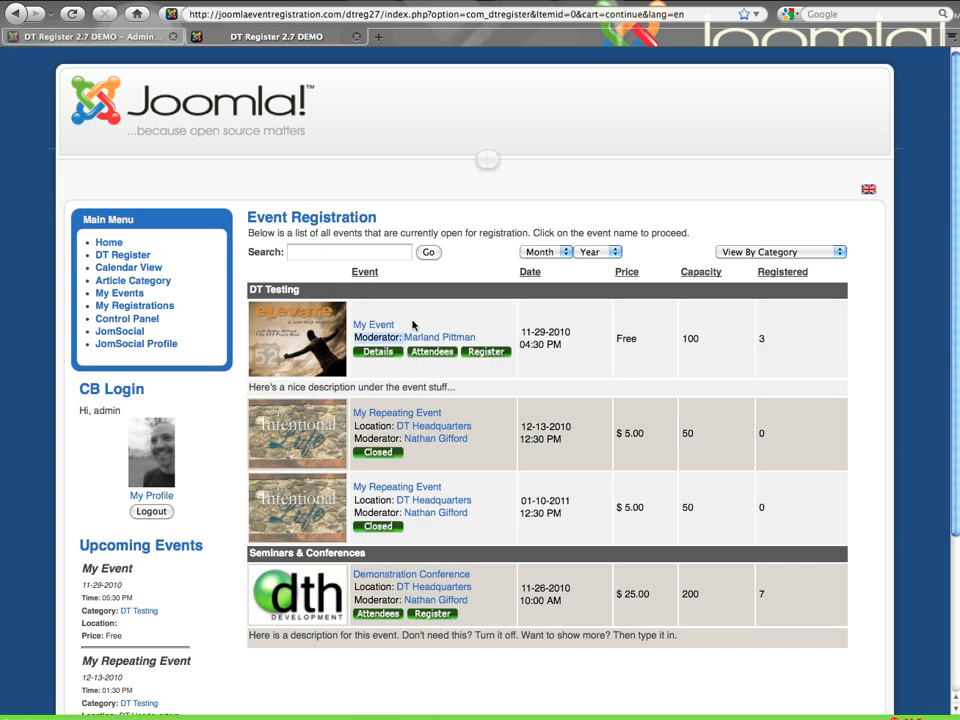
mouse_move(408, 355)
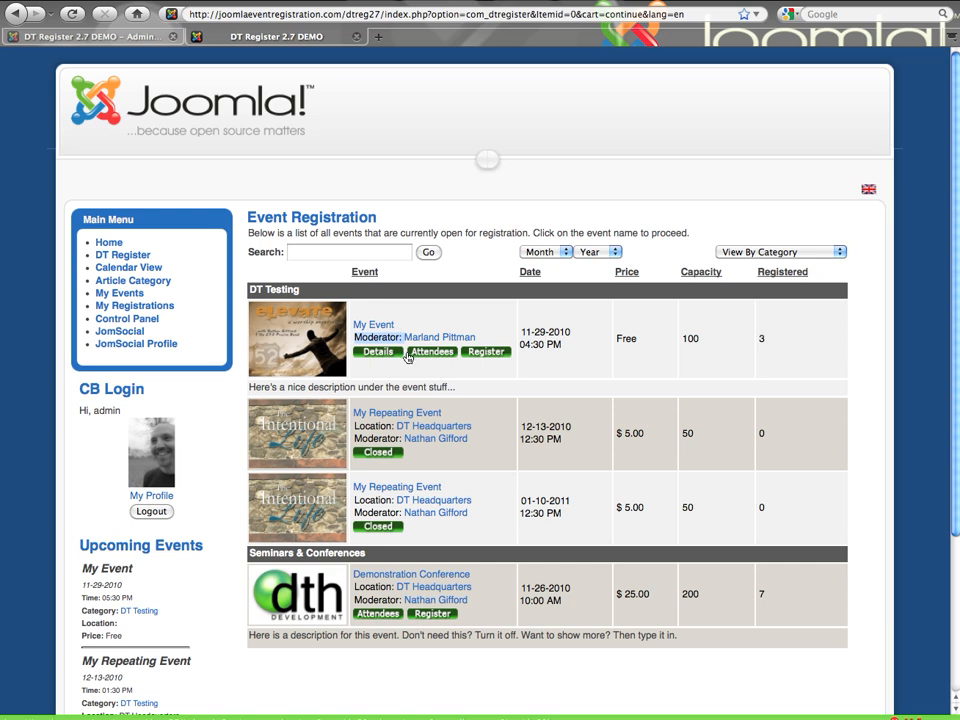
mouse_move(408, 356)
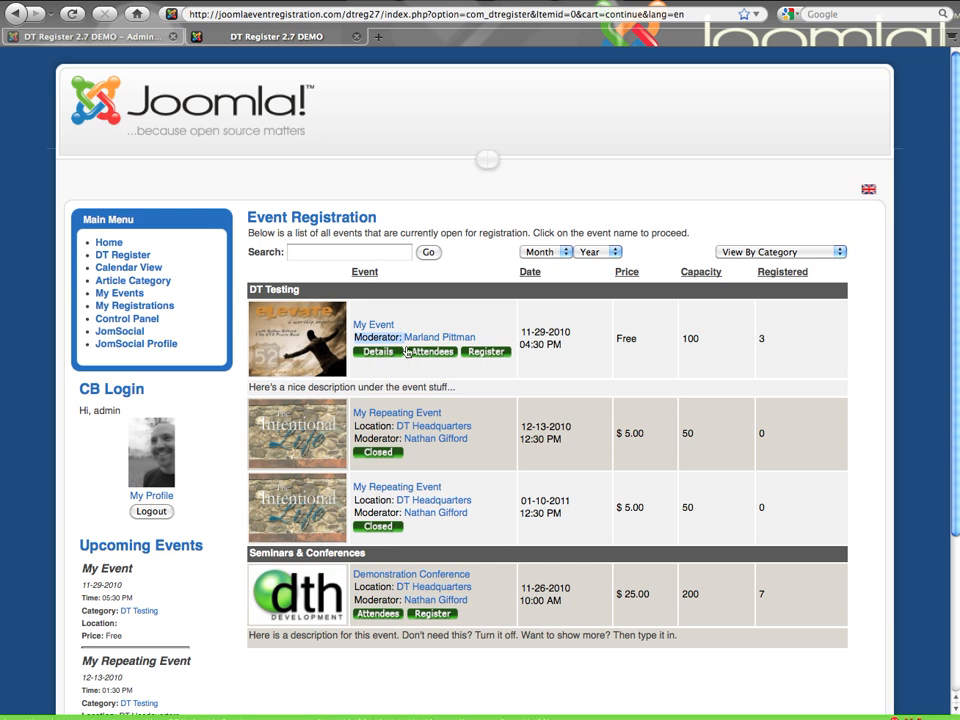
mouse_move(293, 222)
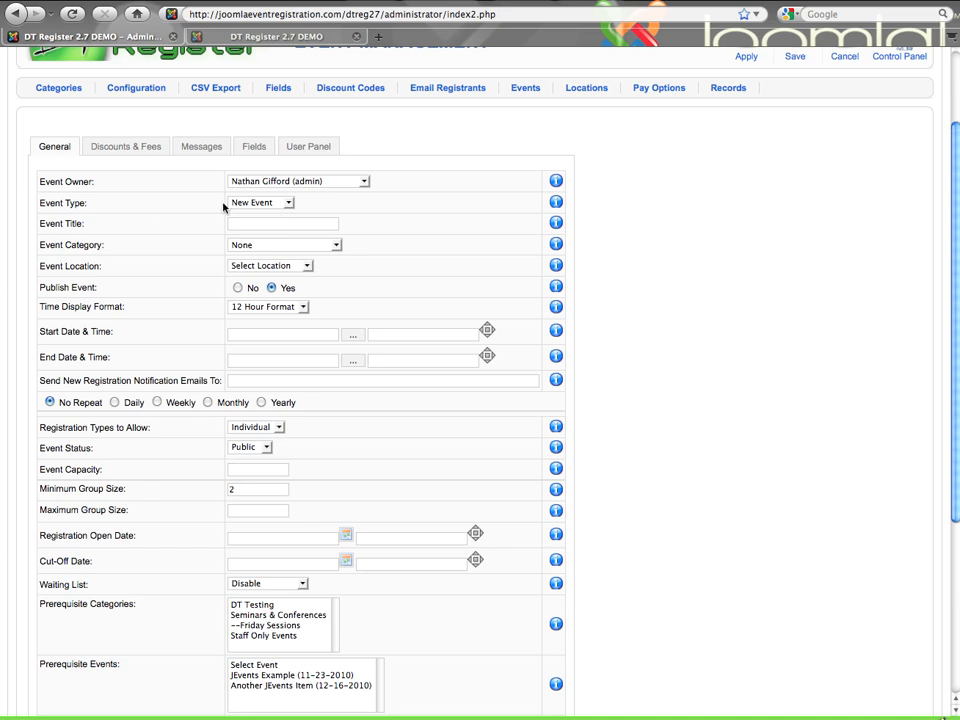
- Leave the Event Type dropdown on New Event in the event form
left_click(288, 202)
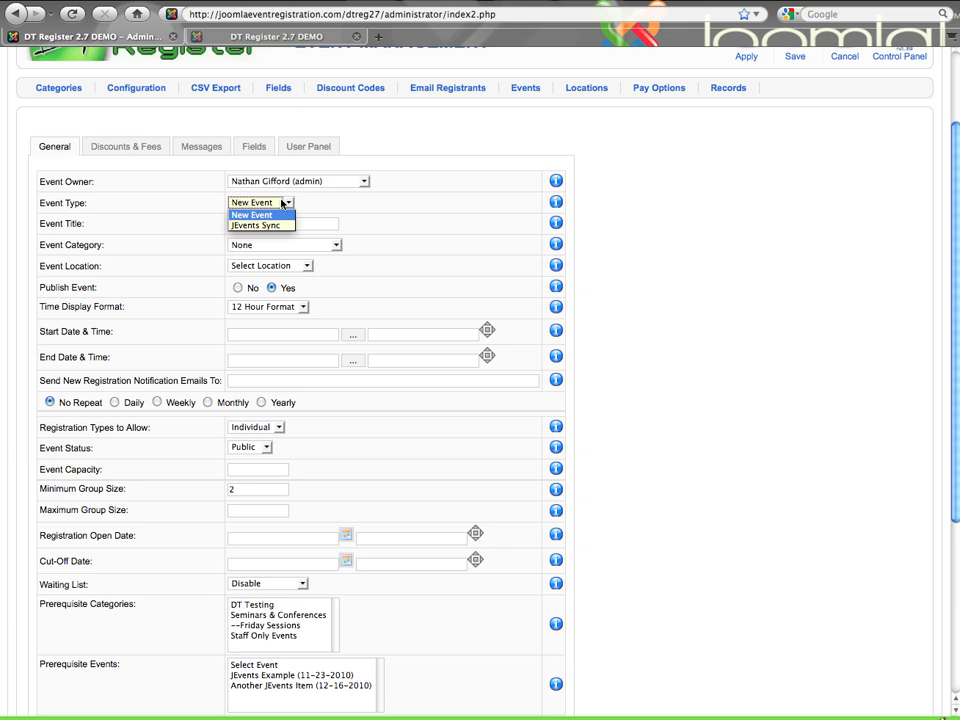
left_click(252, 214)
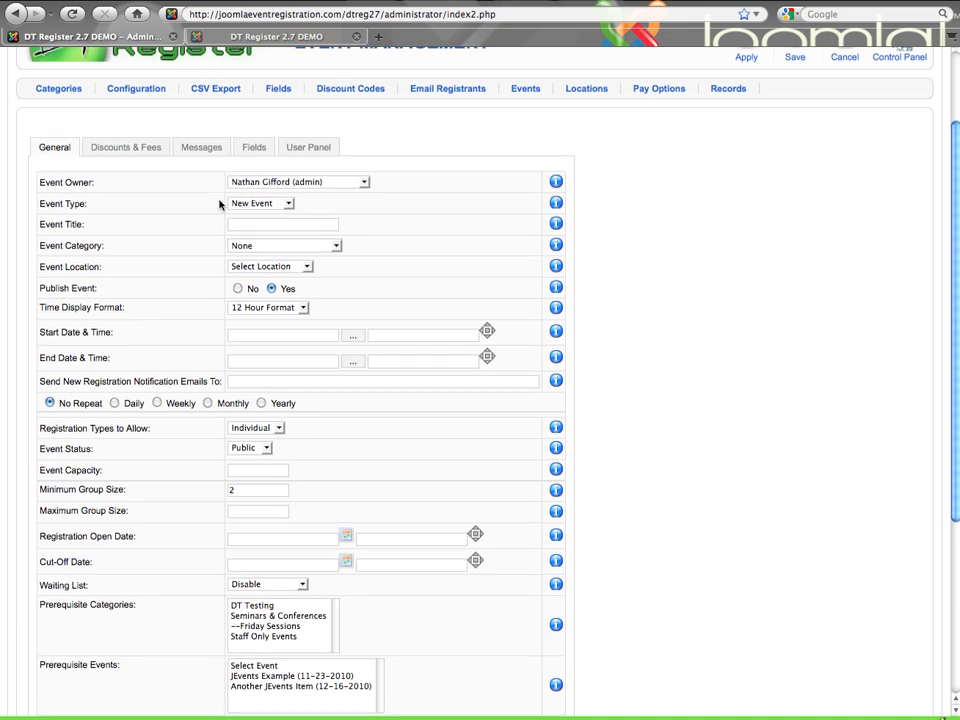
mouse_move(237, 210)
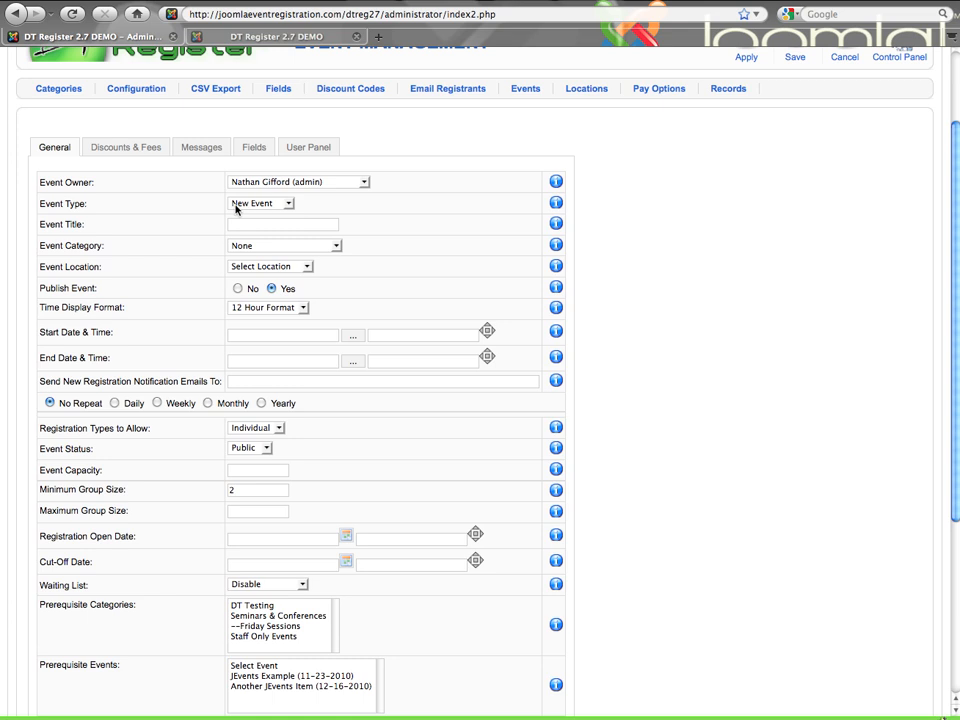
mouse_move(283, 238)
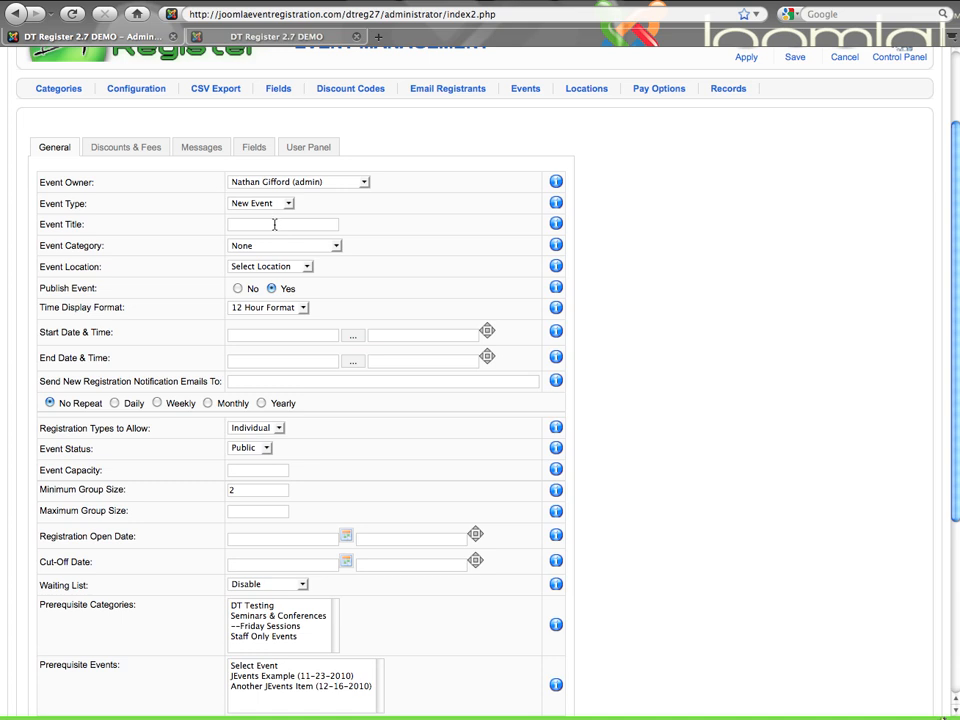
- Title the event 'Basketweaving Seminar' and place it in Seminars & Conferences
left_click(283, 225)
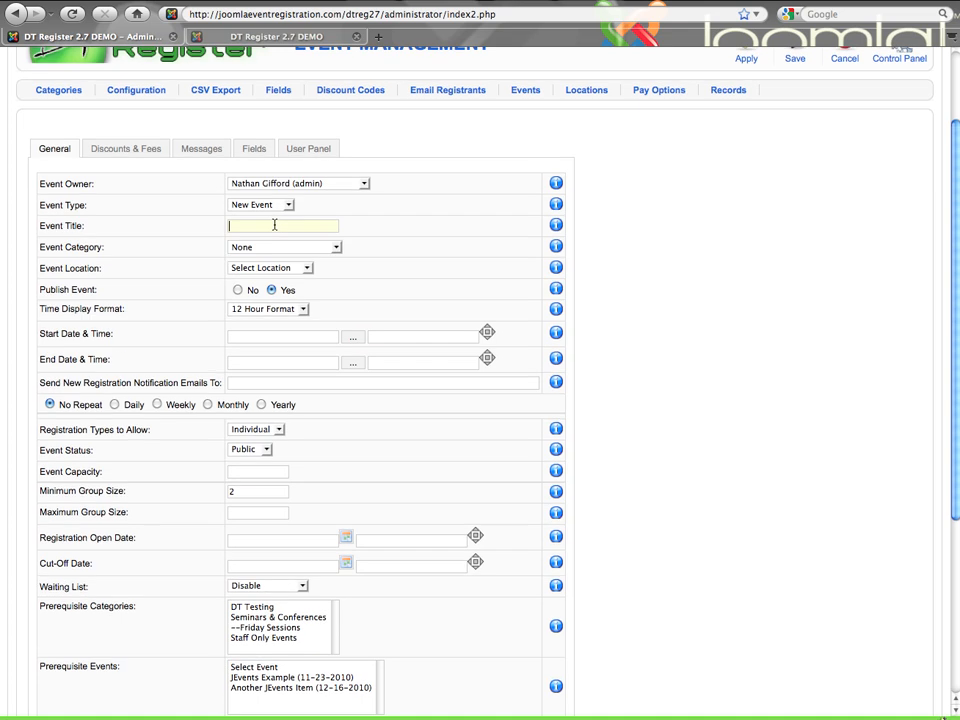
type("BAs")
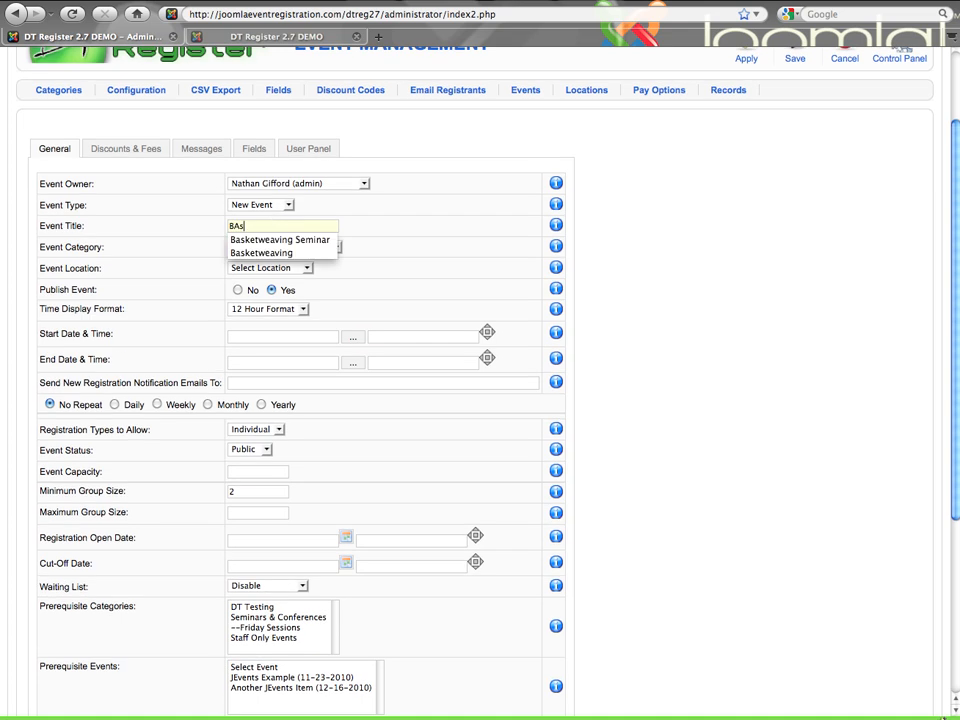
left_click(280, 240)
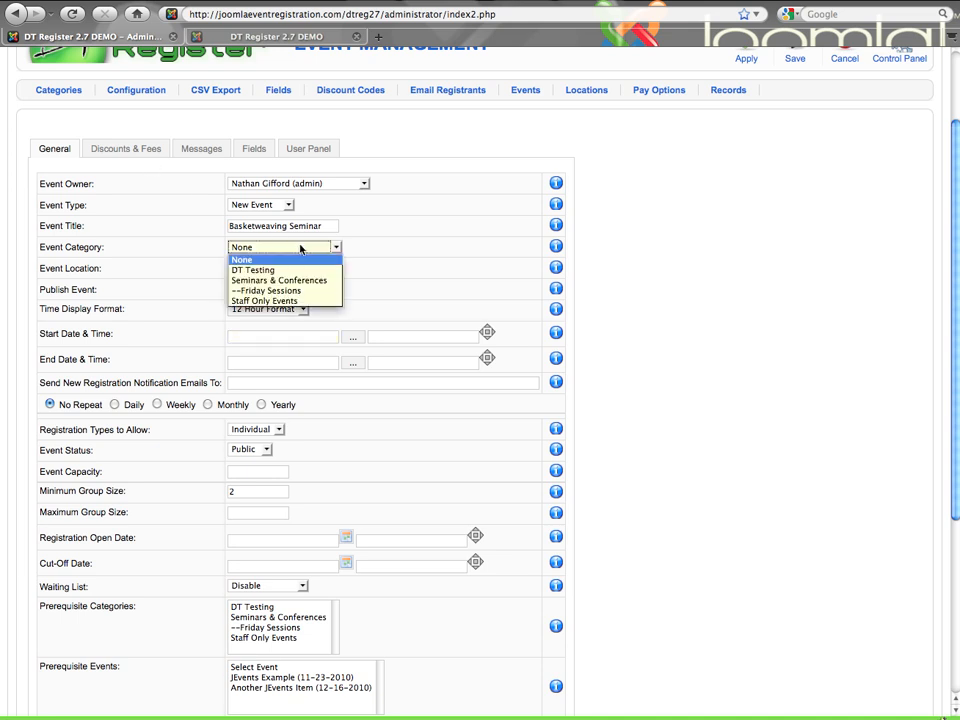
left_click(279, 279)
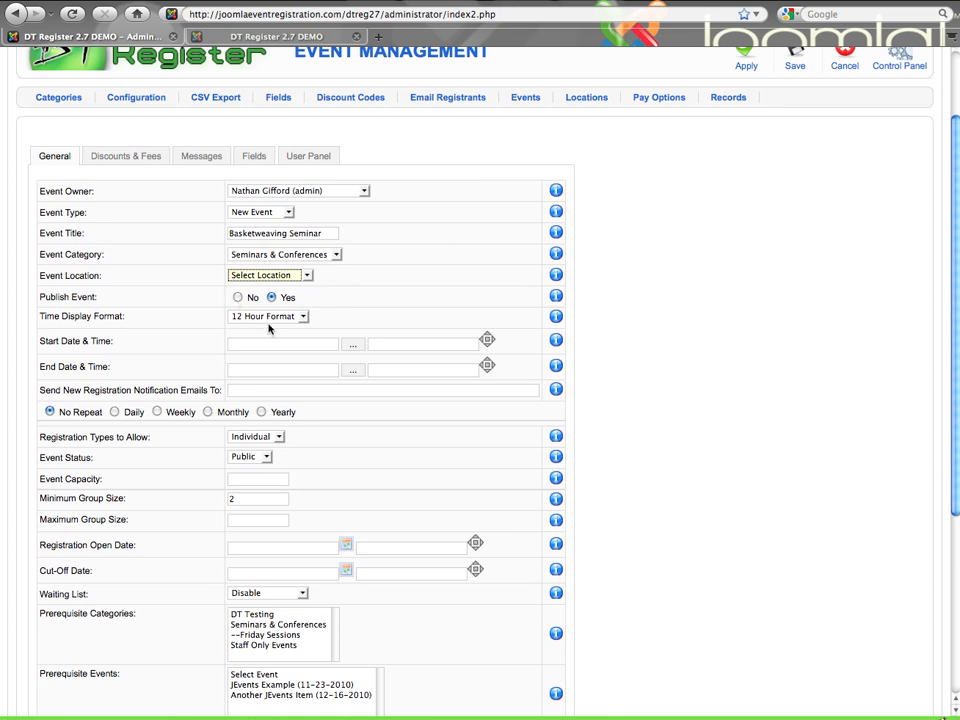
mouse_move(274, 318)
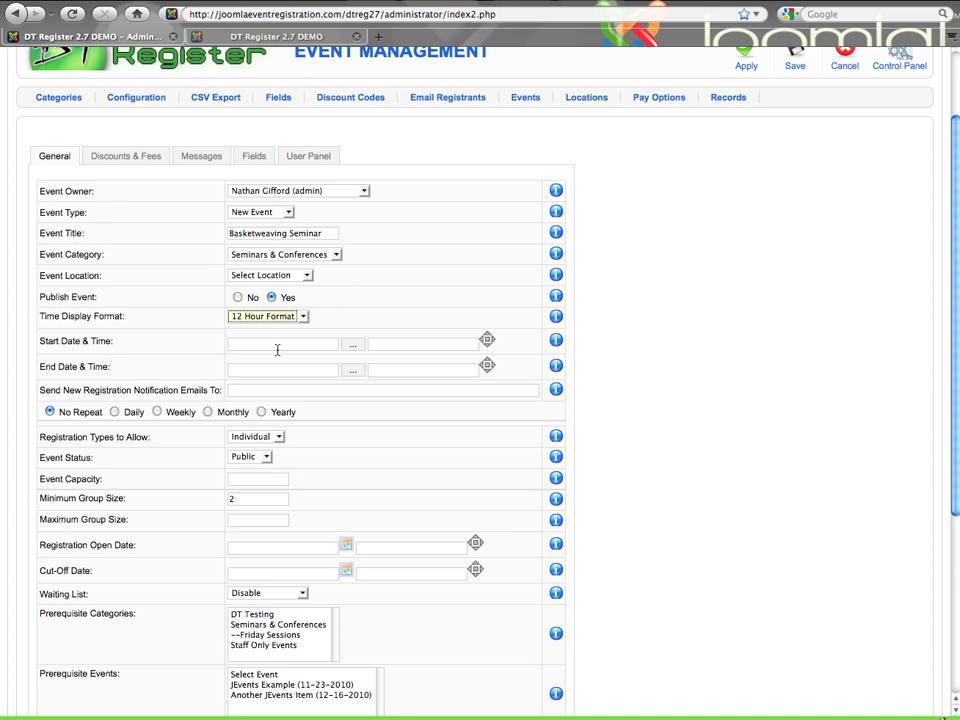
mouse_move(348, 356)
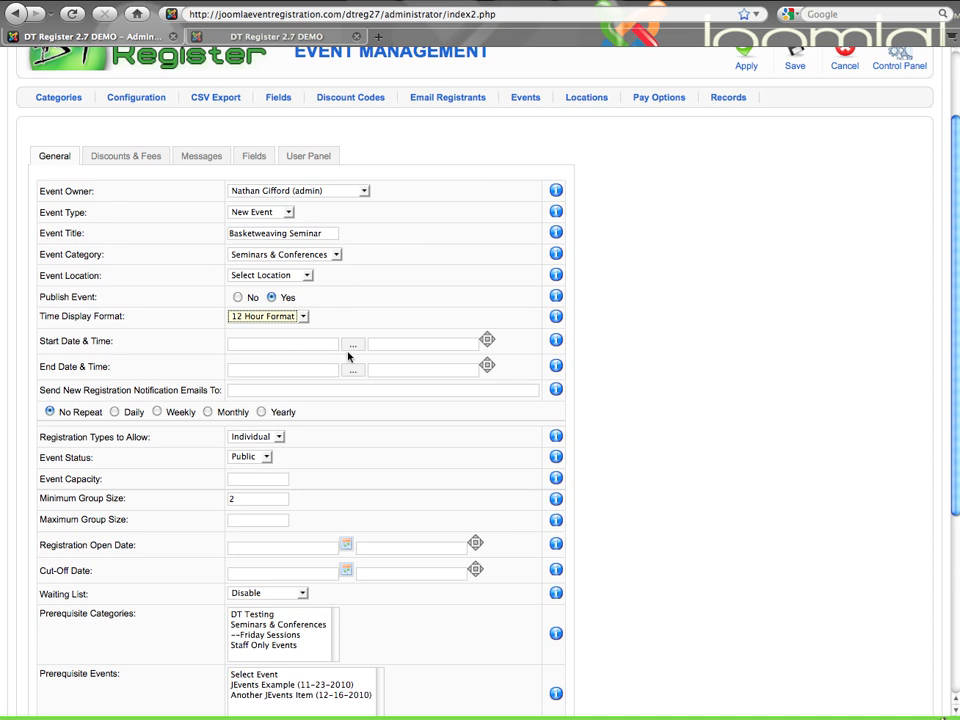
- Pick the event dates: start 2010-12-15 and end 2010-12-16
left_click(351, 343)
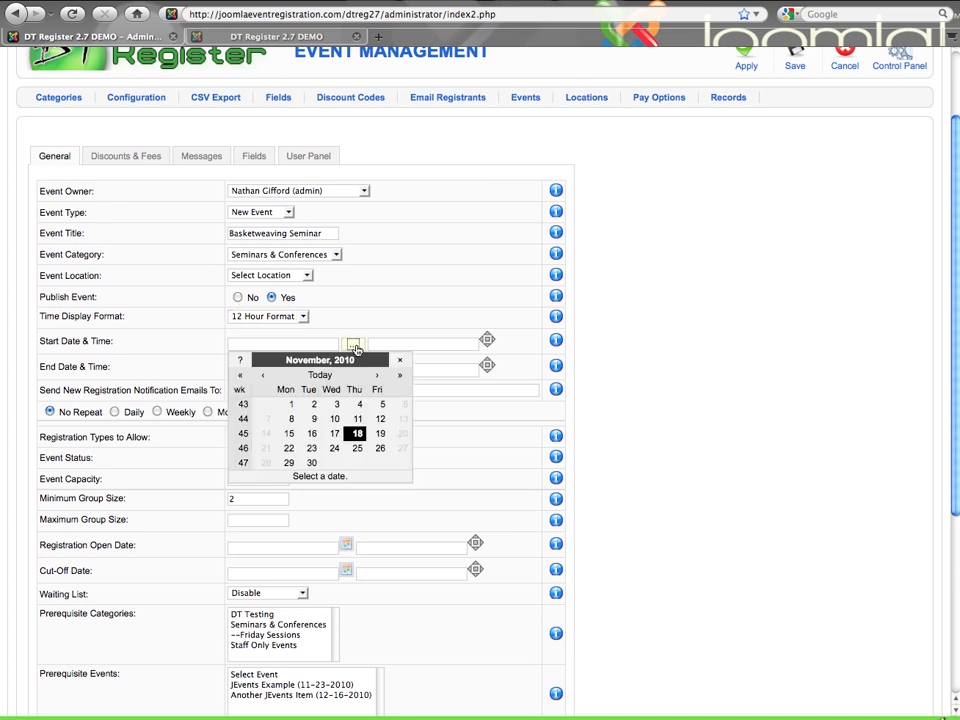
left_click(377, 375)
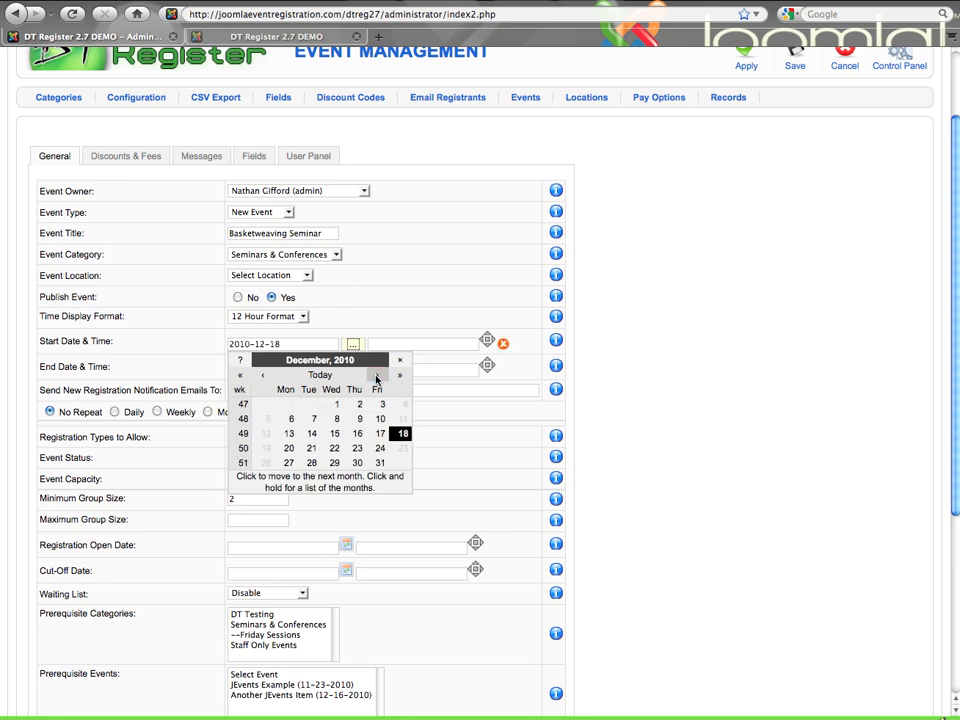
left_click(337, 433)
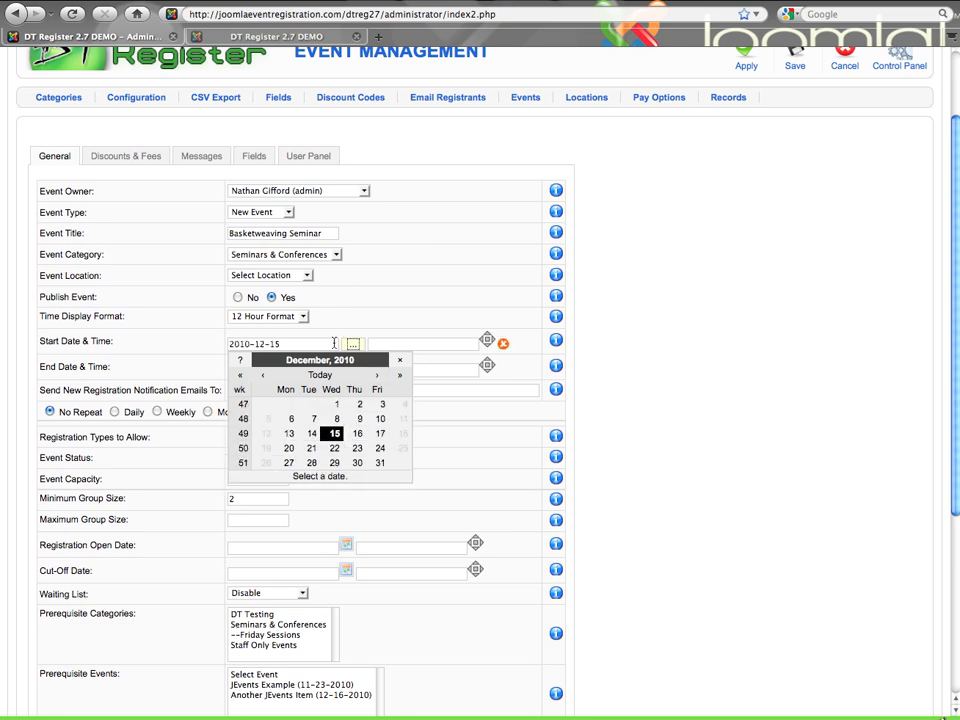
left_click(334, 431)
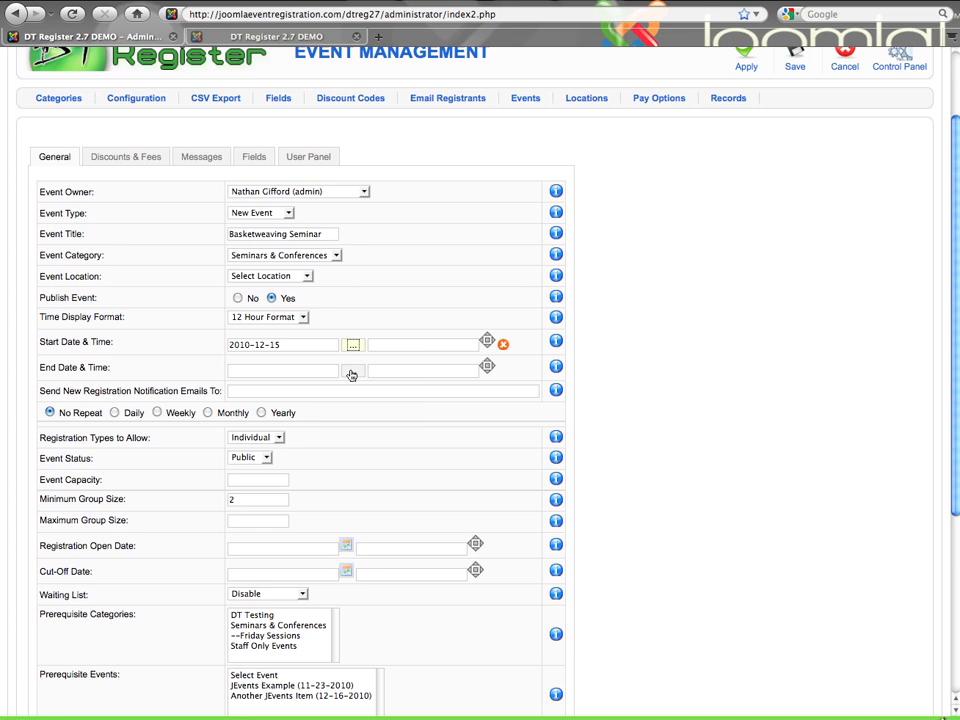
left_click(352, 368)
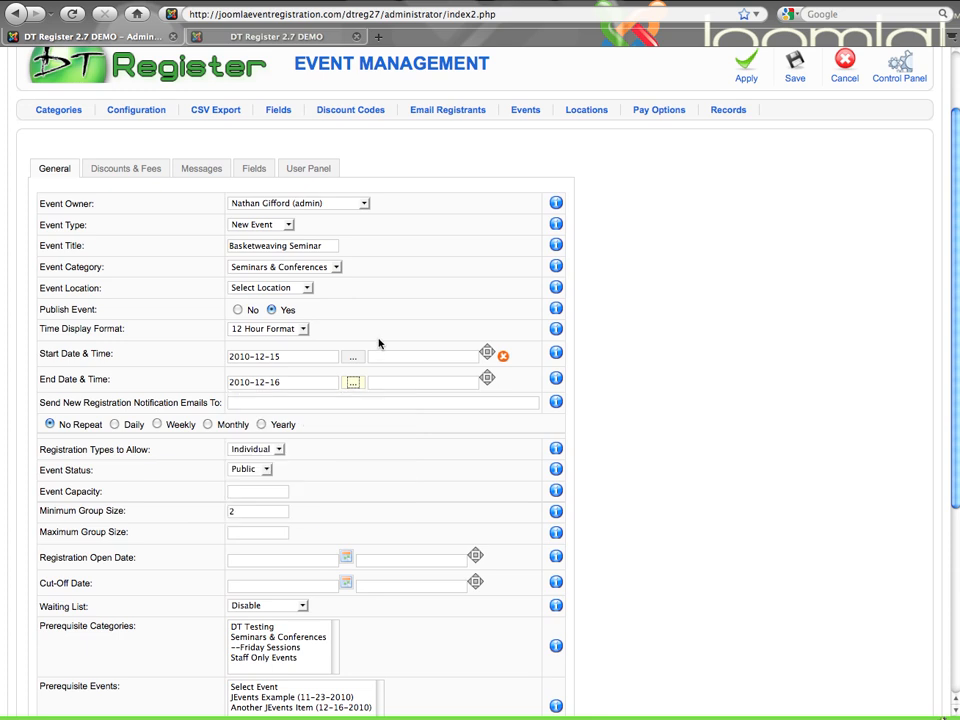
mouse_move(433, 360)
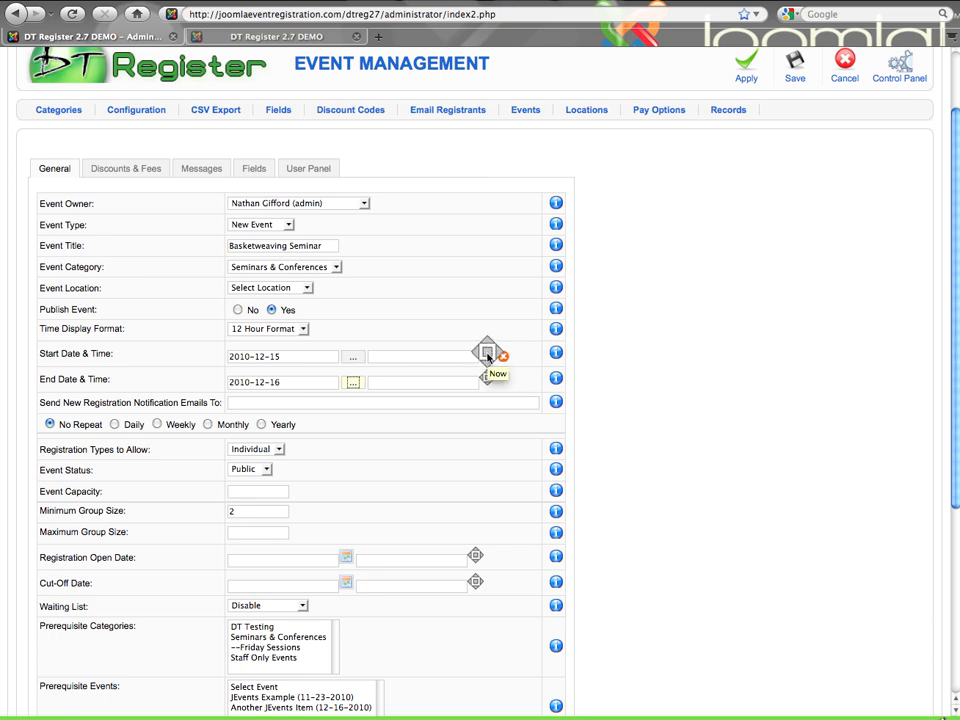
- Set the start time to 11:00 AM and the end time to 10:00 PM
left_click(487, 352)
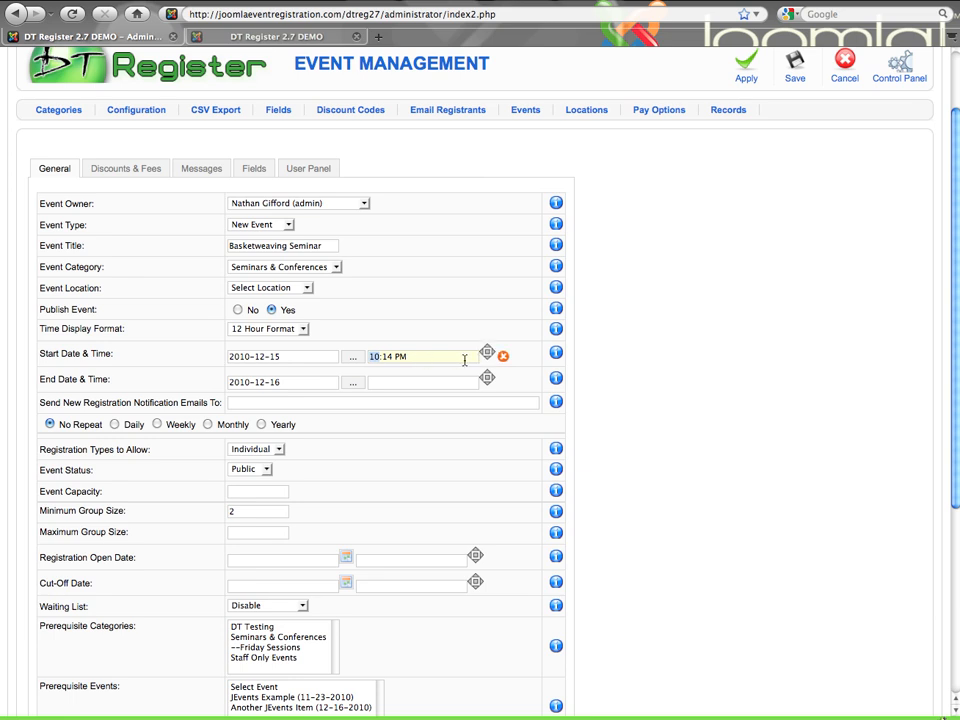
left_click(486, 346)
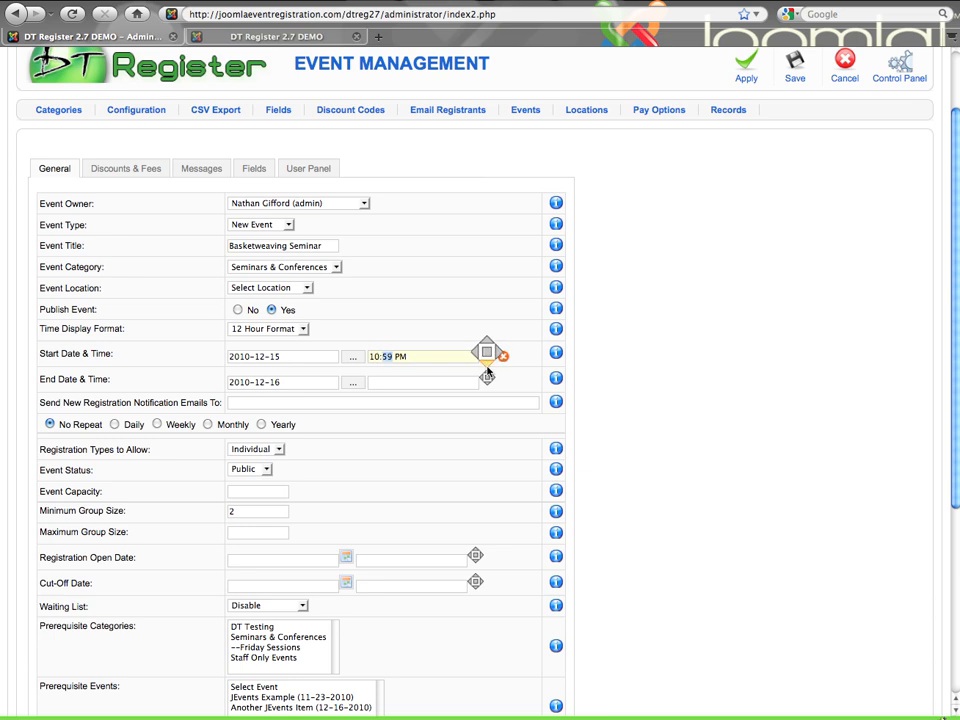
left_click(487, 345)
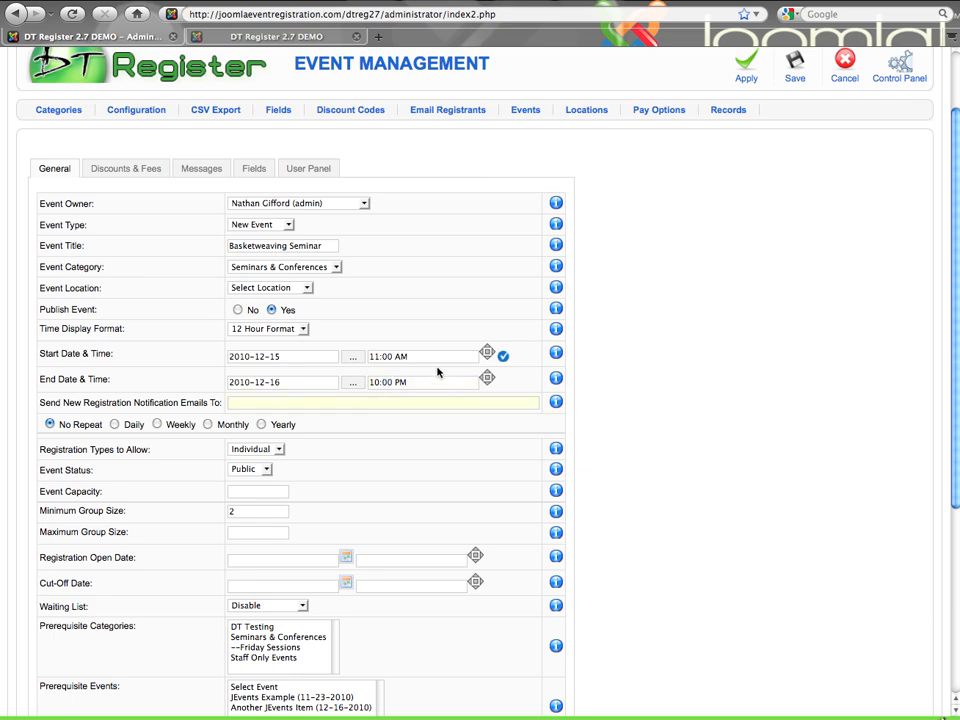
left_click(383, 403)
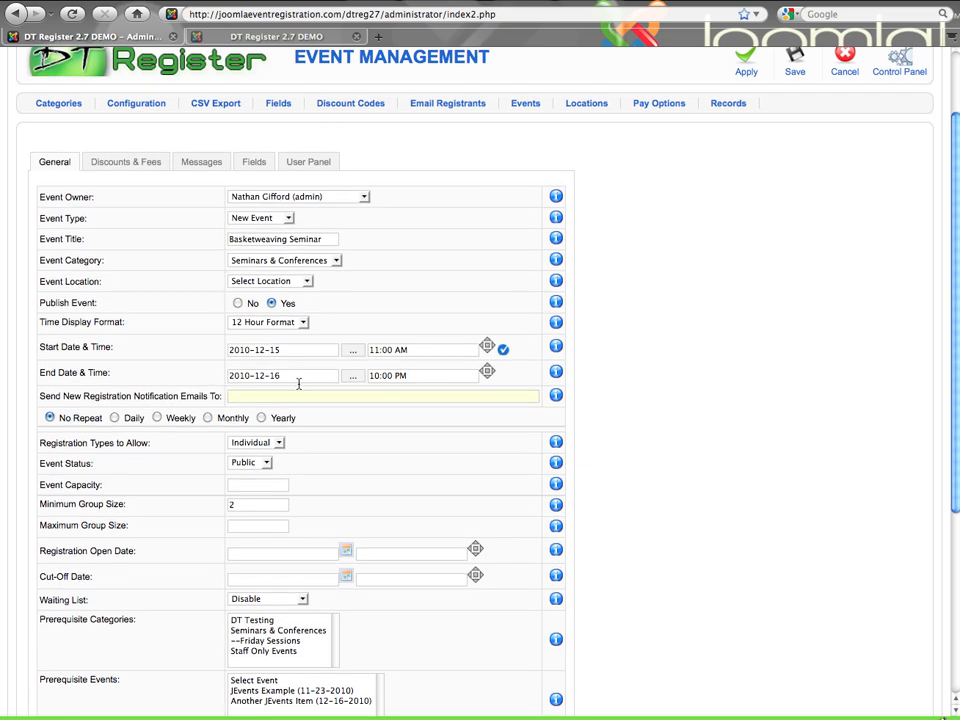
left_click(385, 396)
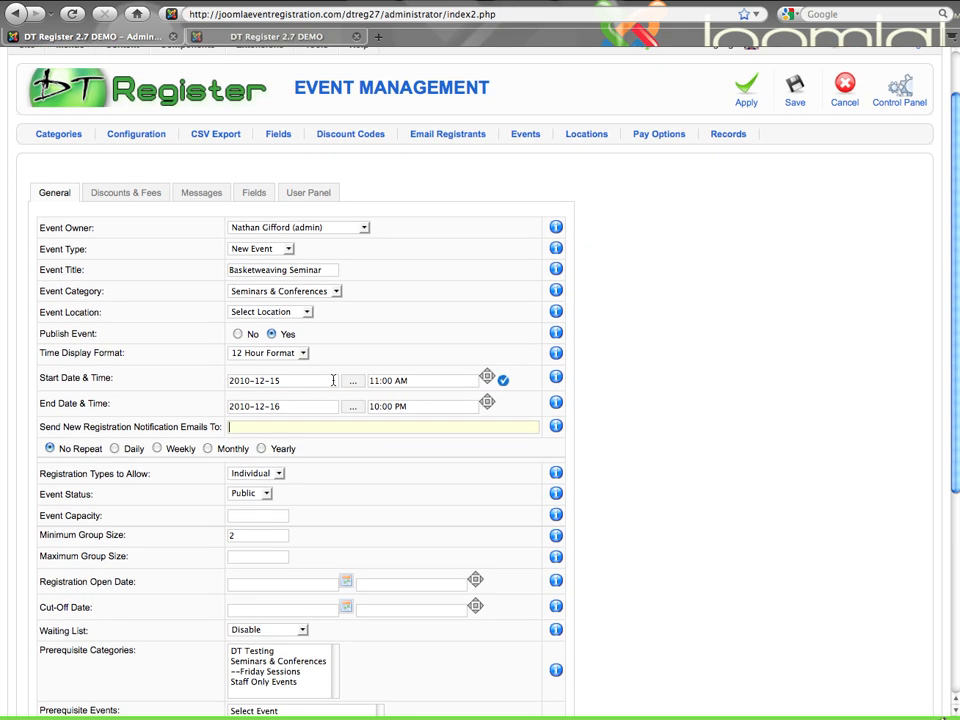
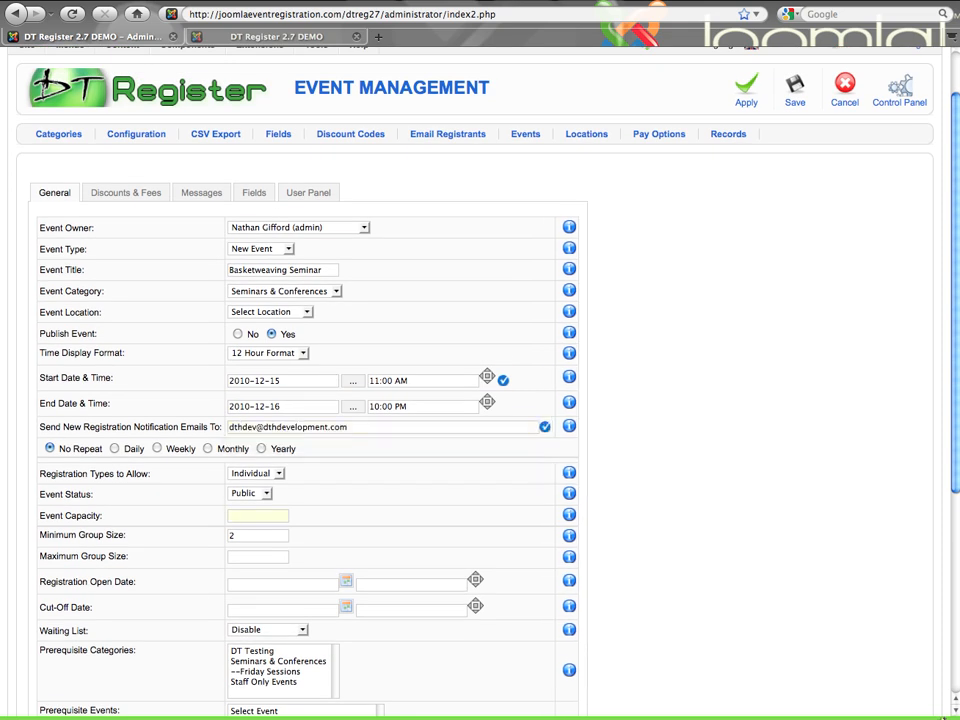
left_click(255, 515)
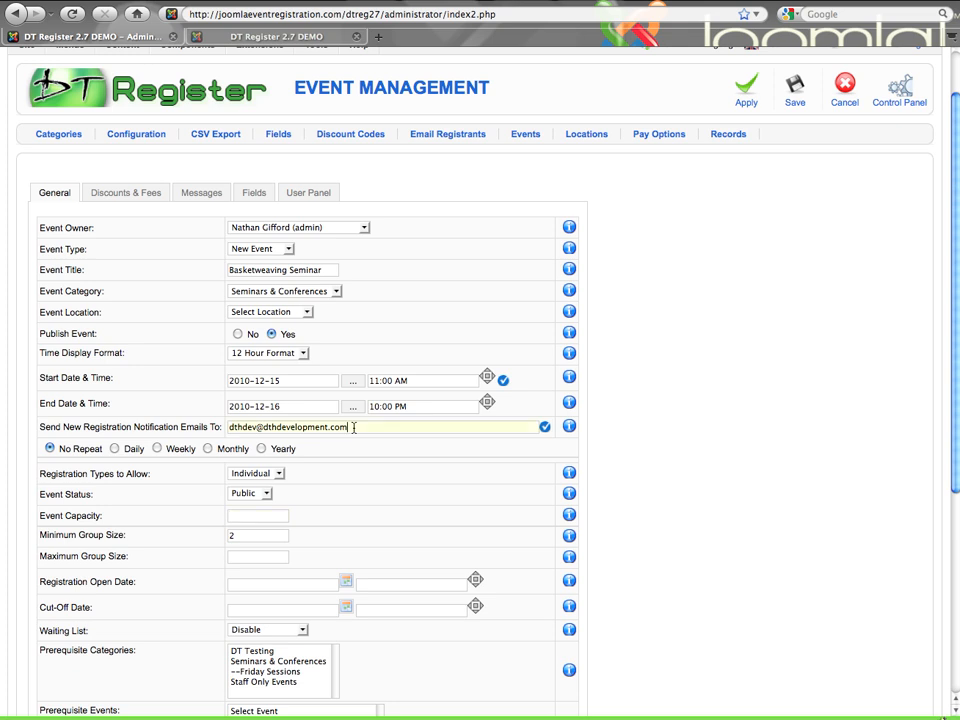
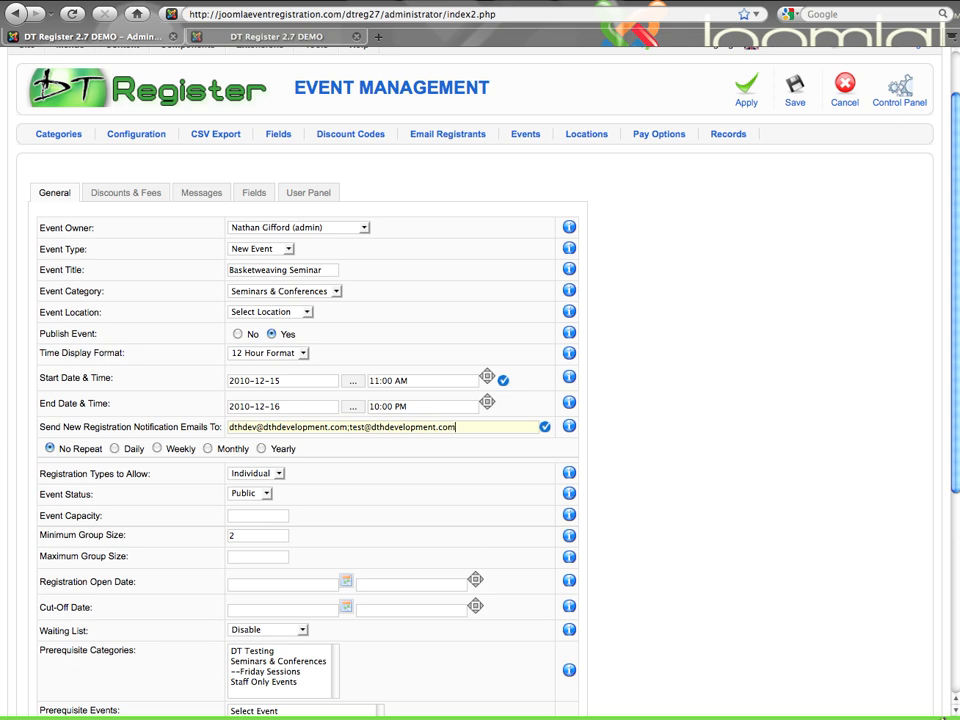
scroll("down", 3)
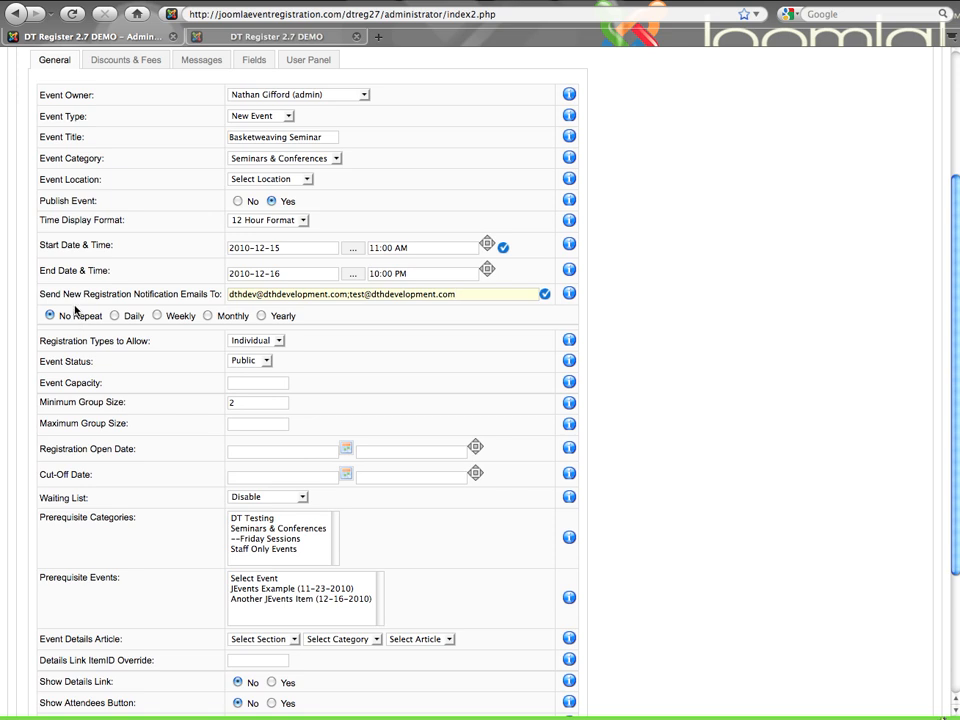
- Set Registration Types to Allow to Both, individual and group
scroll("down", 3)
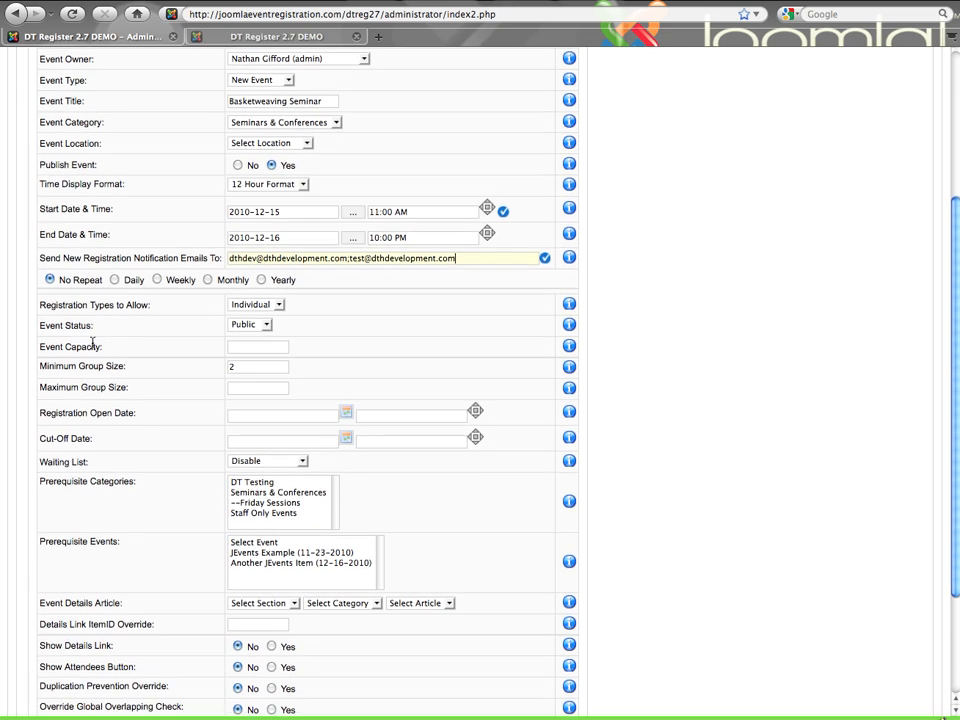
scroll("down", 3)
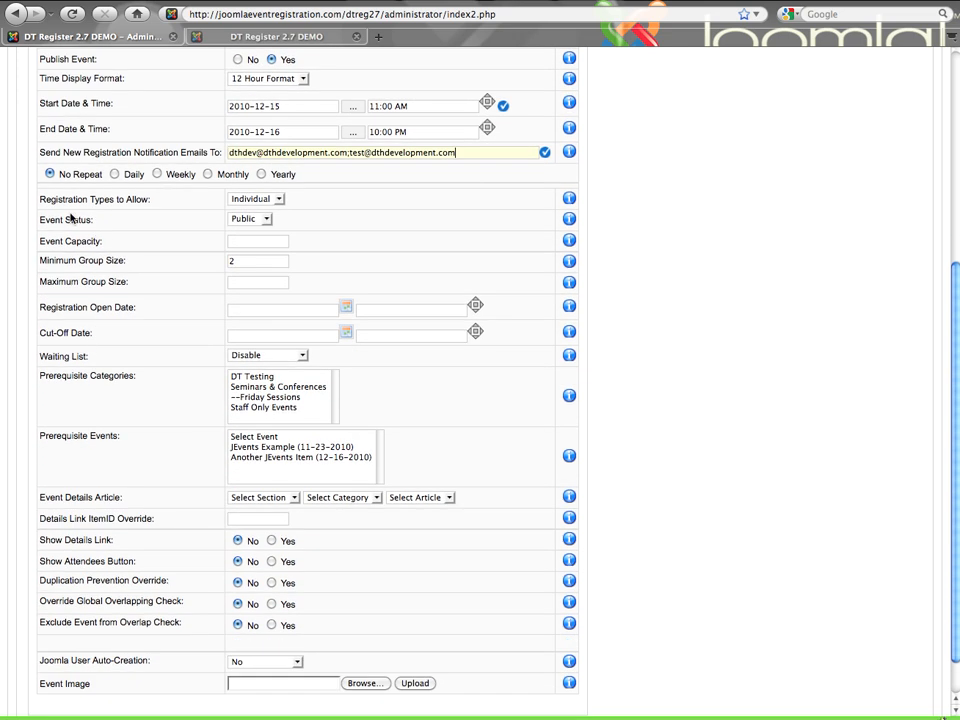
left_click(255, 199)
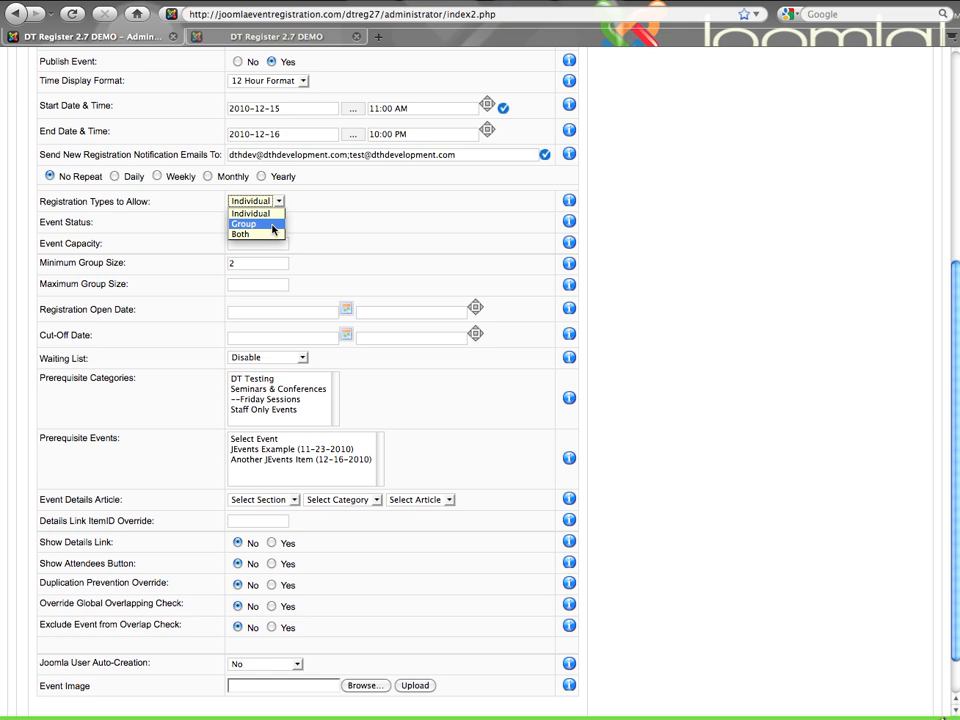
left_click(240, 235)
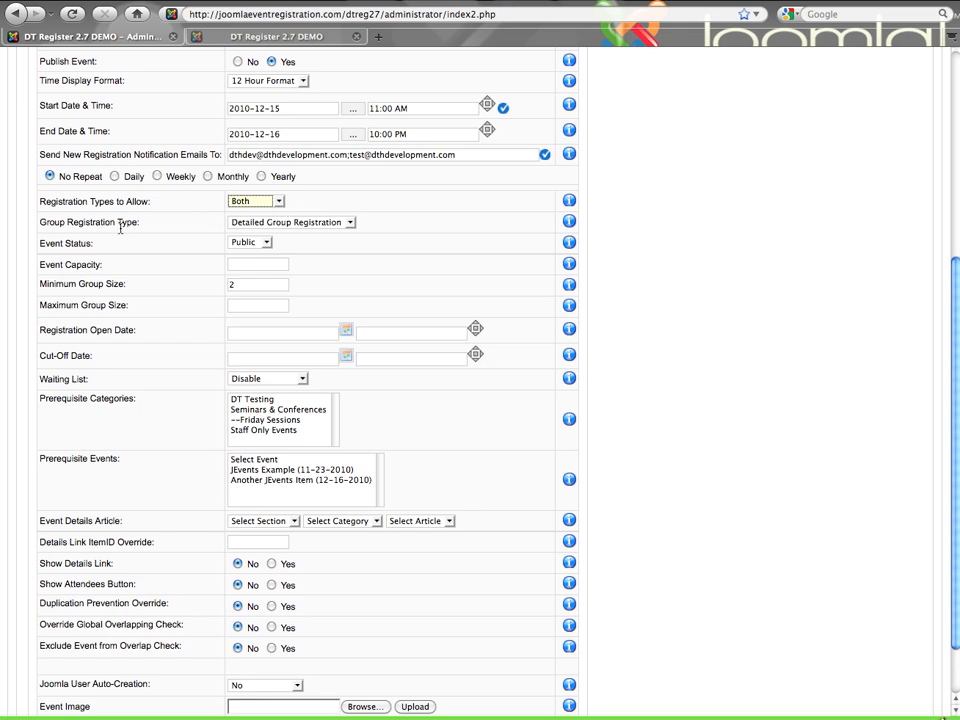
- Choose Simple Group Registration as the Group Registration Type
left_click(291, 222)
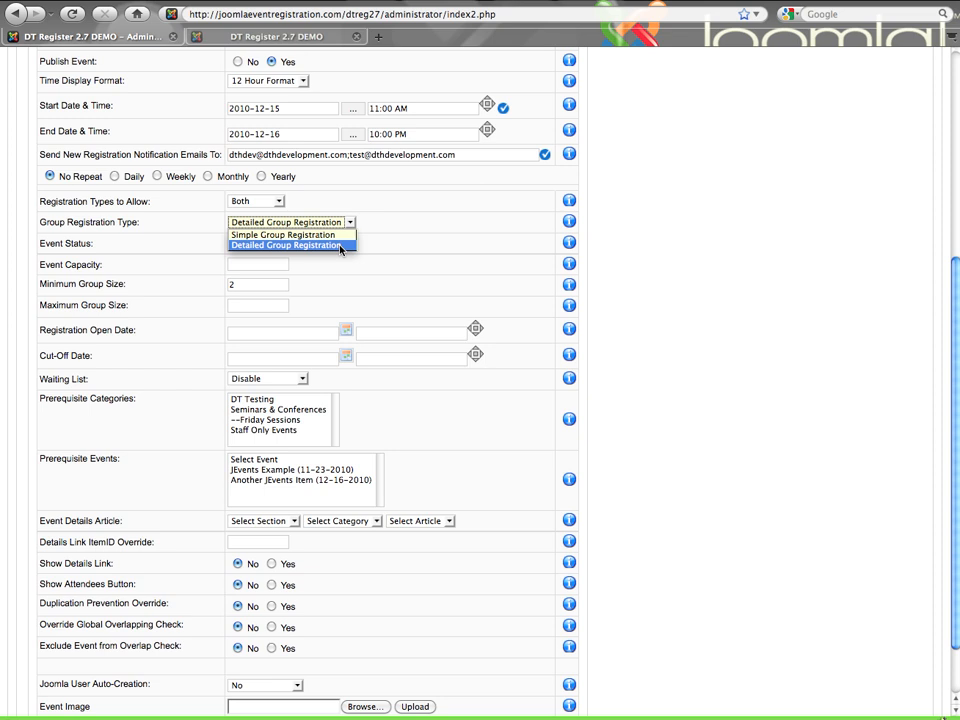
left_click(282, 234)
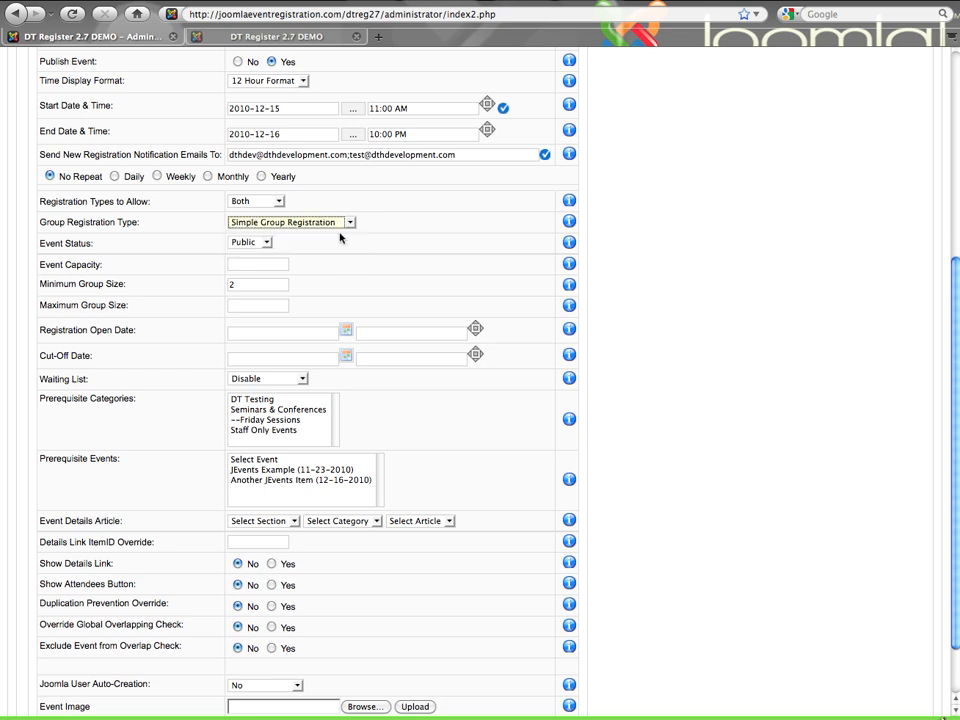
mouse_move(291, 242)
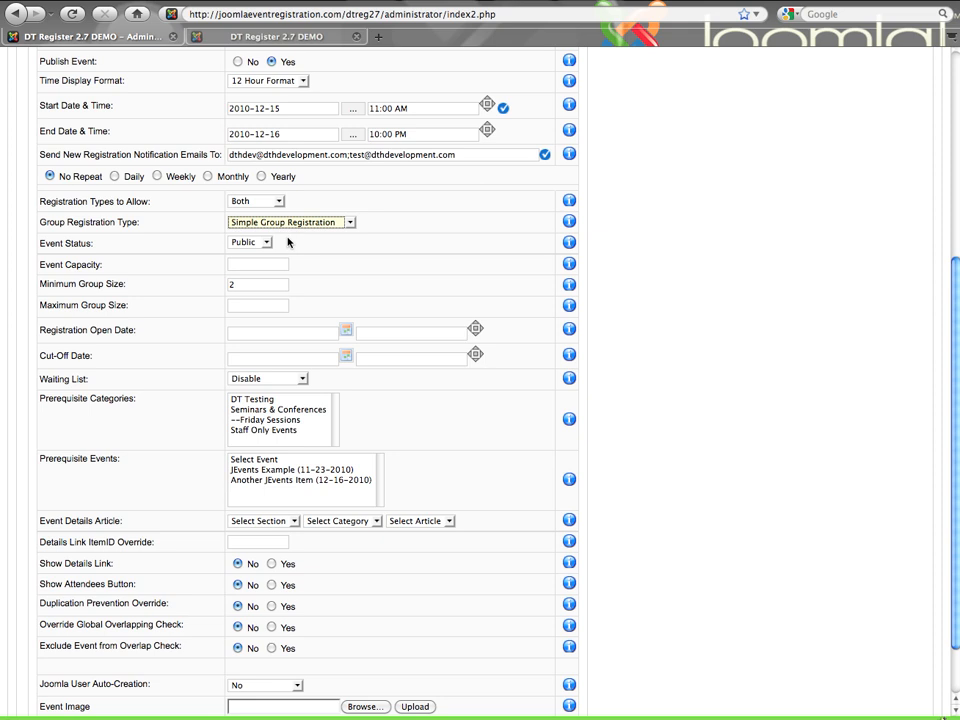
- Set event capacity to 50 and group sizes from minimum 5 to maximum 25
left_click(250, 242)
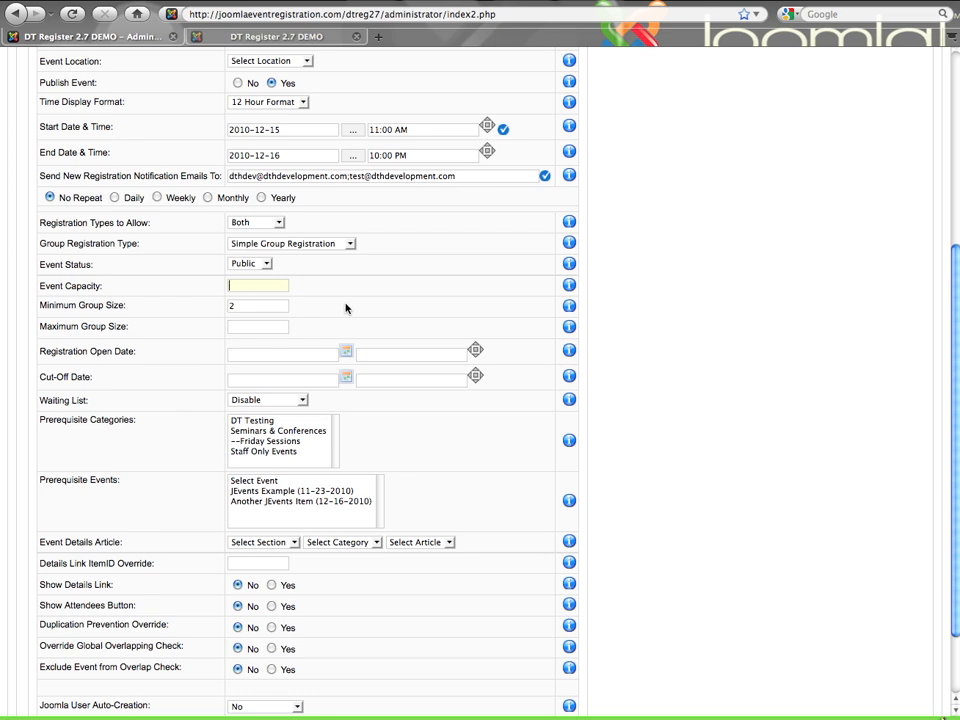
type("50")
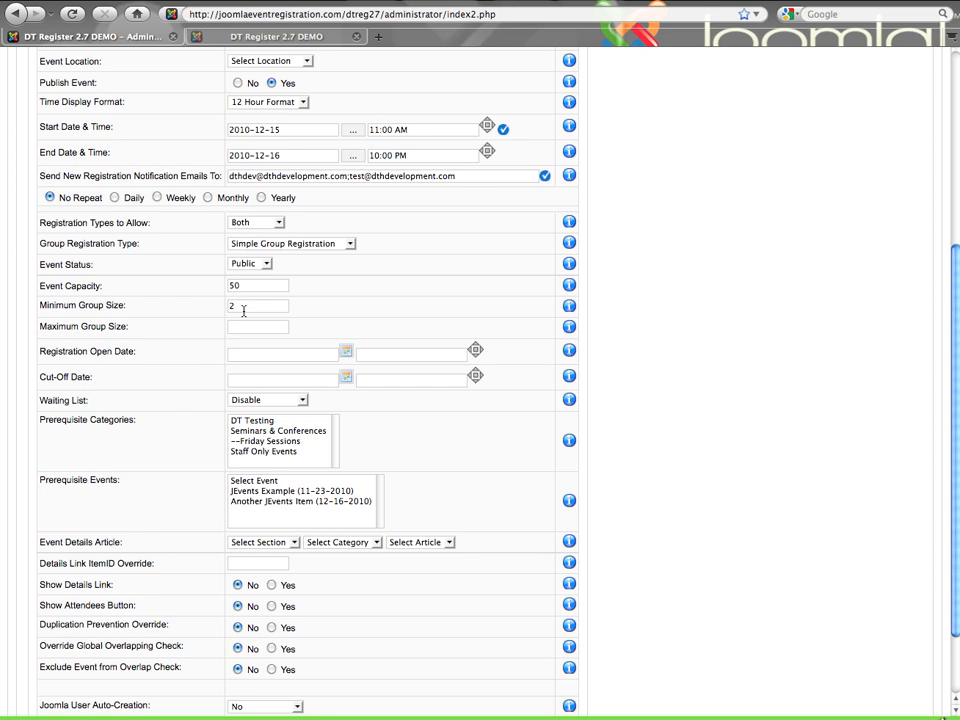
mouse_move(250, 303)
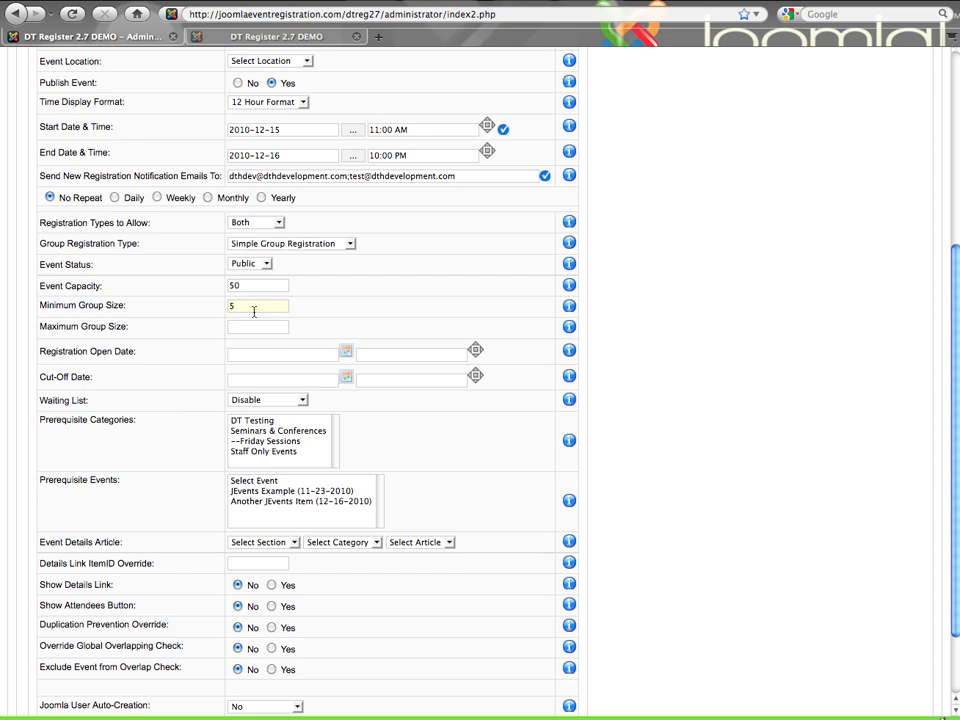
left_click(256, 327)
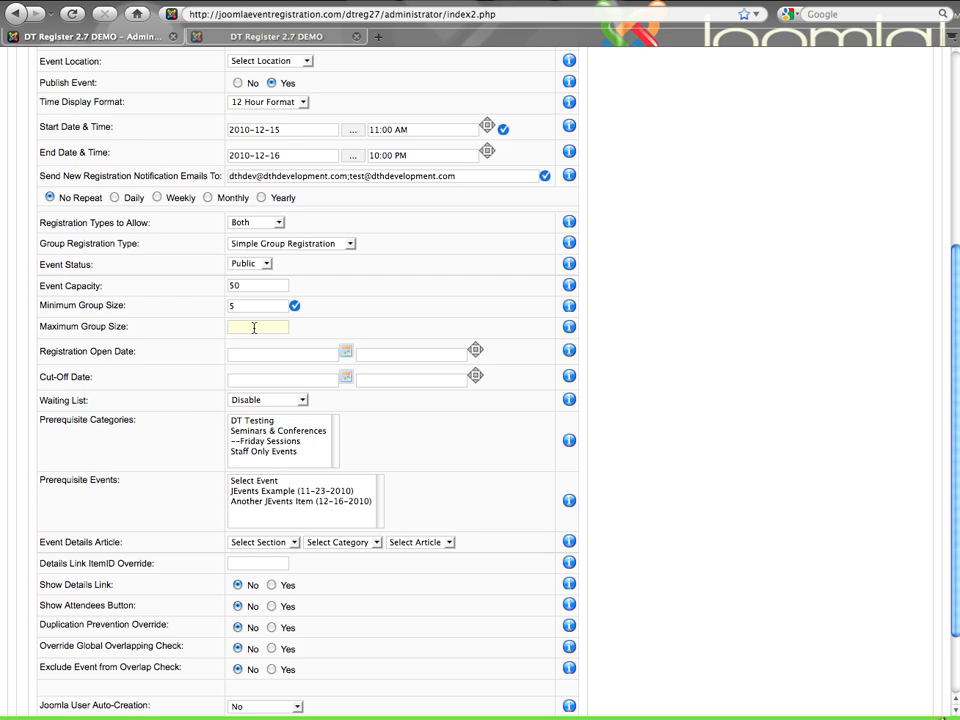
mouse_move(279, 340)
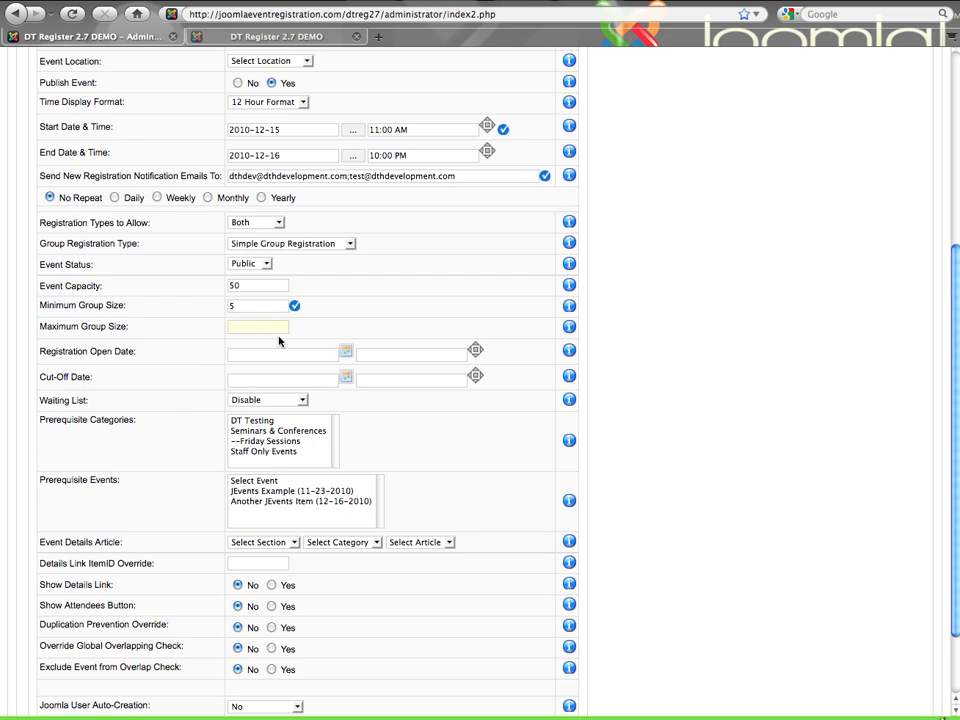
type("25")
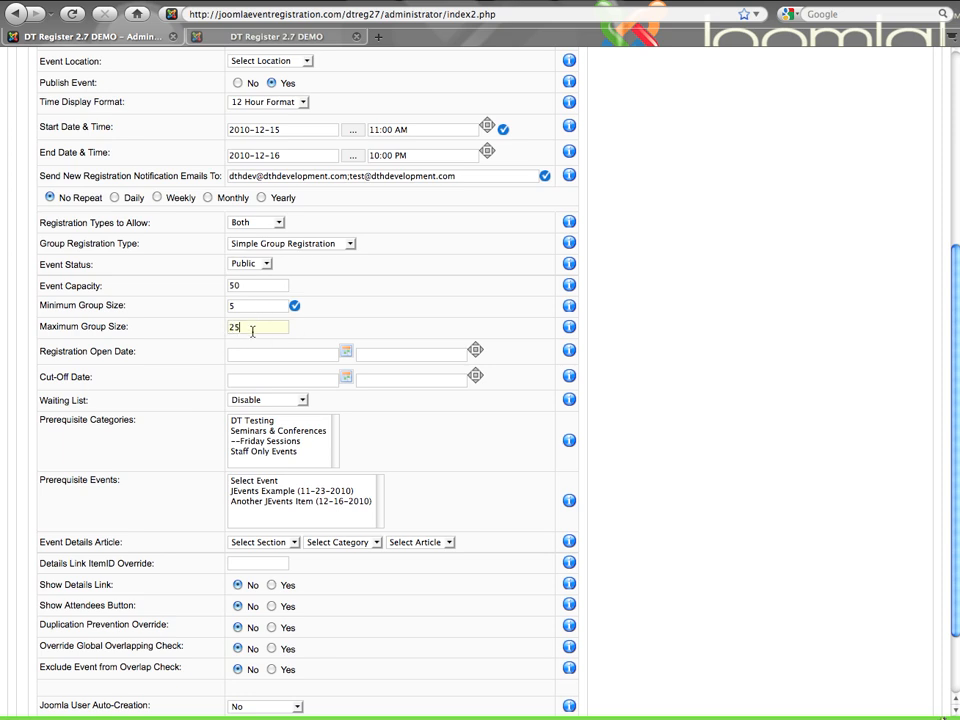
mouse_move(278, 344)
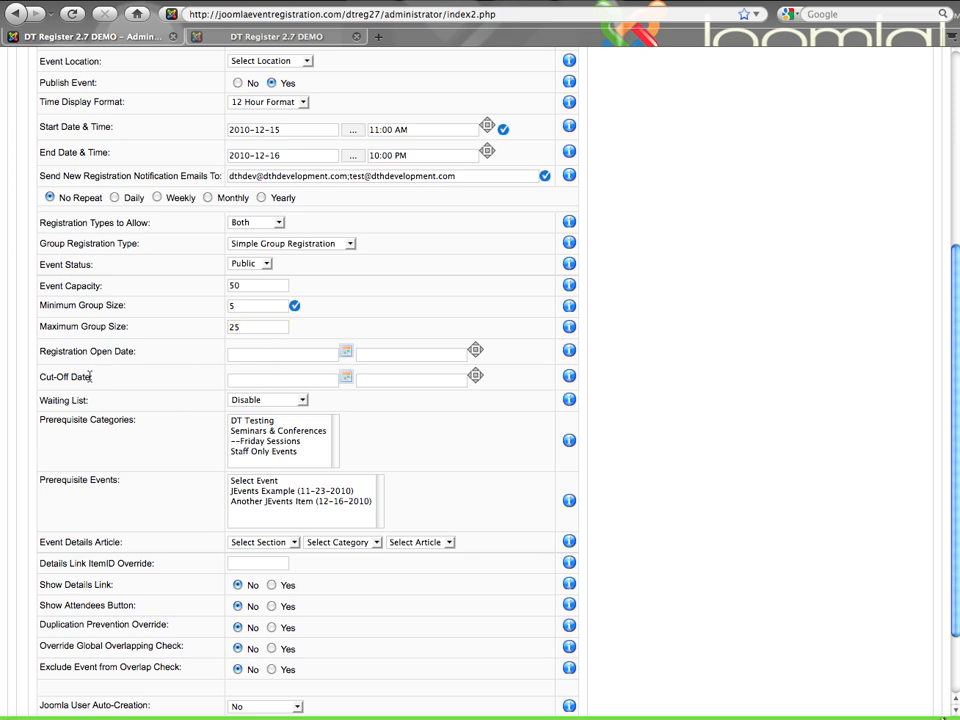
scroll("down", 3)
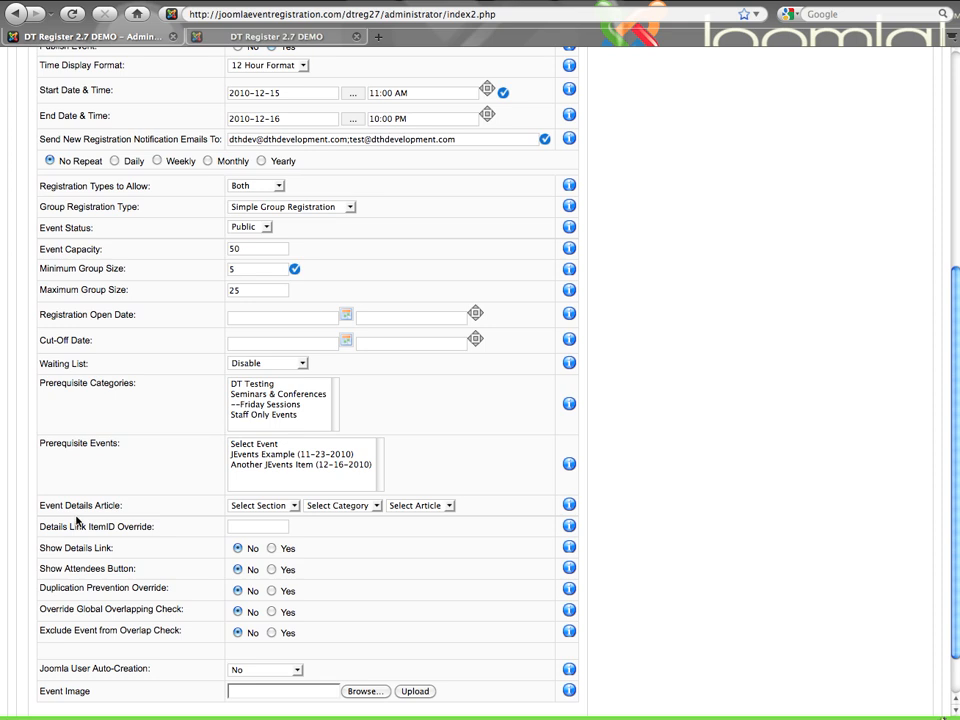
mouse_move(366, 405)
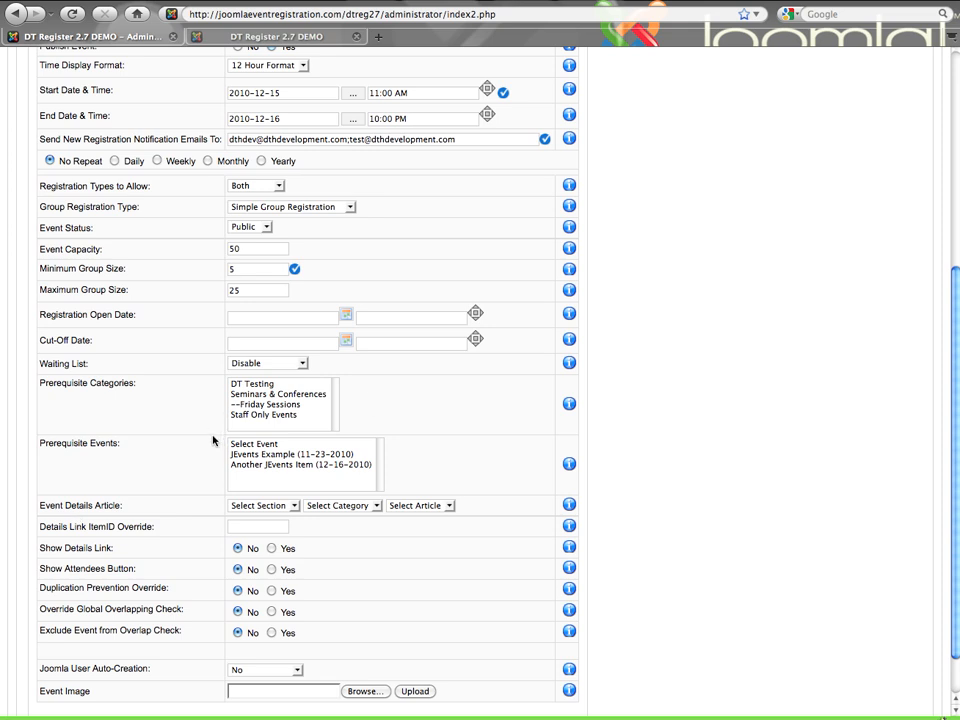
mouse_move(202, 327)
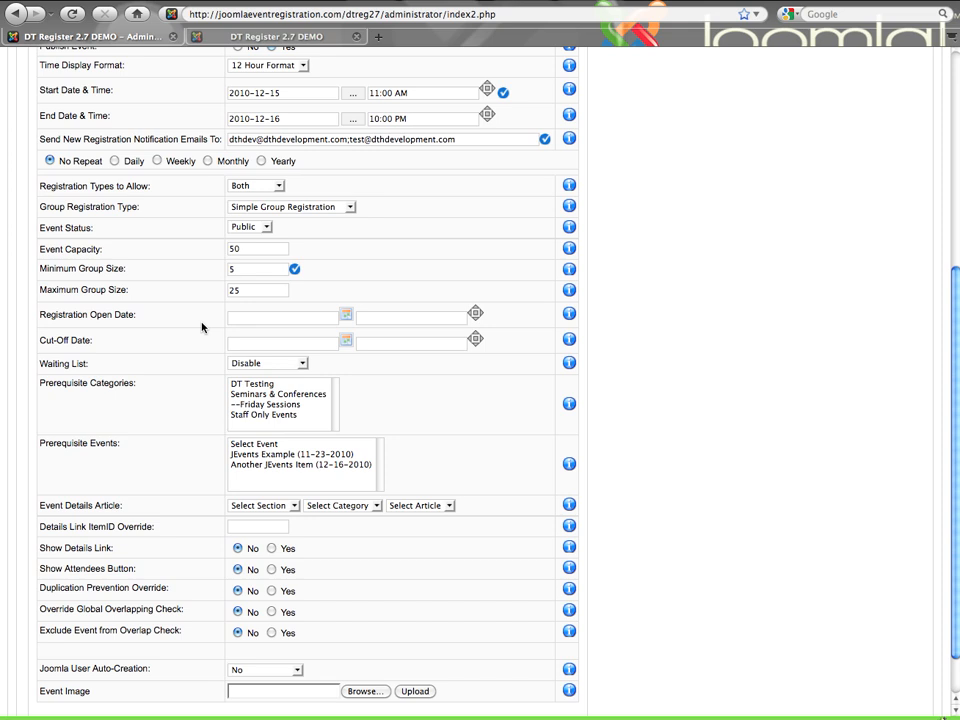
scroll("up", 3)
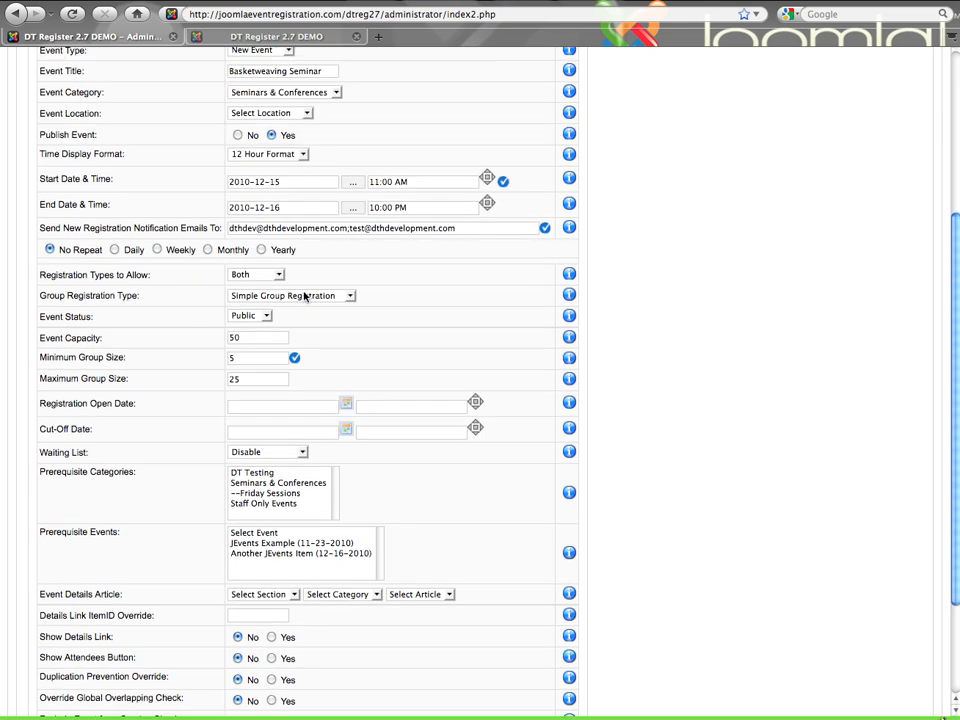
- Pick 2010-11-29 as the registration open date with a 10:18 PM time
left_click(346, 404)
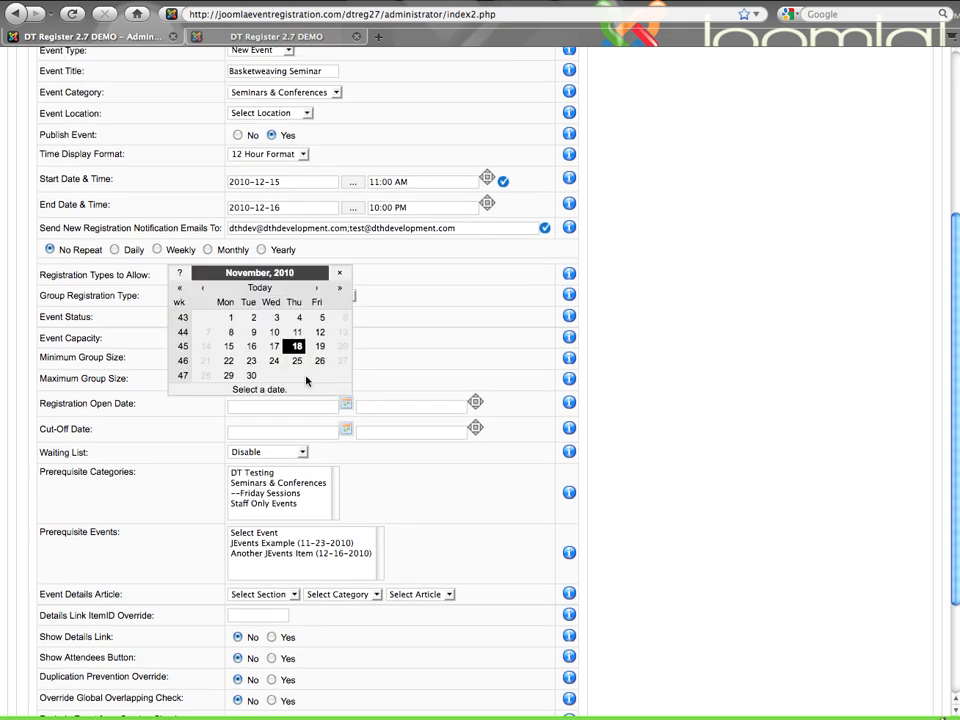
mouse_move(227, 375)
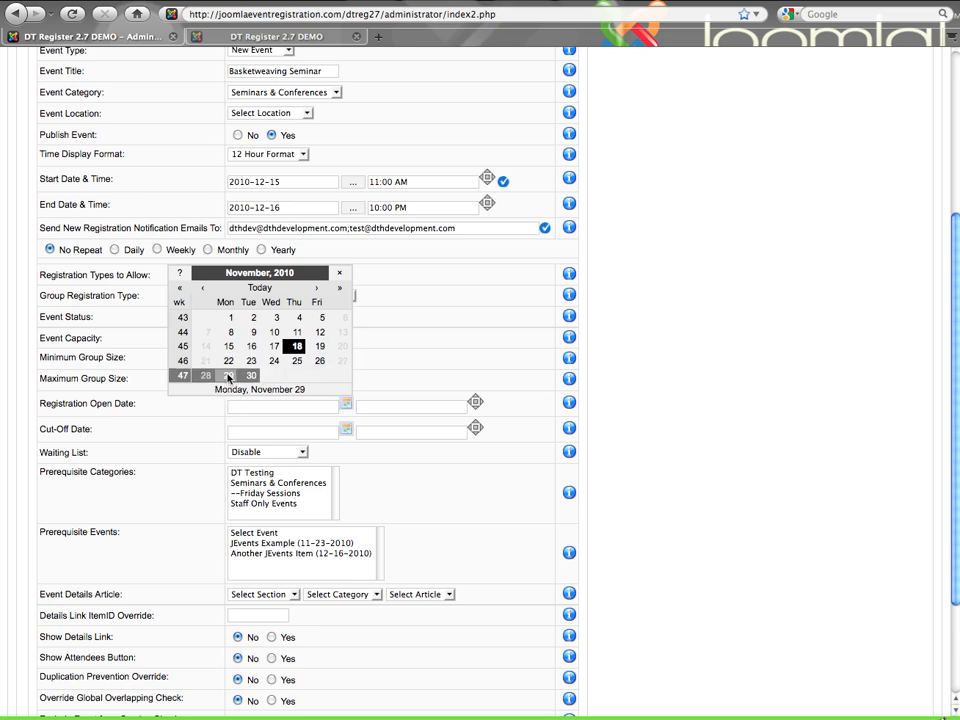
left_click(228, 376)
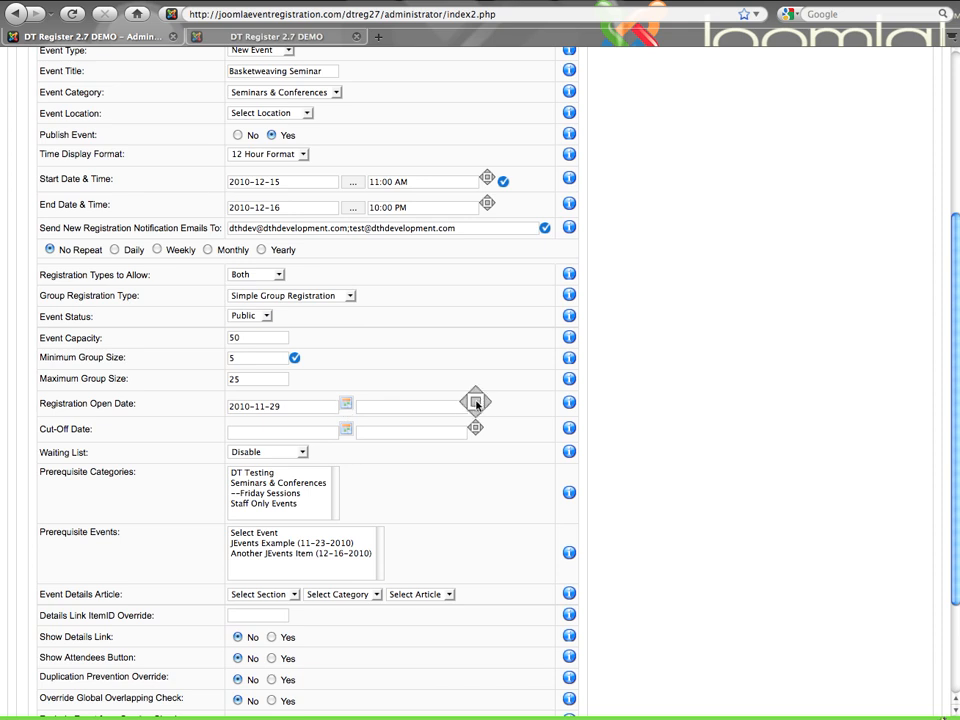
left_click(410, 404)
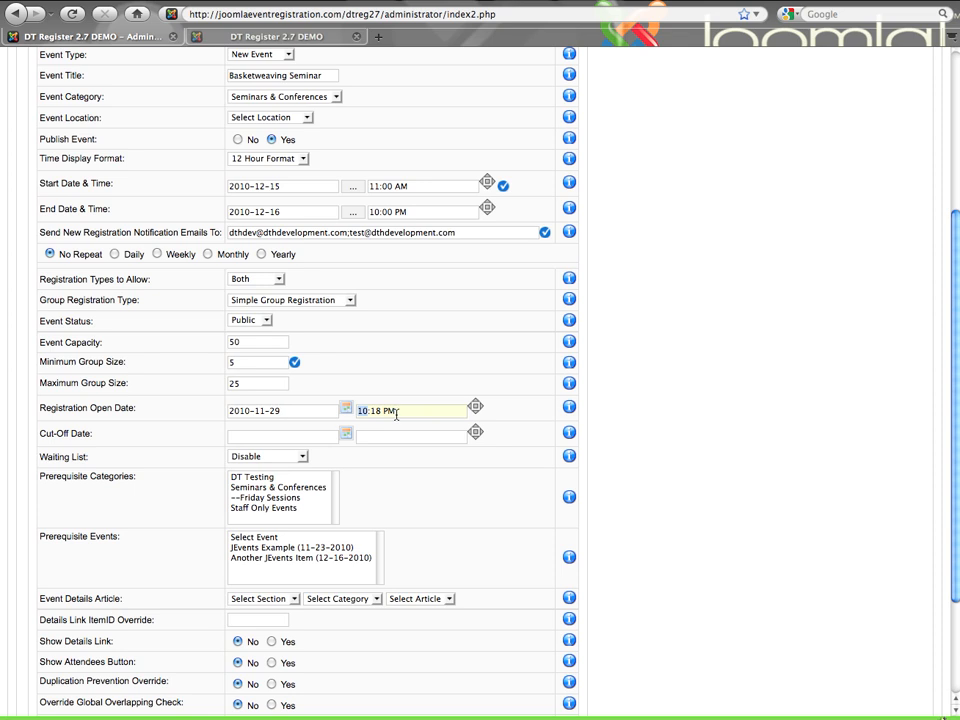
mouse_move(316, 422)
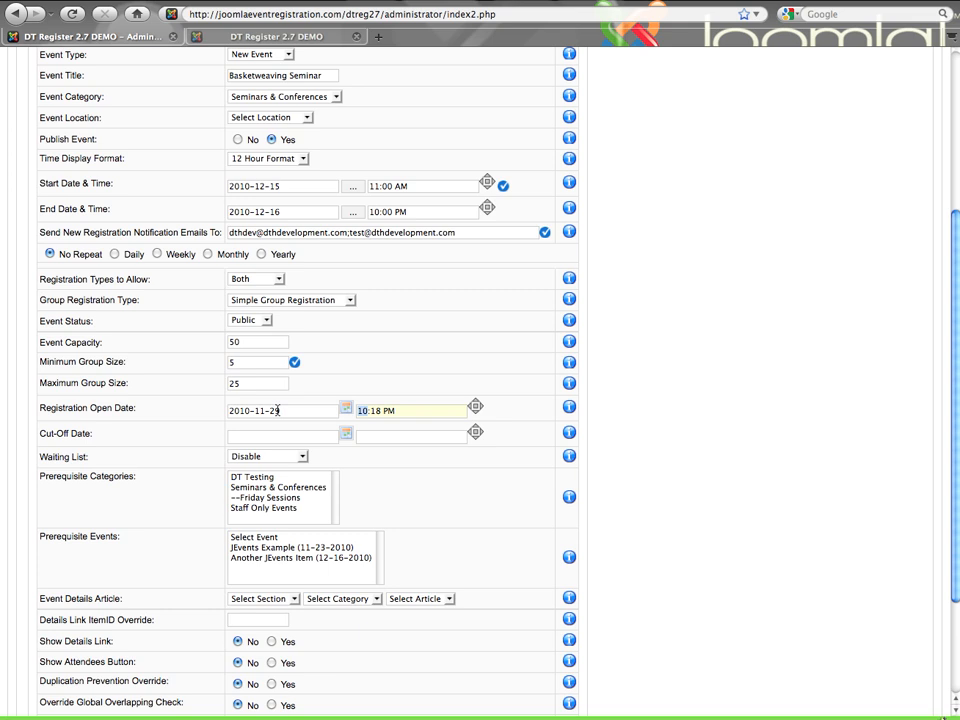
mouse_move(405, 414)
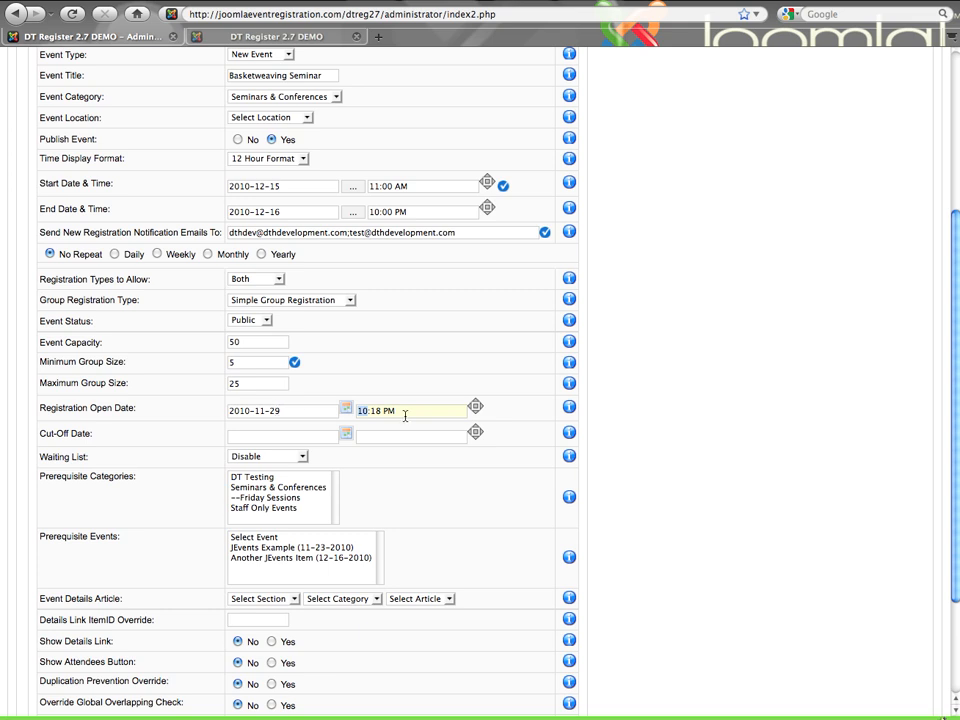
mouse_move(346, 436)
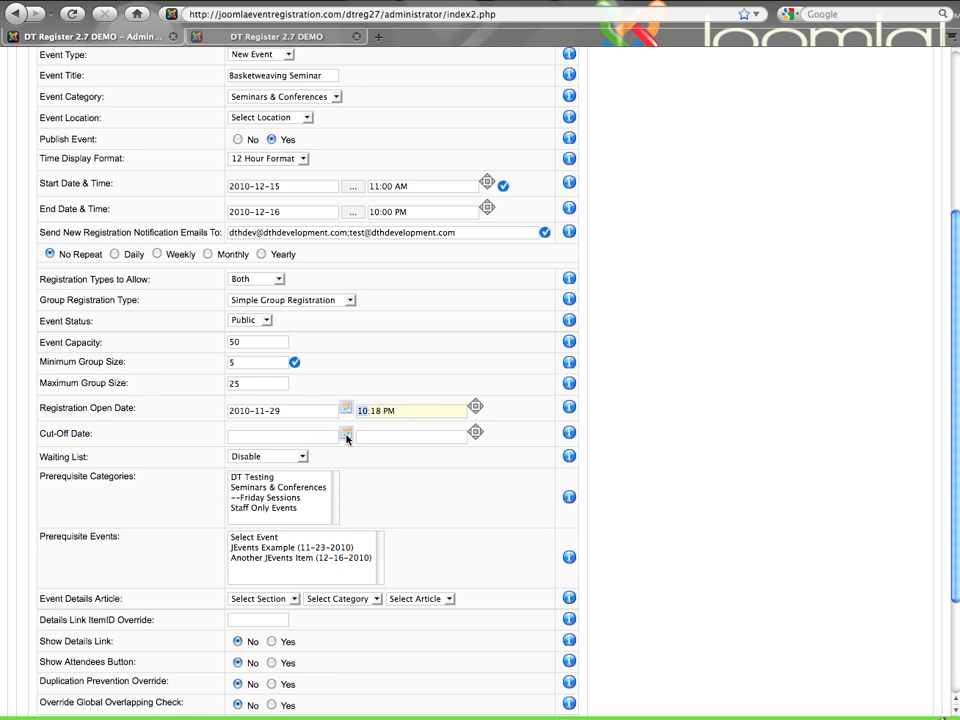
- Set the registration cut-off date to 2010-12-13 and enter the time 02:18 PM
left_click(343, 430)
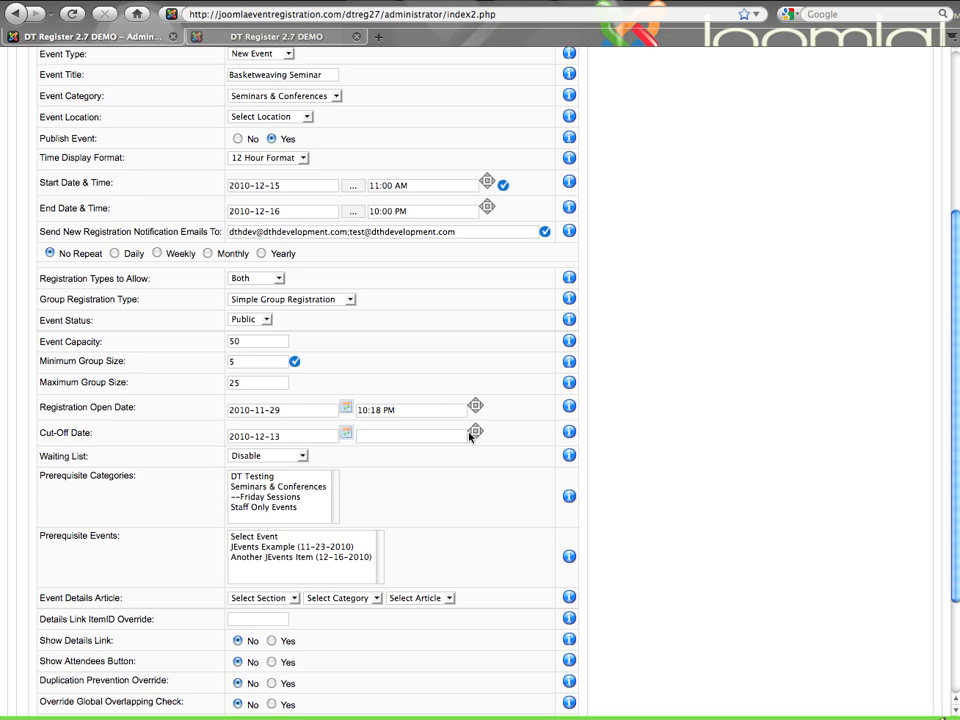
left_click(420, 435)
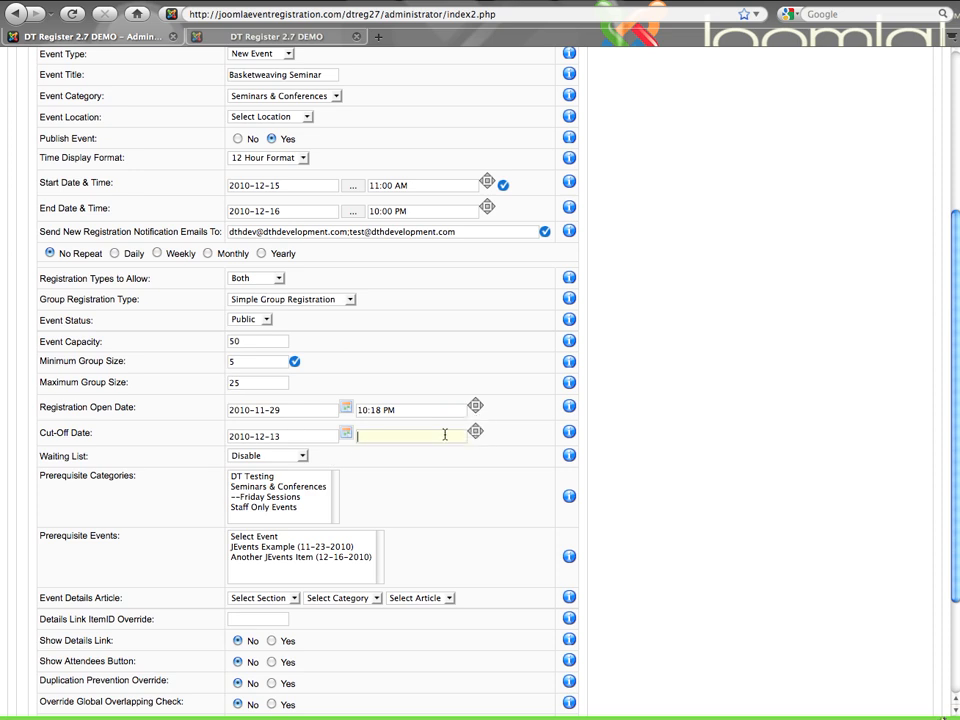
type("02:18 PM")
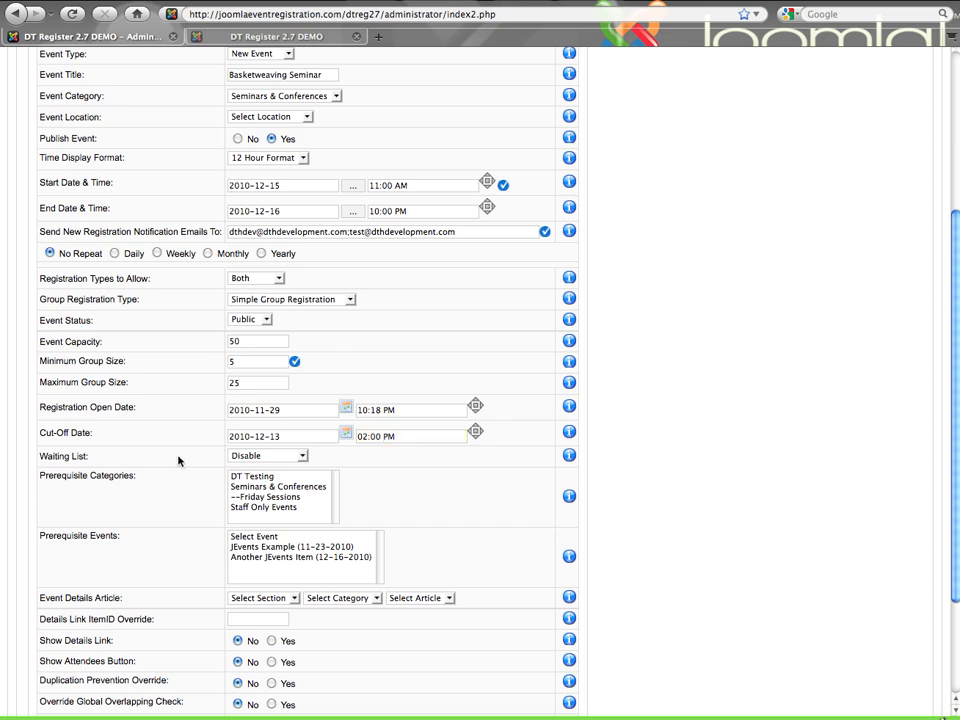
scroll("down", 3)
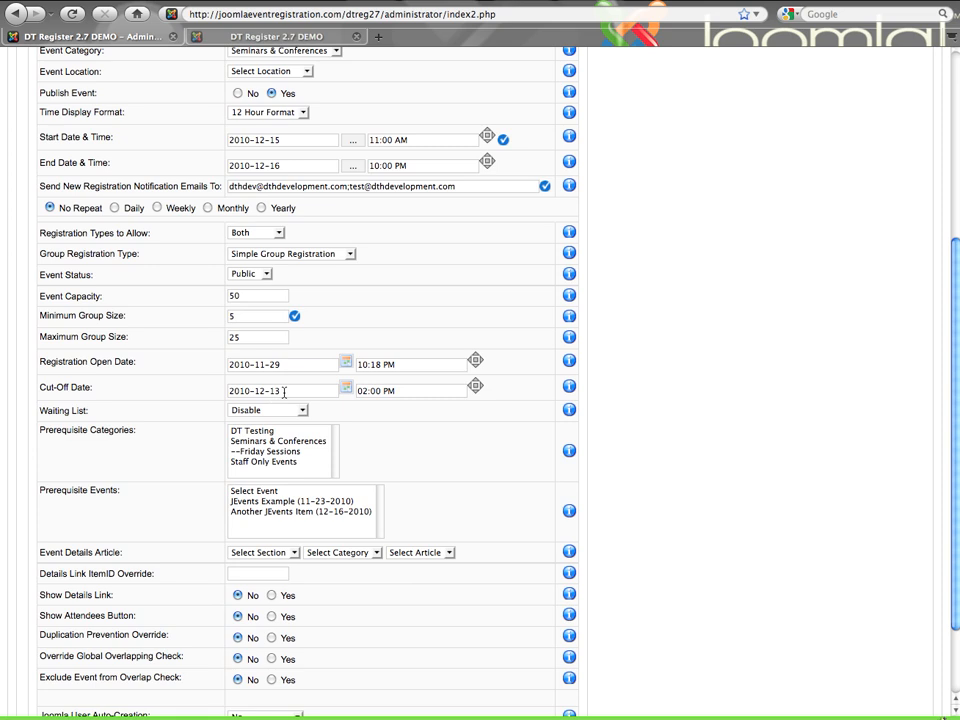
mouse_move(203, 406)
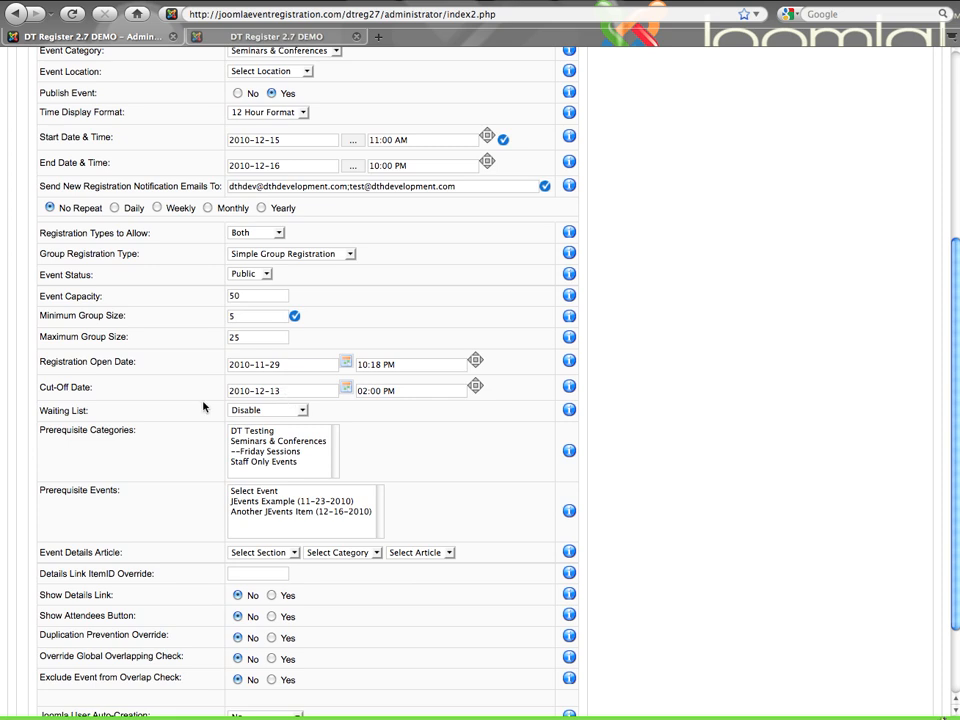
- Set the Basketweaving Seminar waiting list to Enable (Manual)
left_click(265, 410)
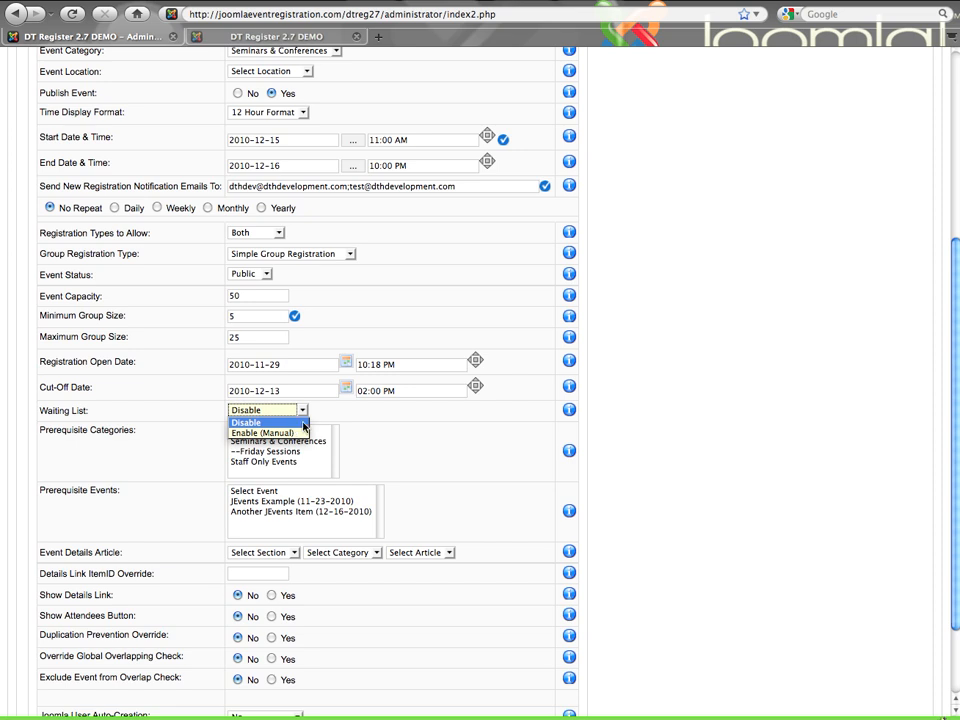
mouse_move(260, 432)
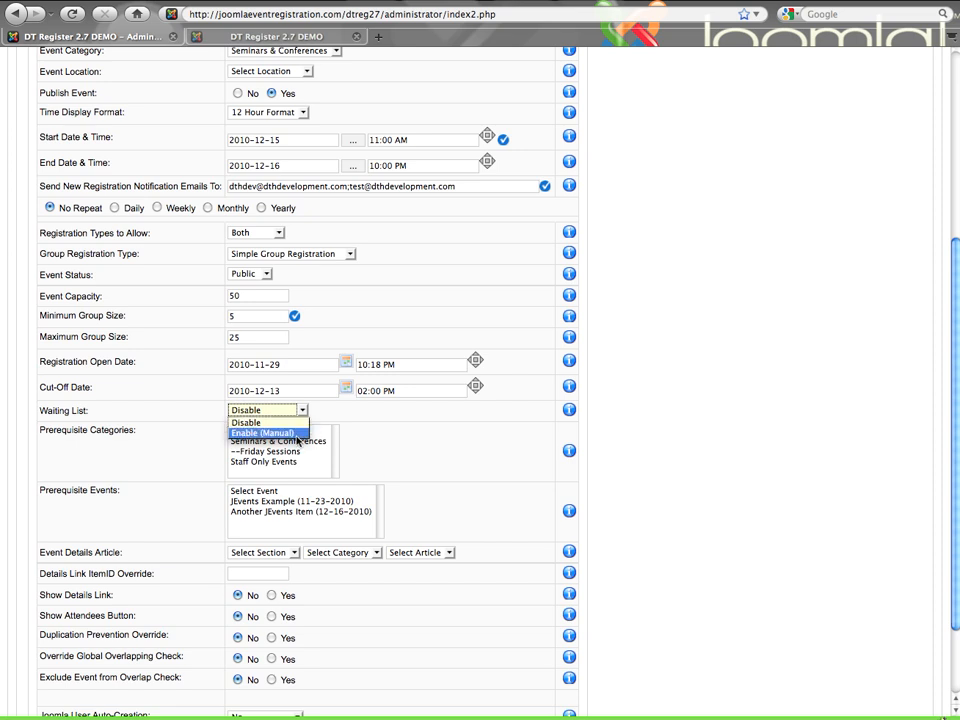
left_click(262, 433)
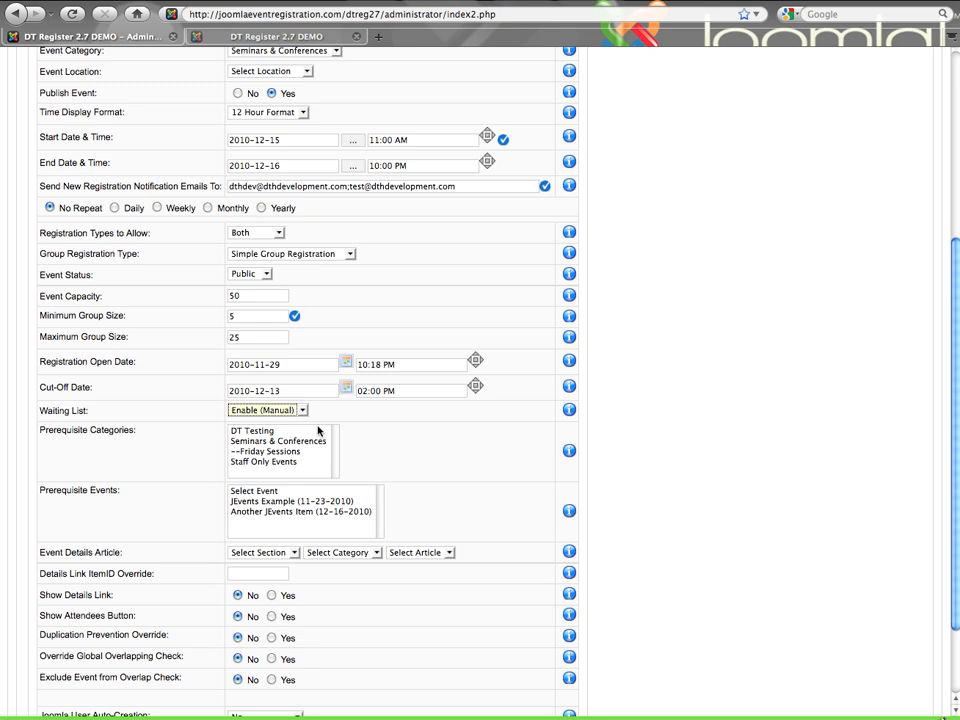
mouse_move(313, 431)
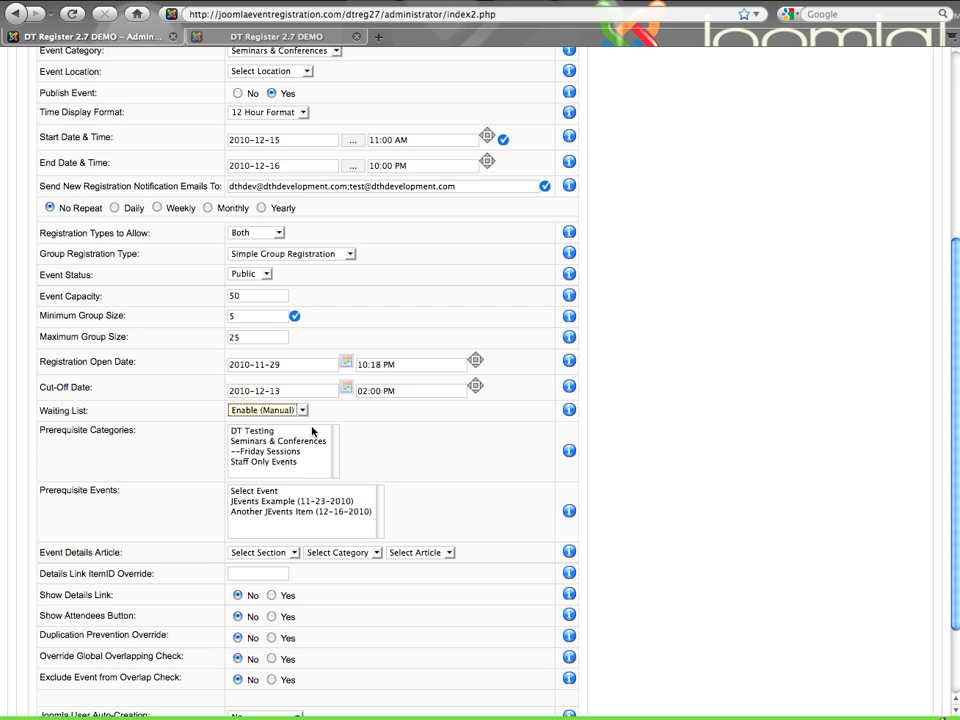
mouse_move(282, 442)
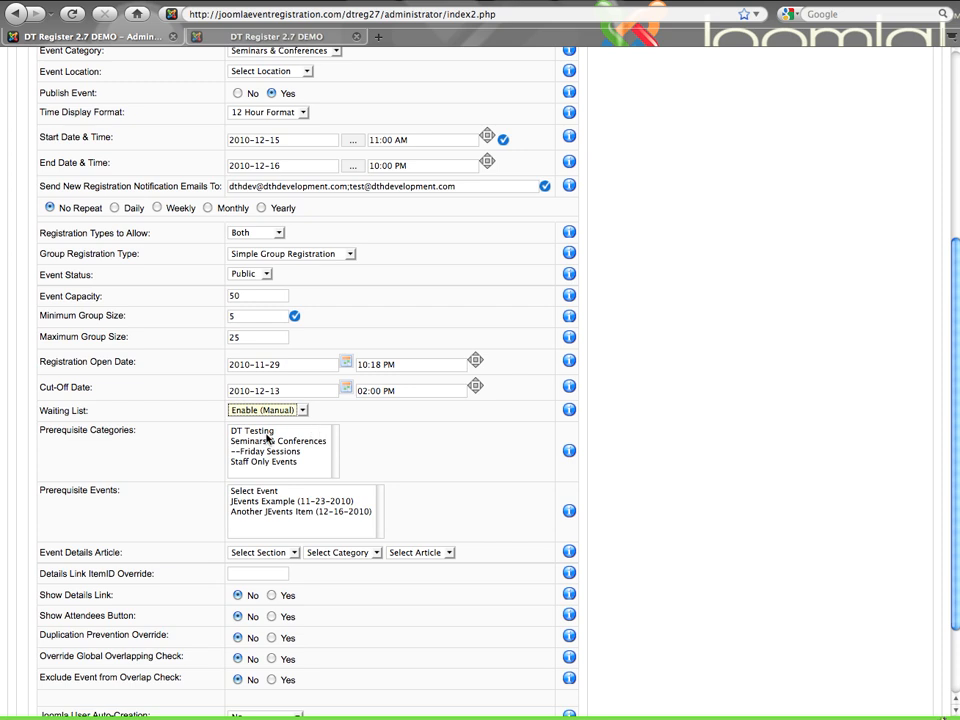
mouse_move(89, 478)
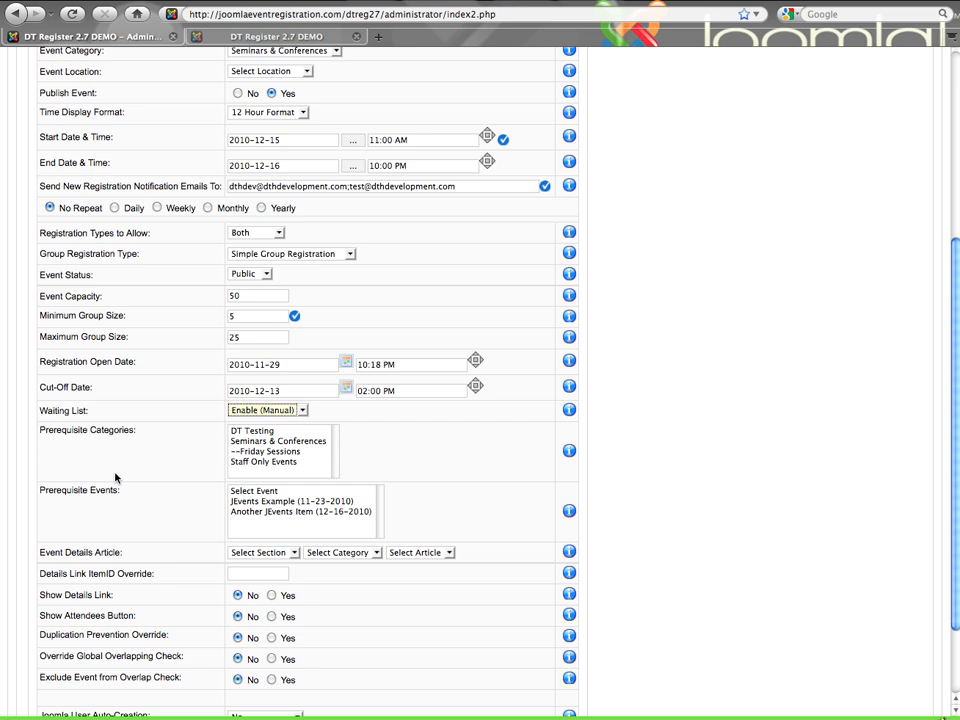
- Scroll down to review the lower settings, including the Prerequisite Events list
scroll("down", 3)
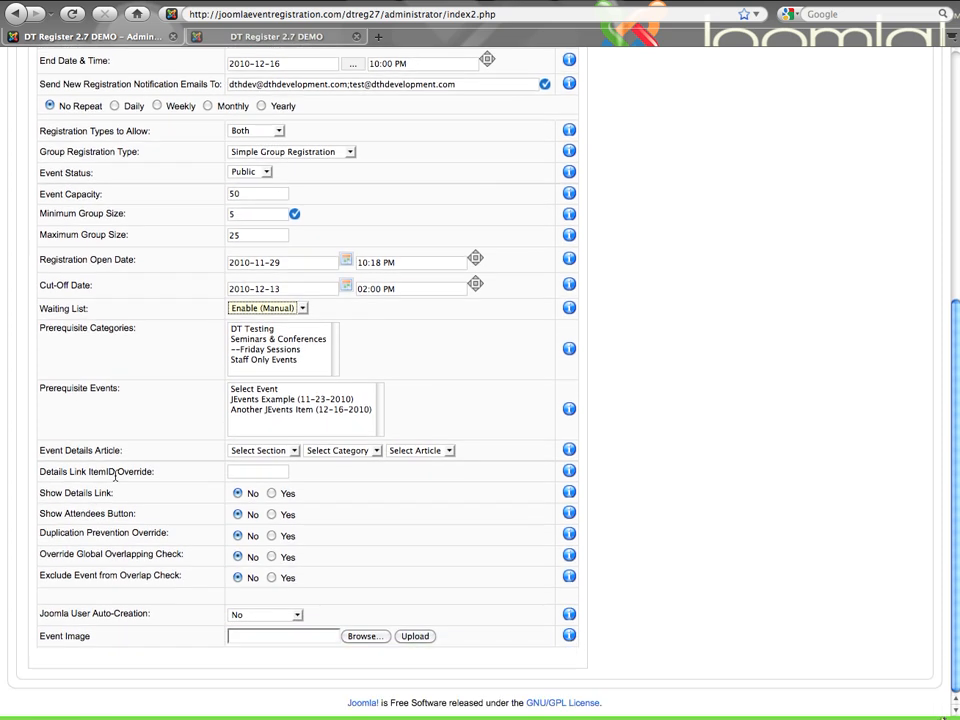
mouse_move(204, 450)
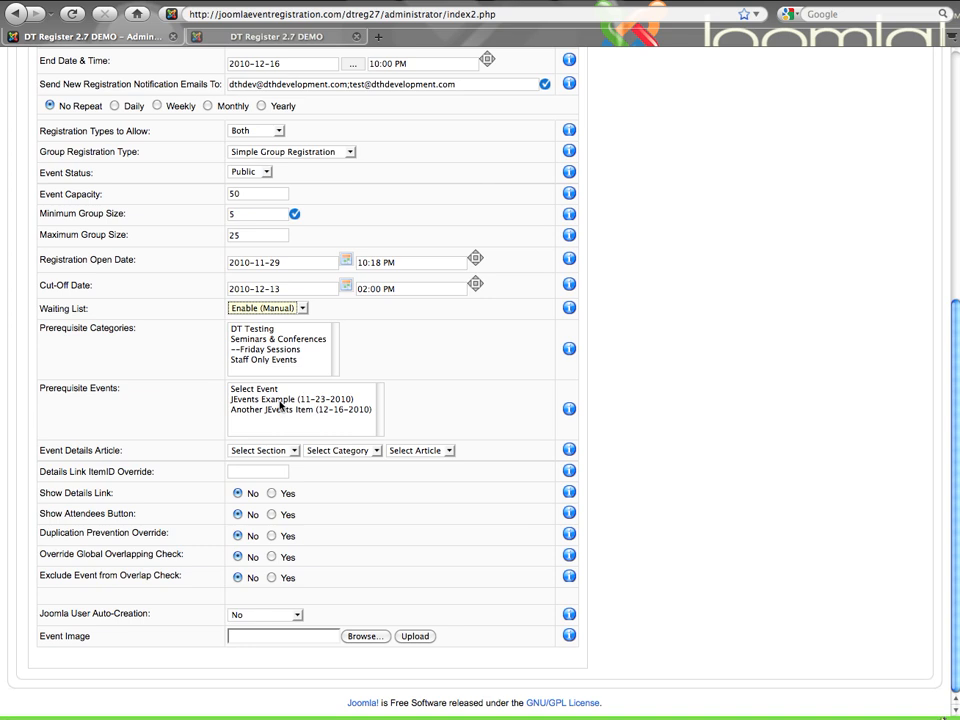
mouse_move(272, 410)
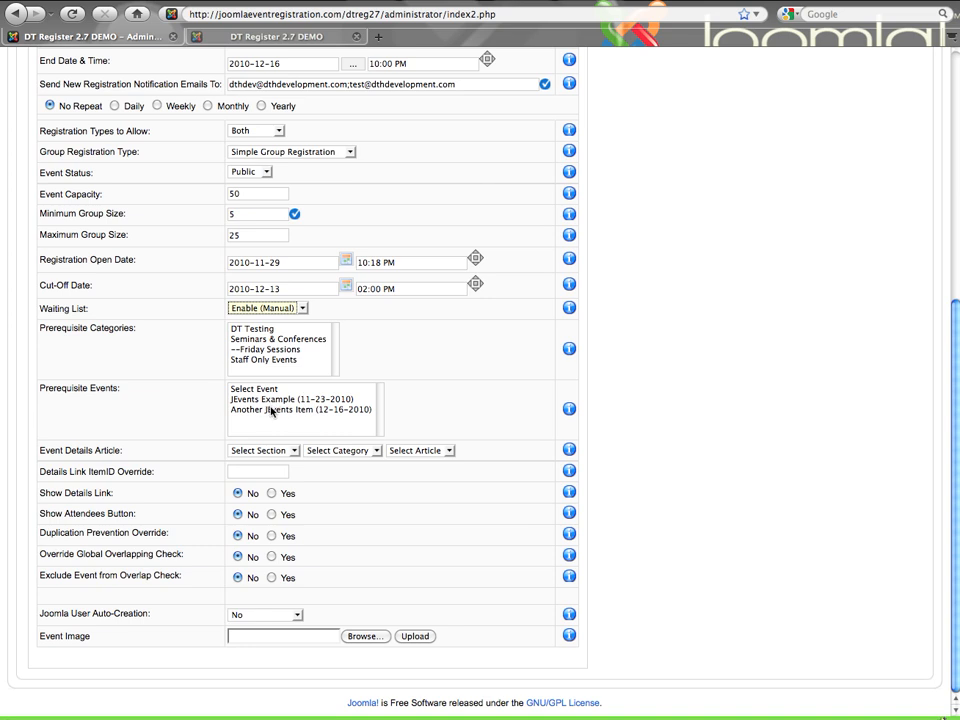
mouse_move(264, 411)
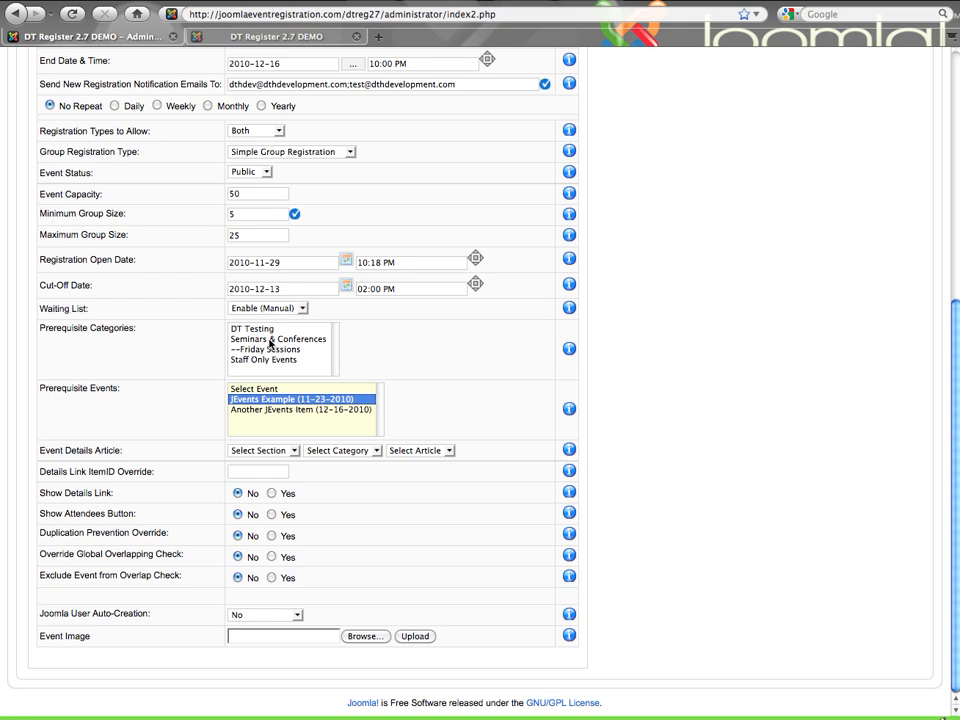
mouse_move(328, 378)
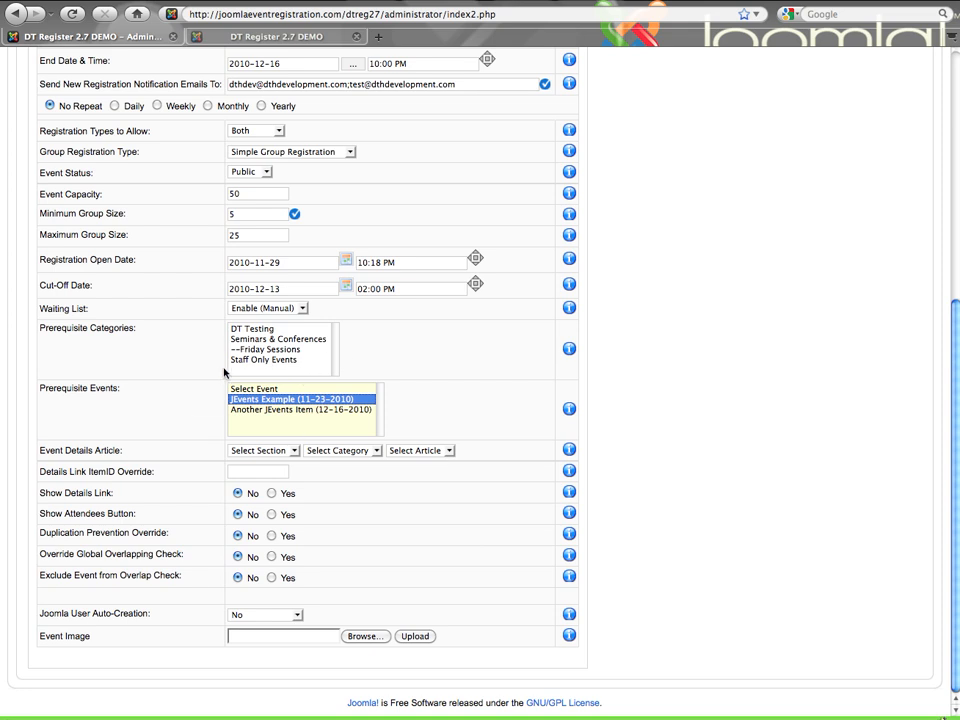
mouse_move(281, 405)
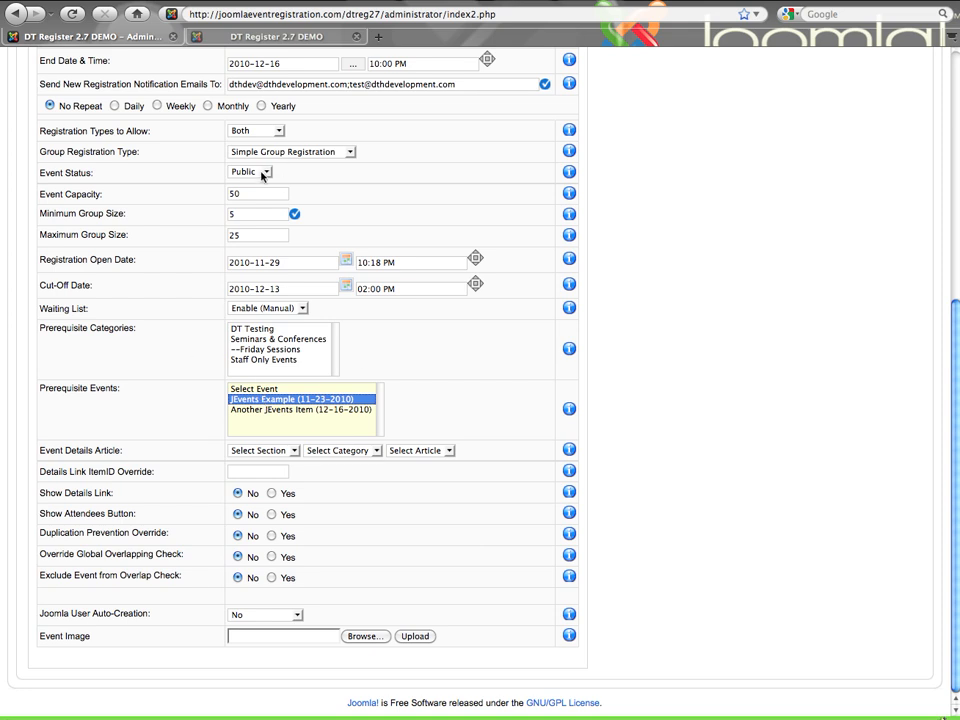
mouse_move(384, 313)
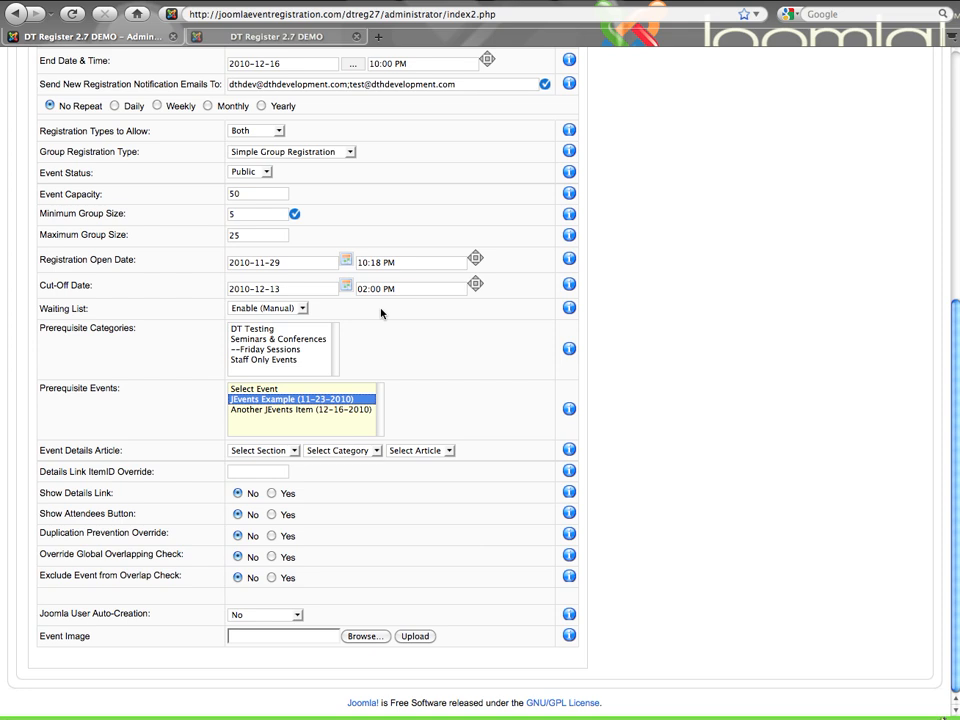
mouse_move(407, 391)
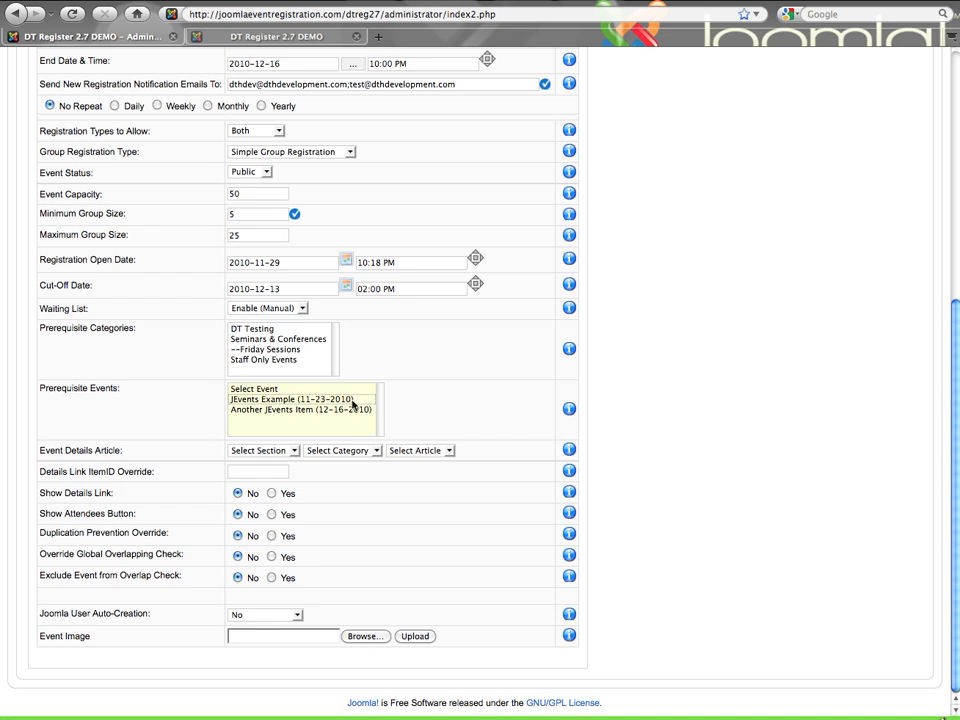
mouse_move(366, 404)
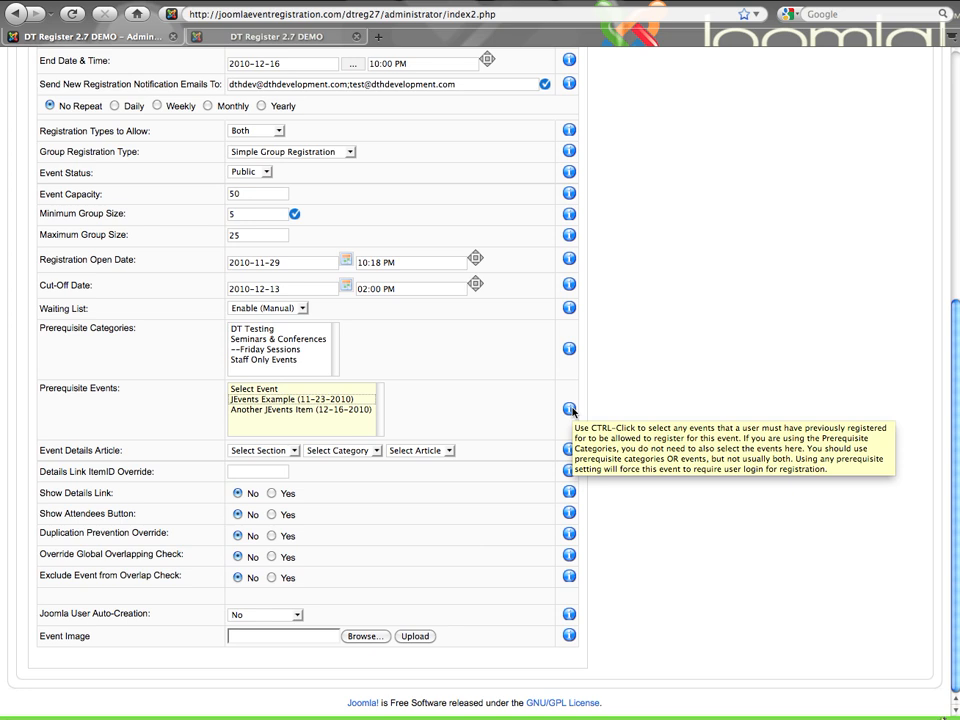
mouse_move(179, 447)
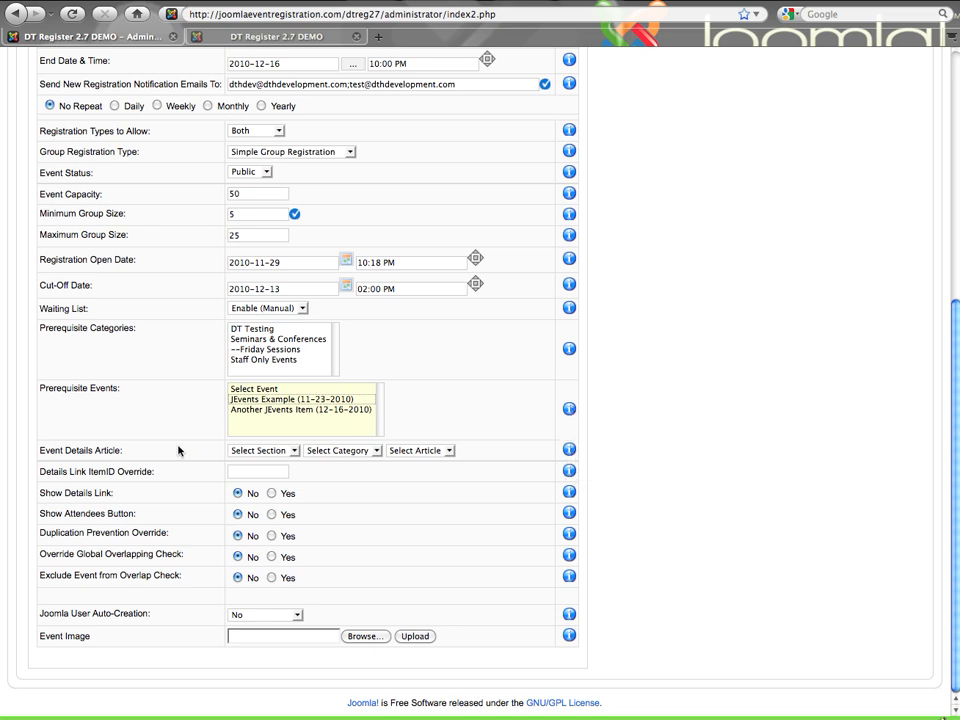
mouse_move(185, 449)
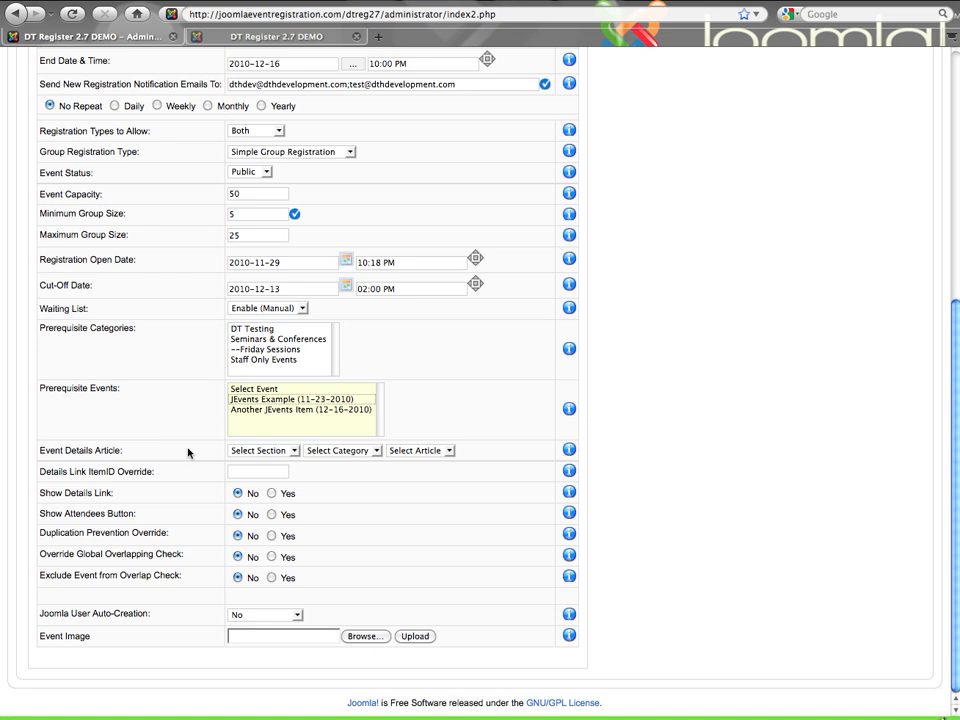
- Choose section General, category General and Test Article as the event details article
left_click(263, 450)
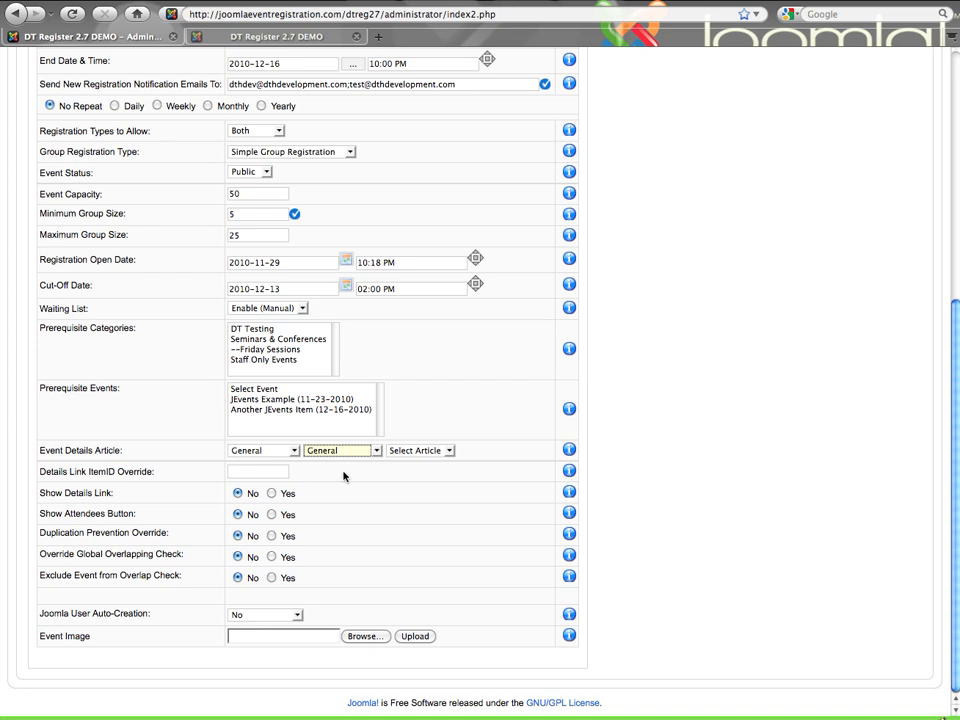
left_click(420, 450)
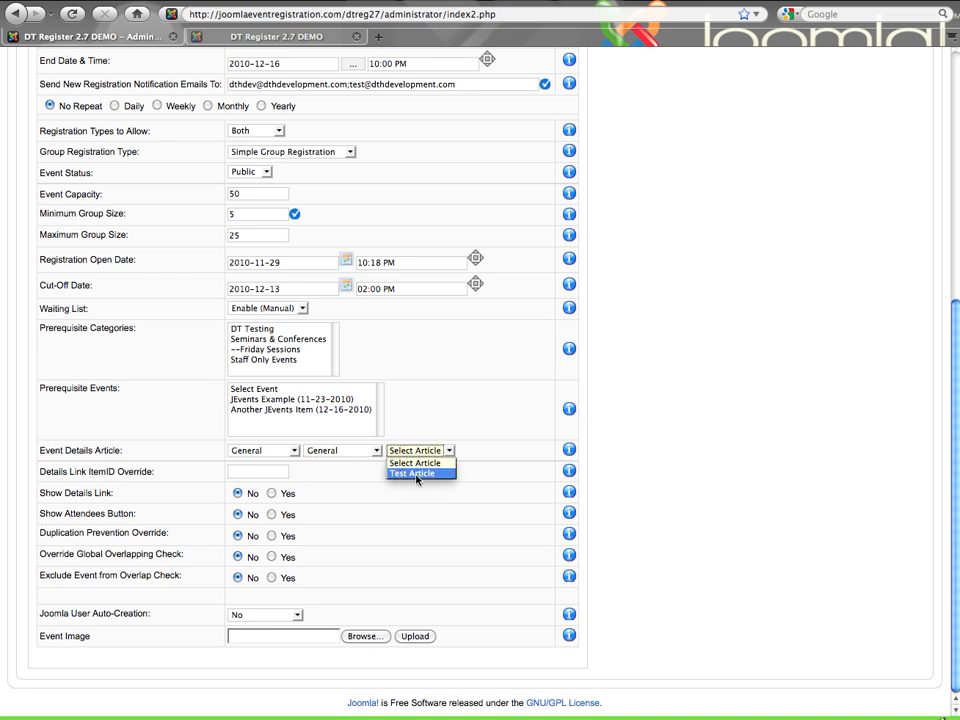
left_click(413, 473)
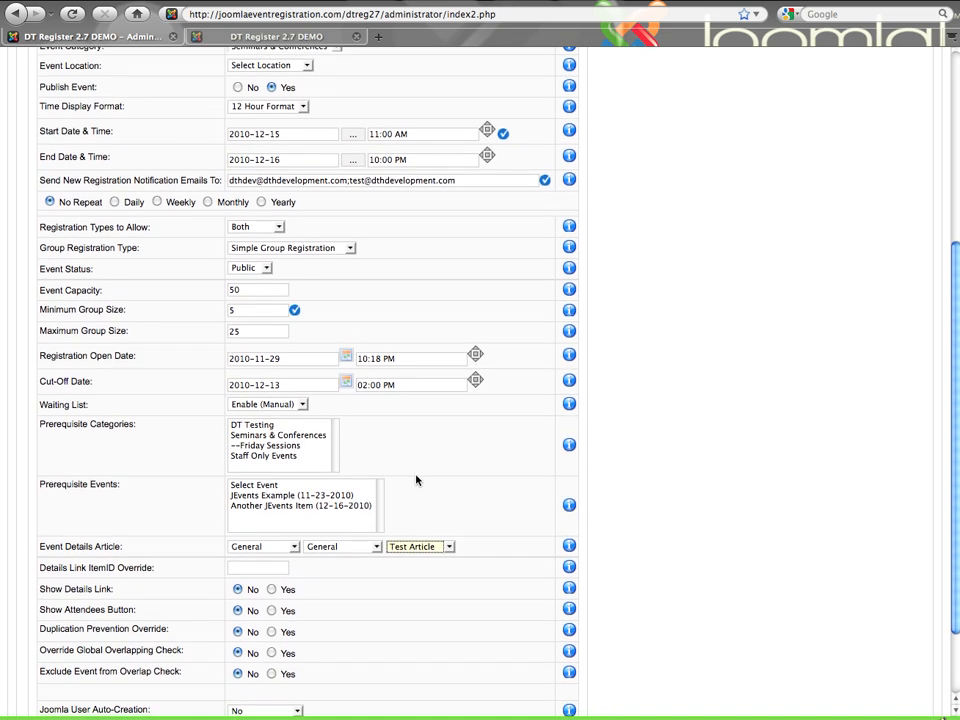
- Scroll down and select the details link ItemID override field
scroll("down", 3)
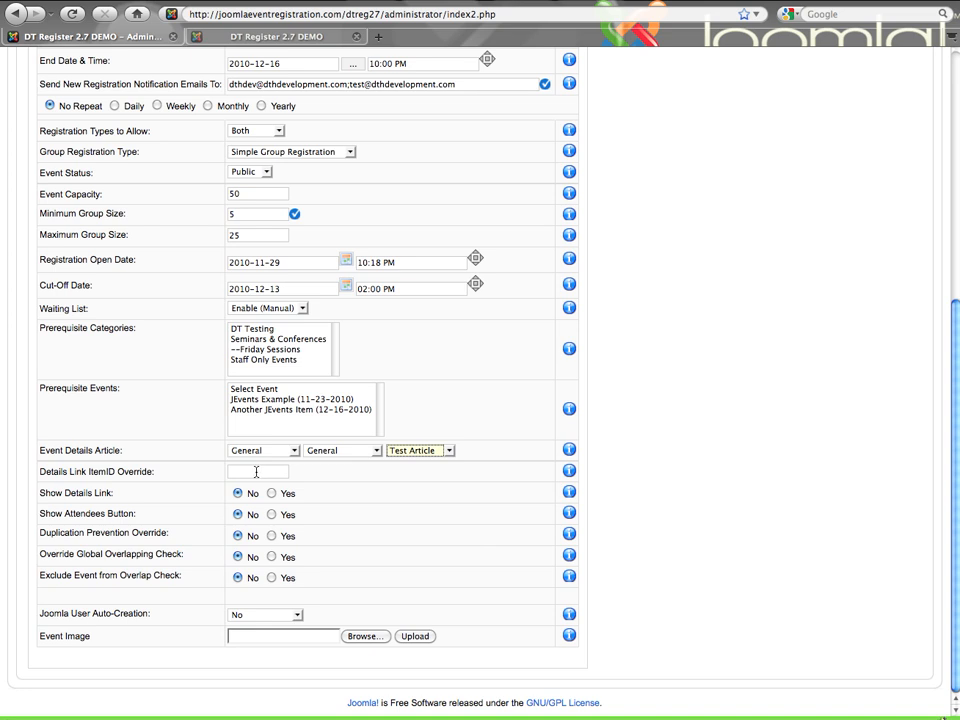
left_click(250, 471)
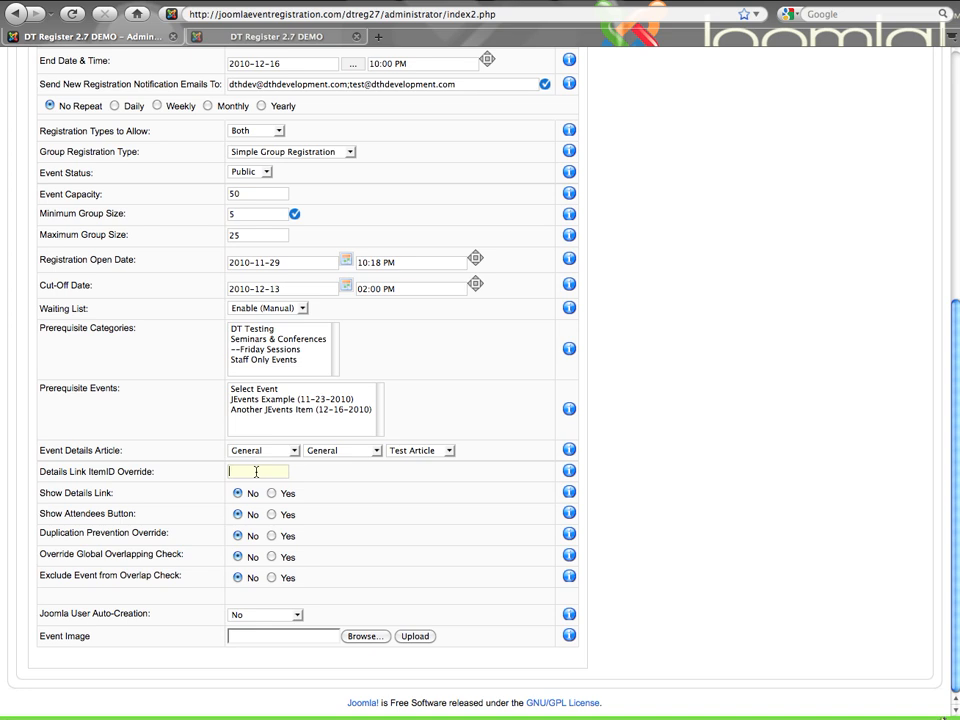
left_click(253, 472)
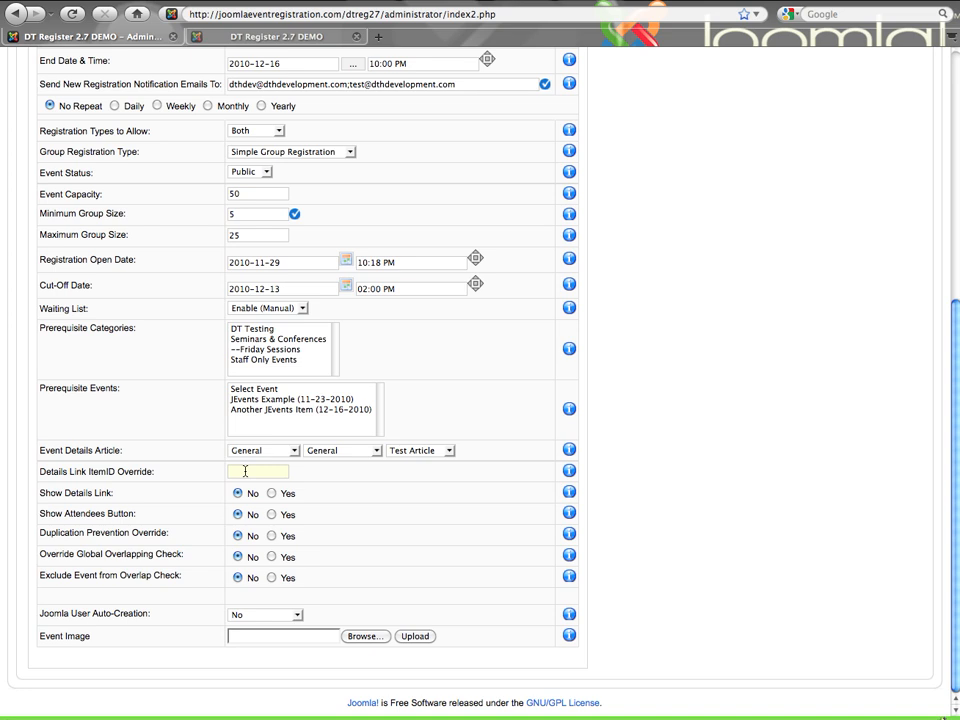
left_click(252, 472)
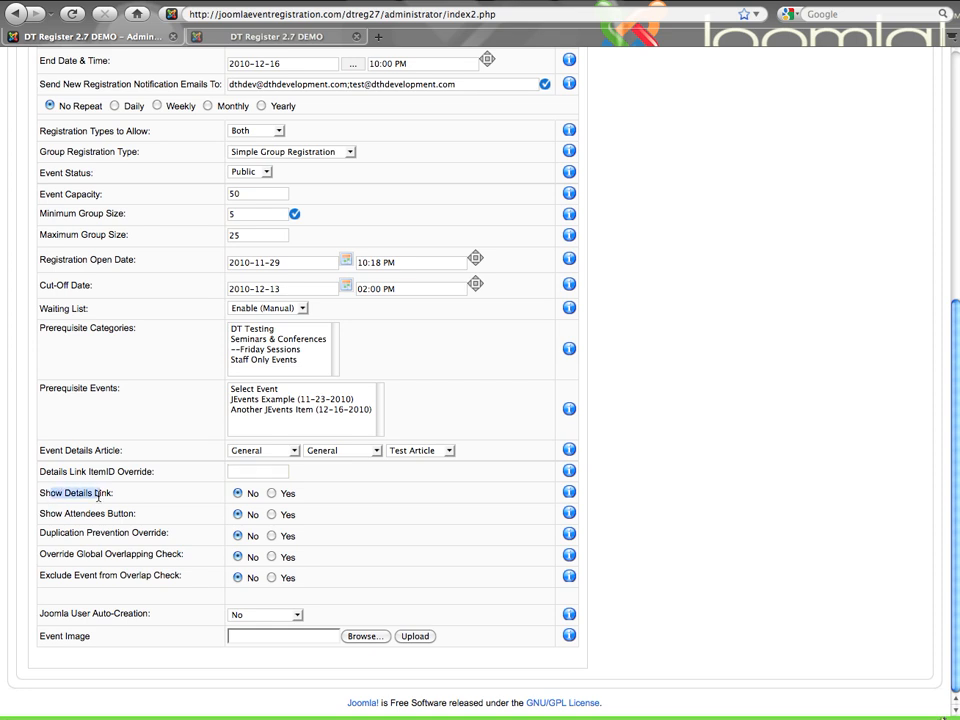
- Set Show Details Link and Show Attendees Button both to Yes
left_click(272, 496)
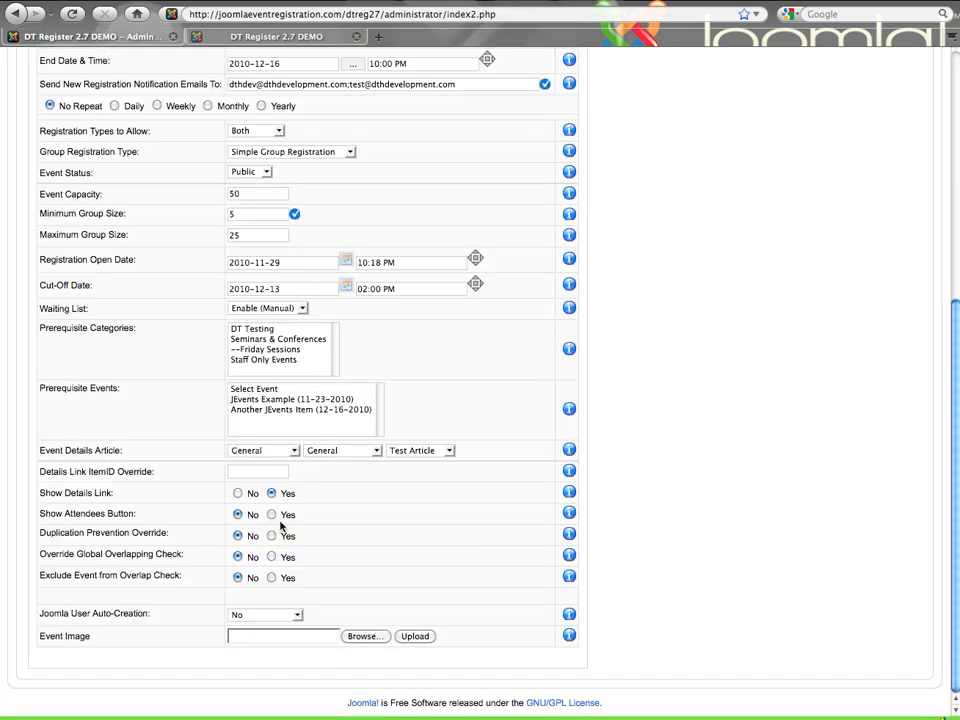
left_click(271, 514)
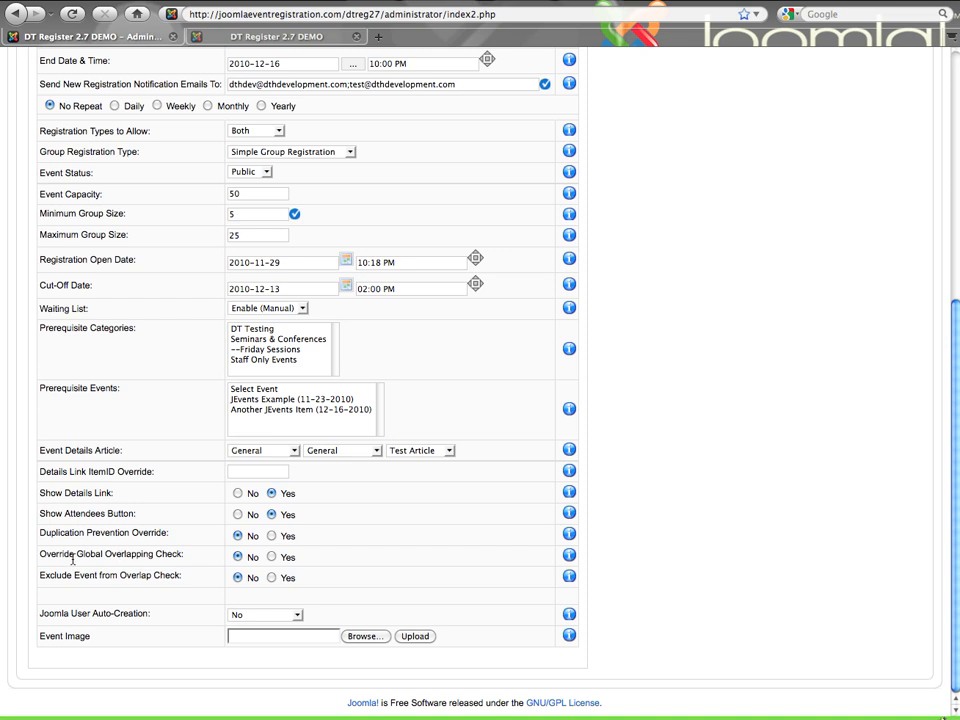
mouse_move(88, 569)
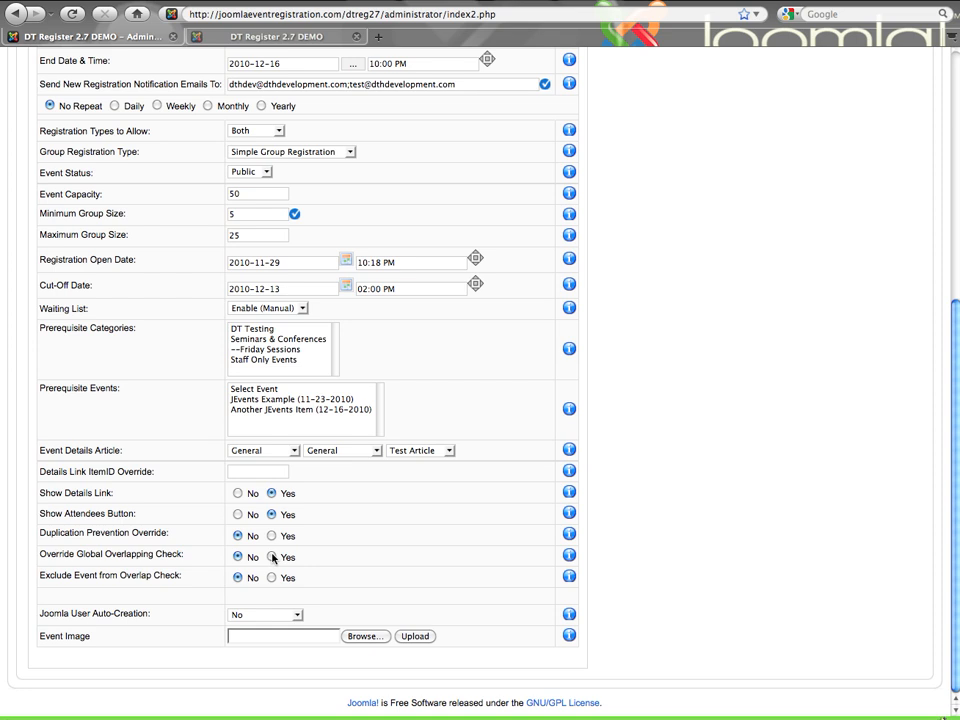
left_click(237, 557)
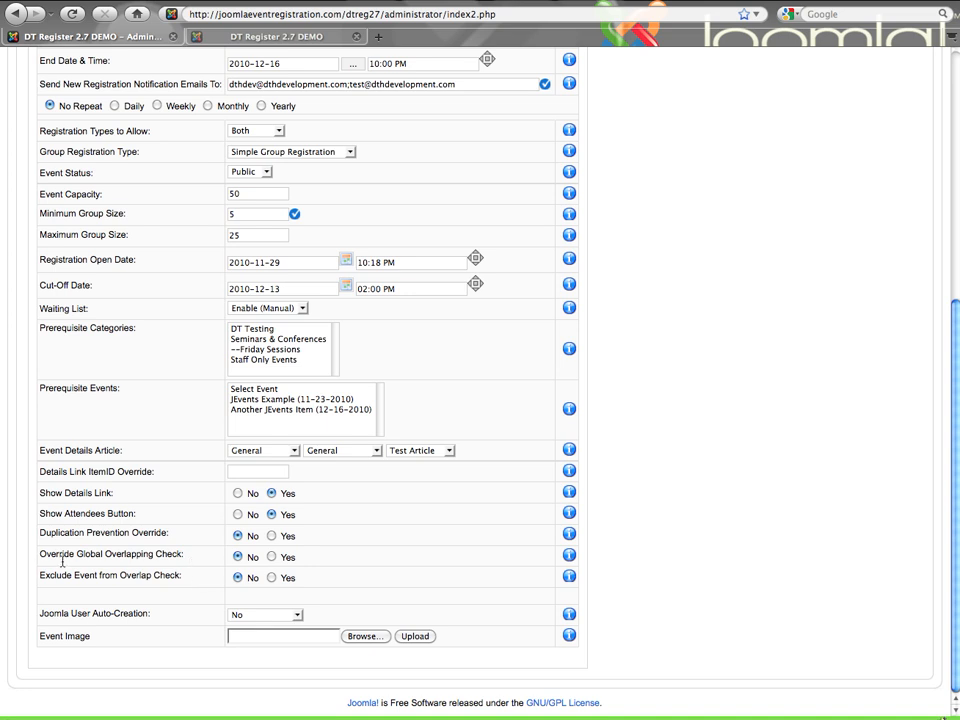
mouse_move(104, 563)
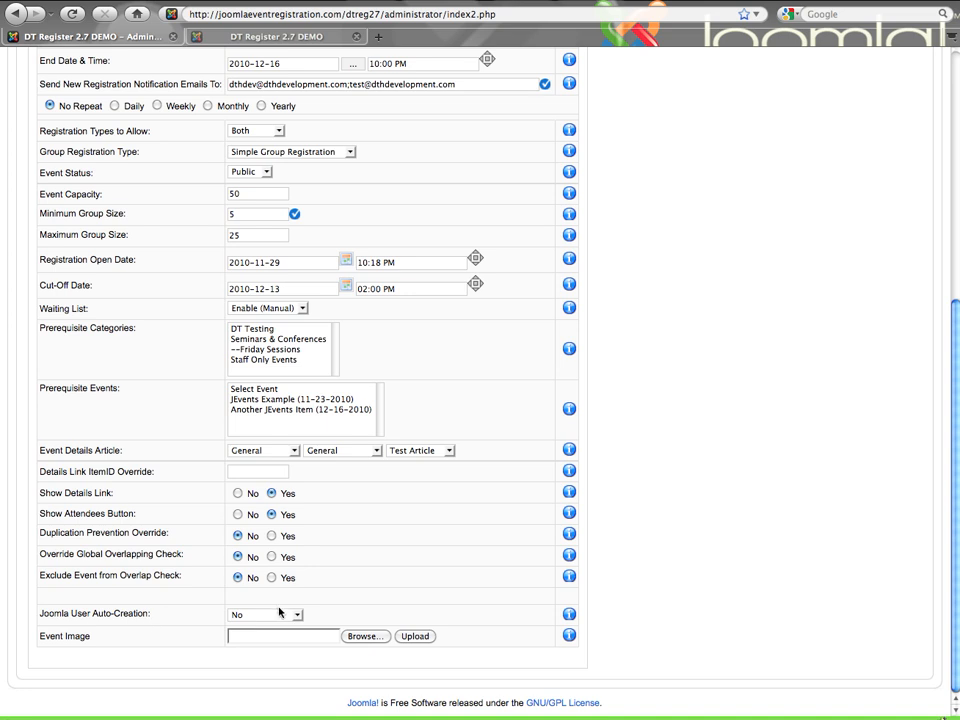
mouse_move(291, 615)
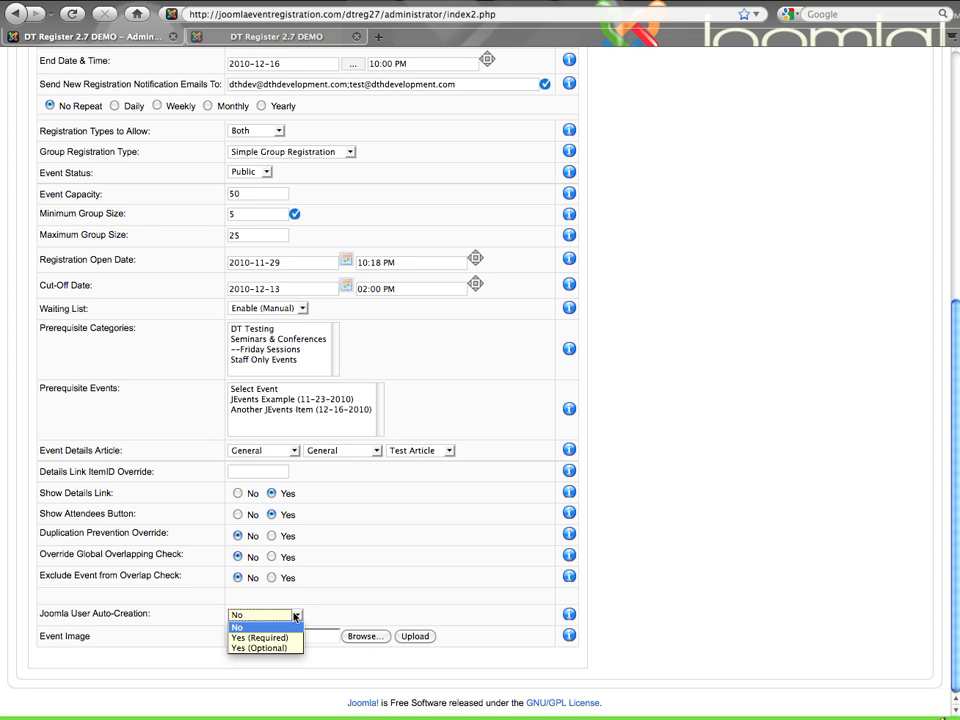
mouse_move(260, 636)
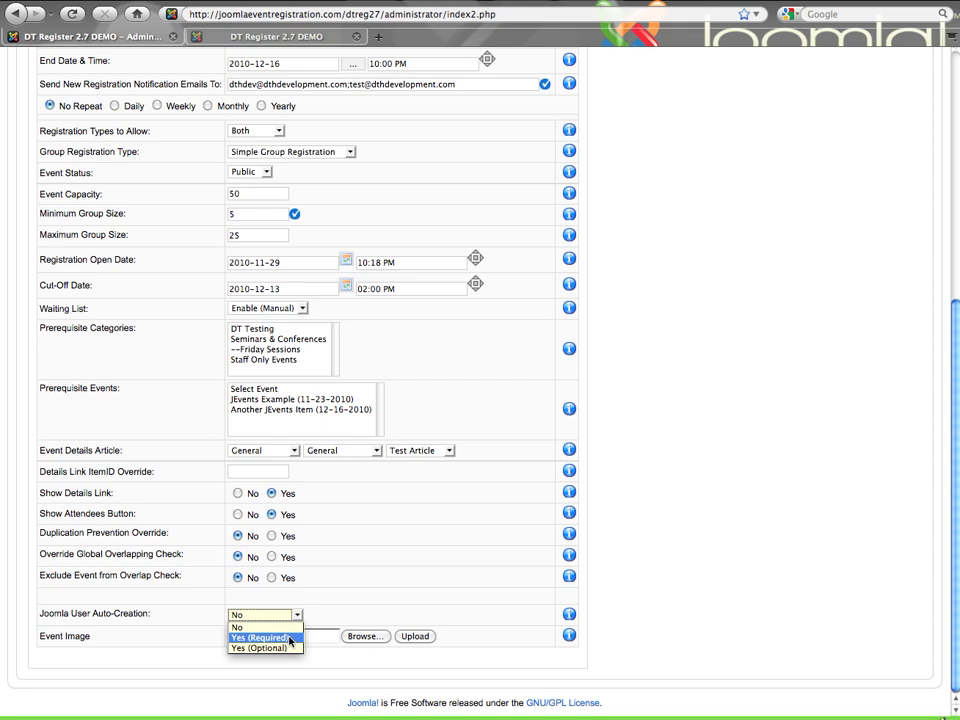
- Set Joomla User Auto-Creation to Yes (Required)
left_click(257, 637)
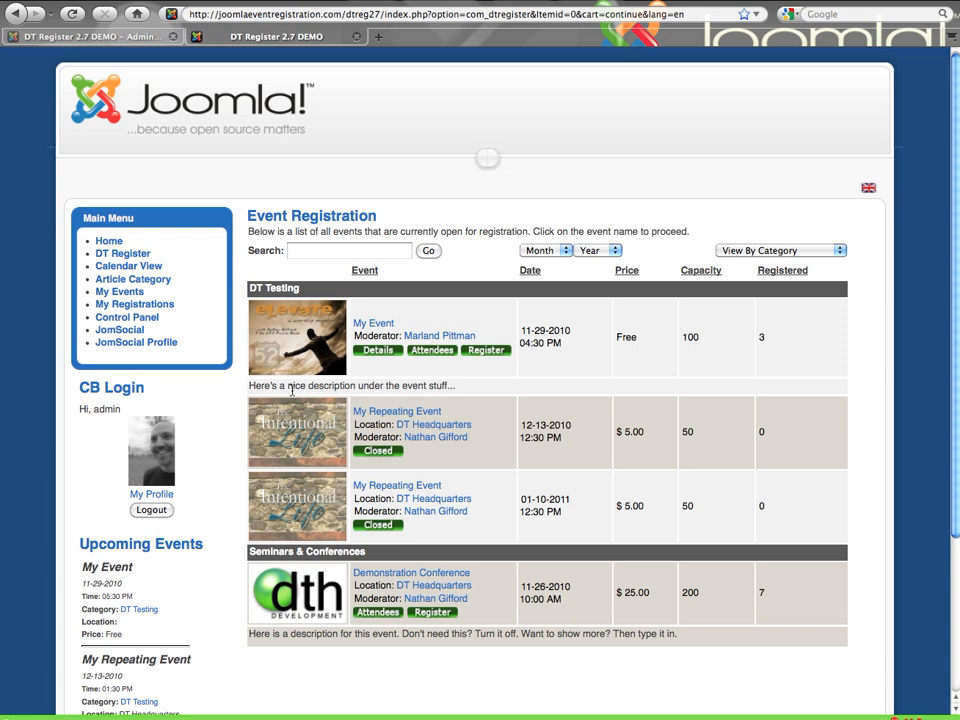
mouse_move(323, 361)
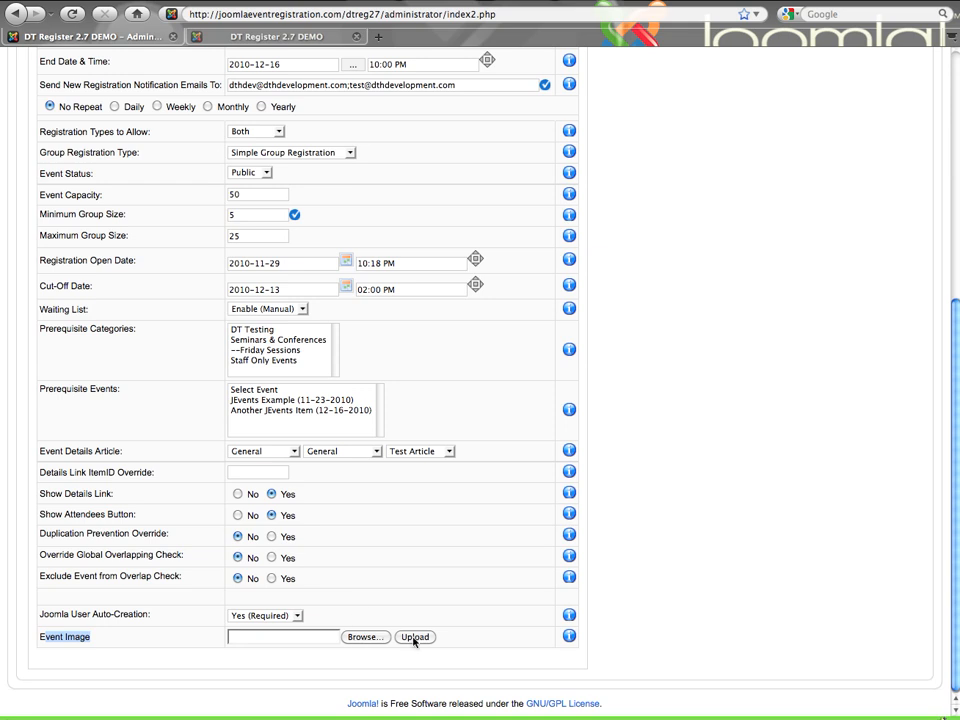
mouse_move(478, 660)
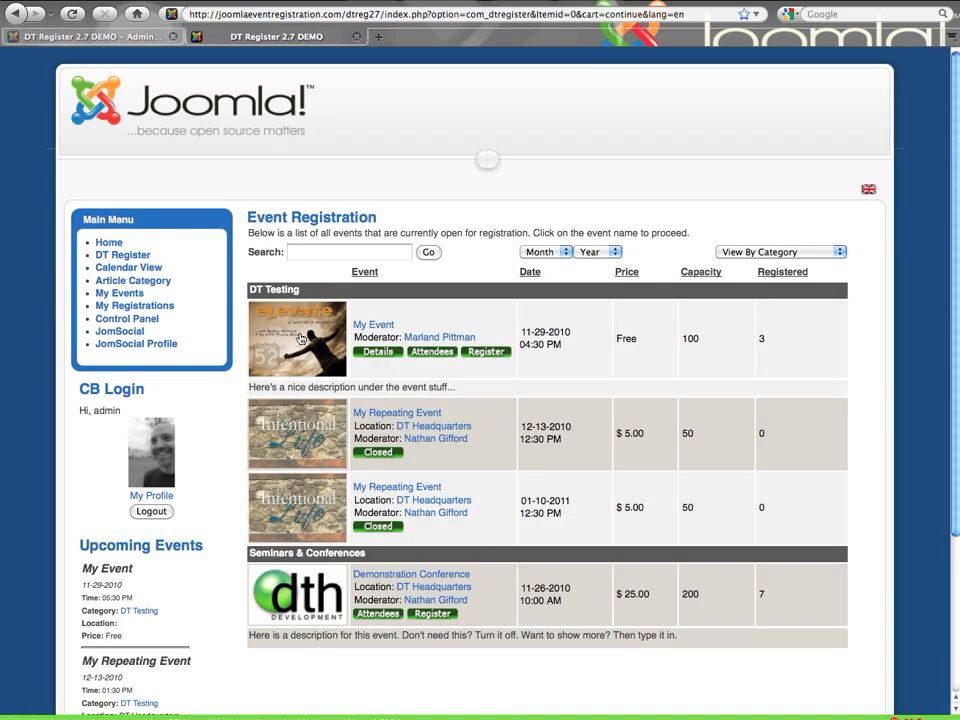
left_click(298, 338)
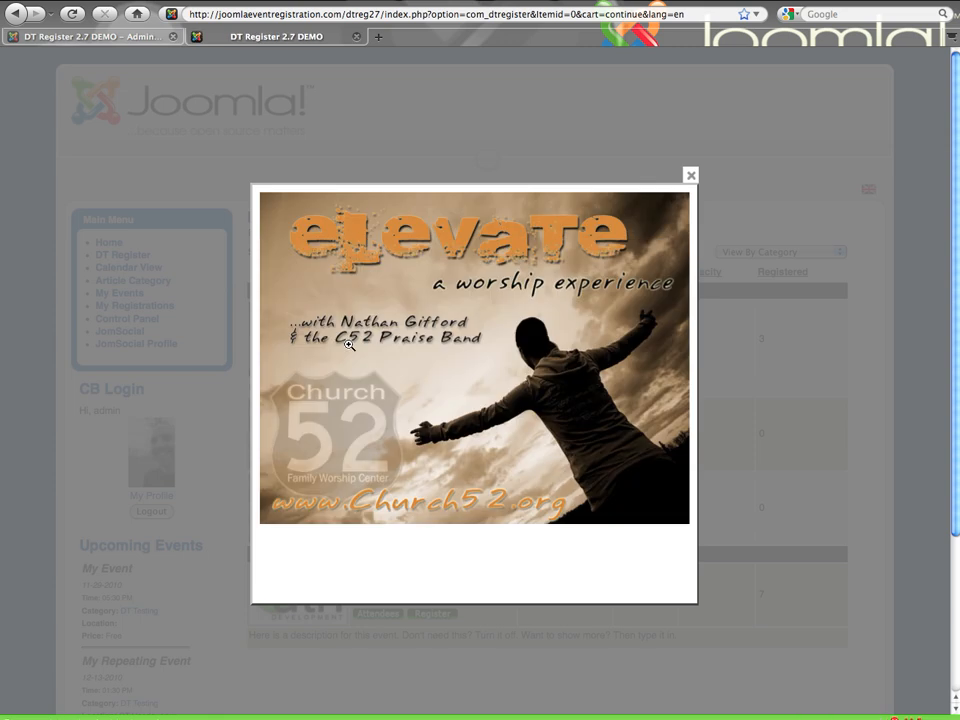
mouse_move(690, 177)
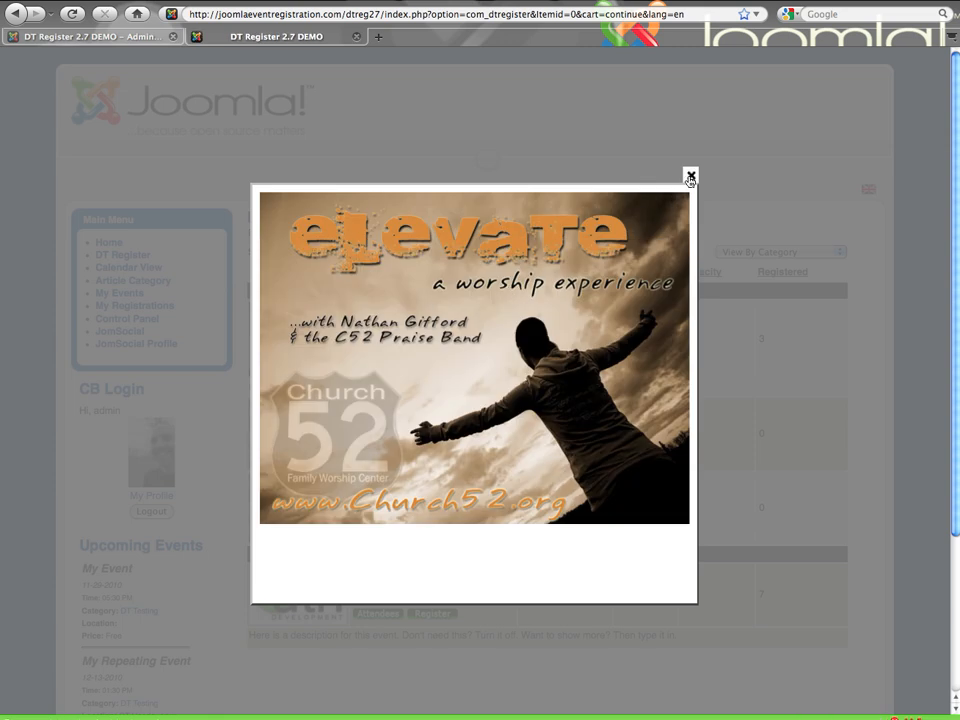
left_click(689, 176)
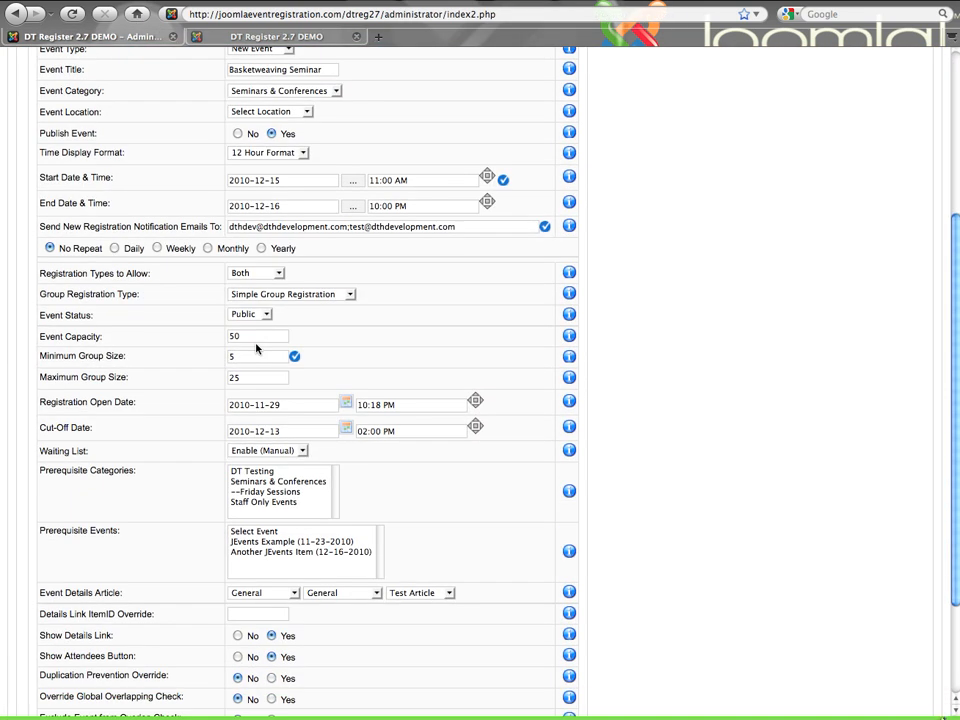
scroll("up", 3)
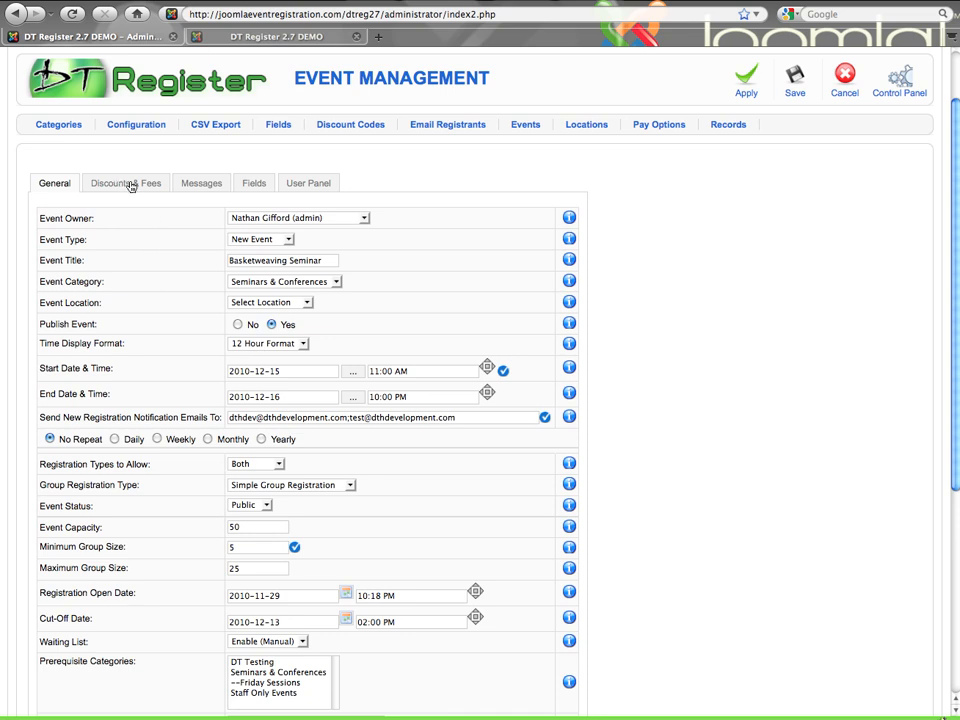
mouse_move(308, 183)
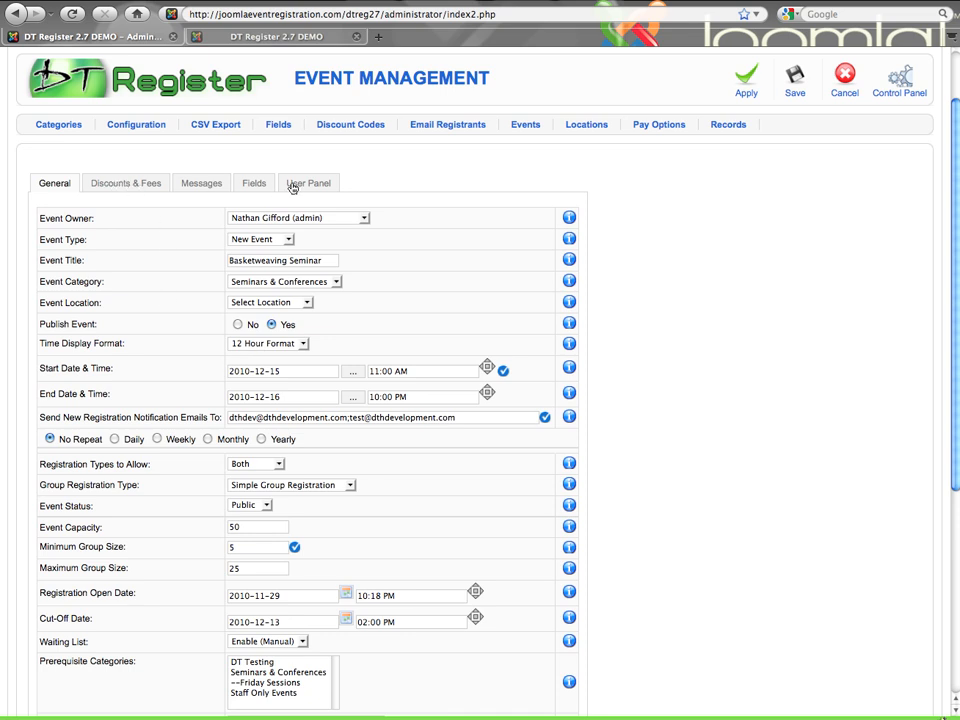
mouse_move(411, 199)
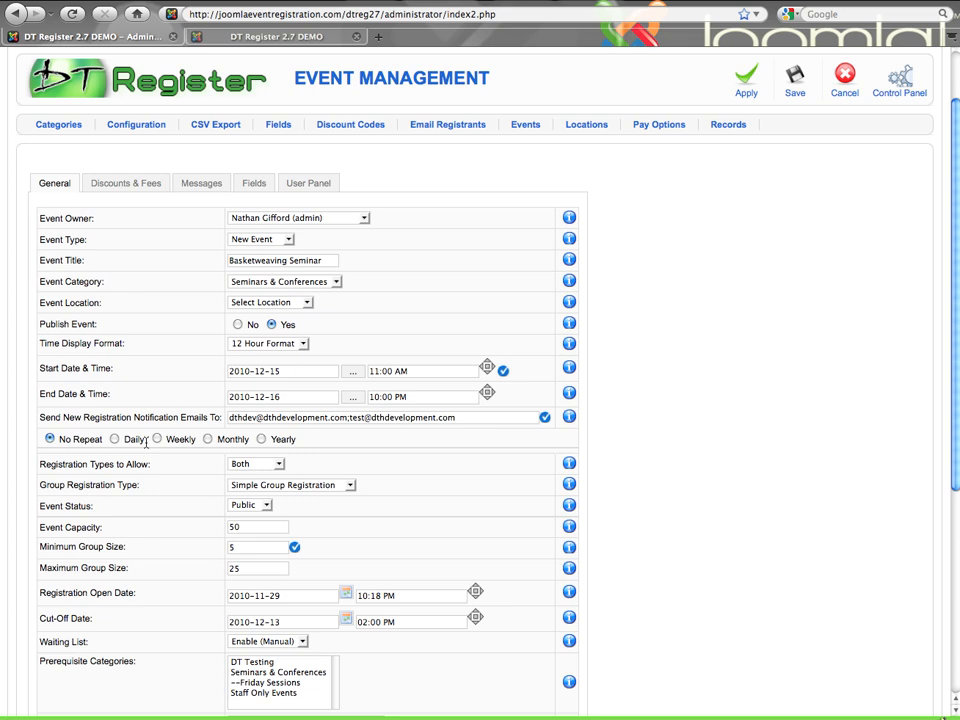
mouse_move(154, 452)
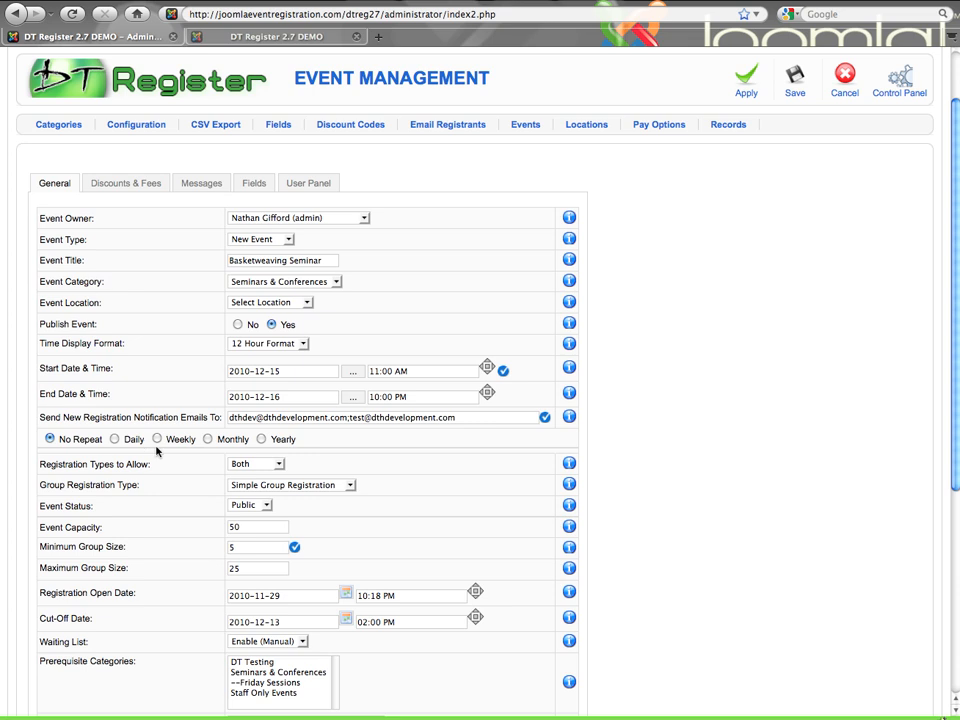